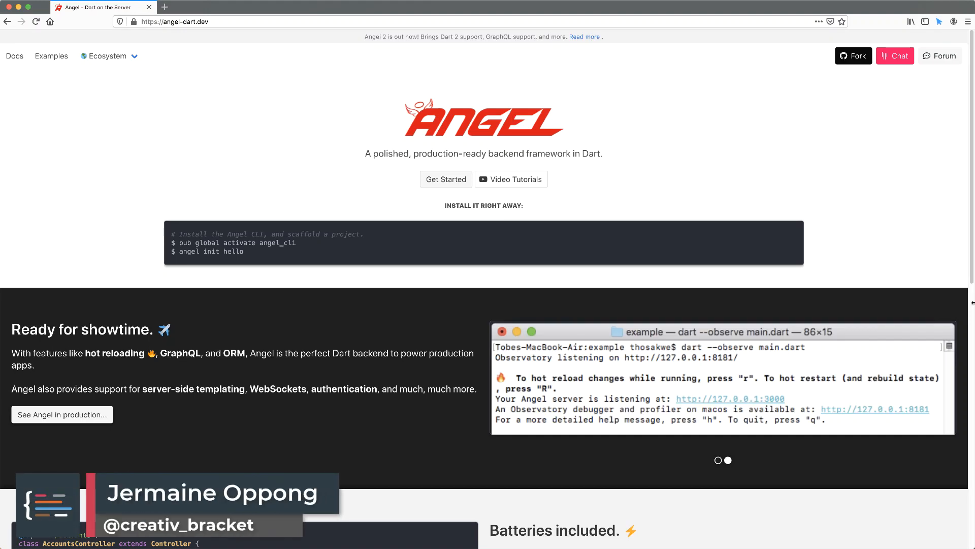
Look over the Blog CMS demo home page and its server-side templating feature text.
click(729, 459)
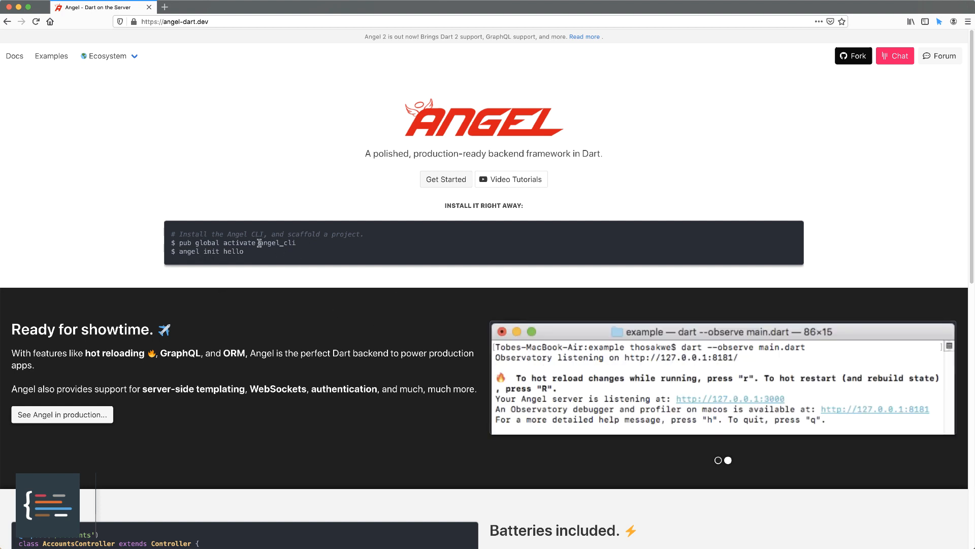
mouse_move(276, 281)
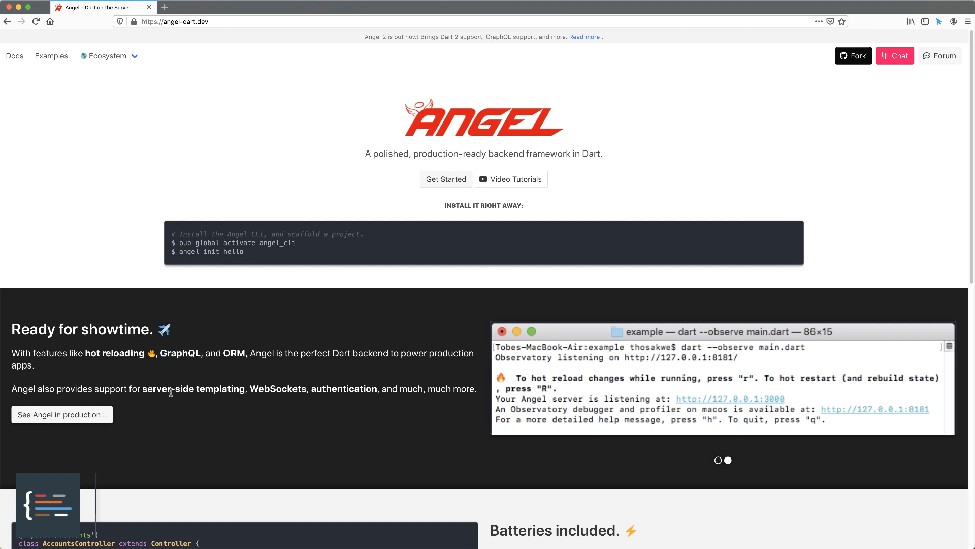
drag(142, 389, 237, 389)
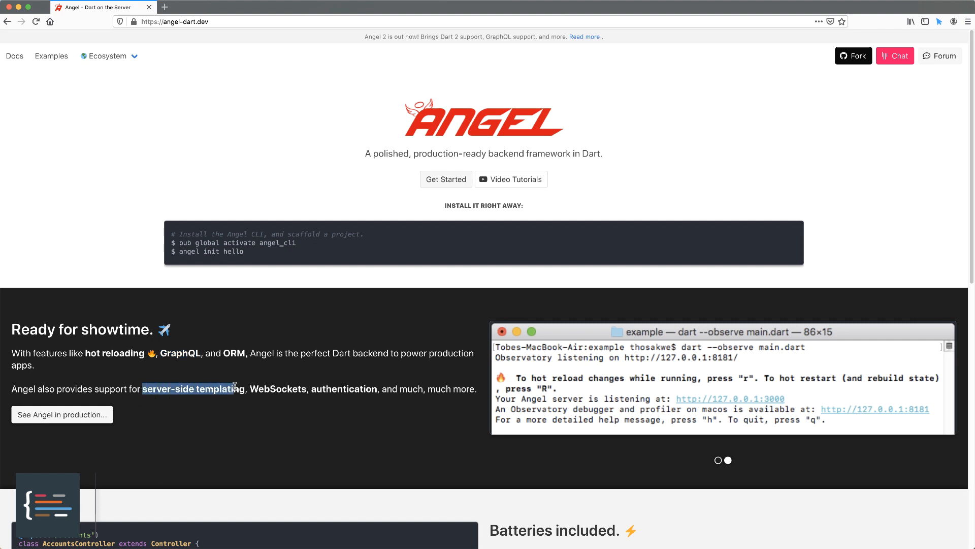
click(728, 460)
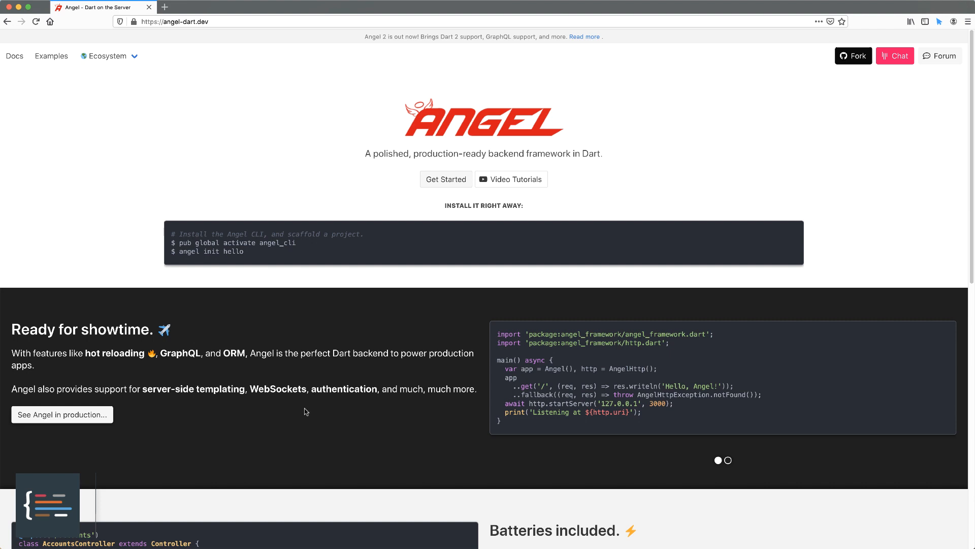
mouse_move(455, 422)
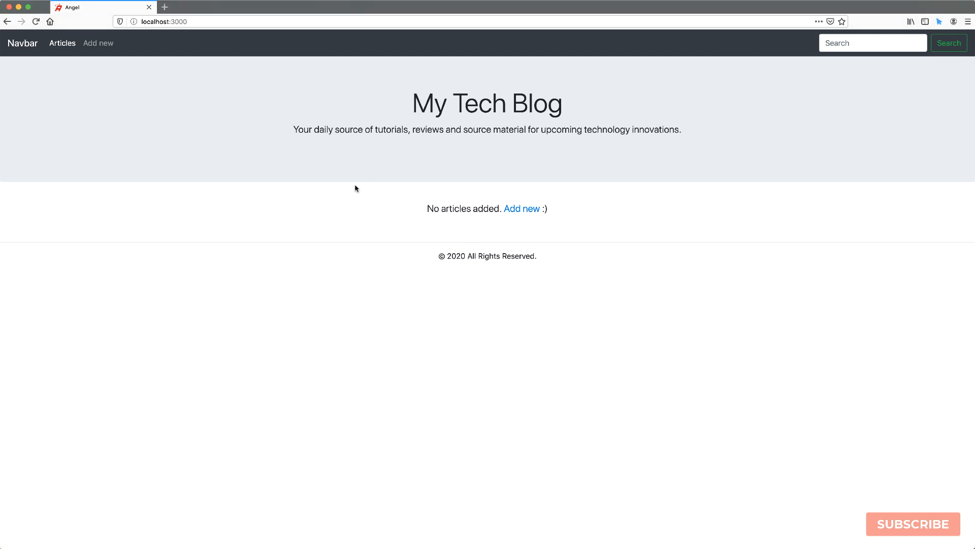
mouse_move(581, 223)
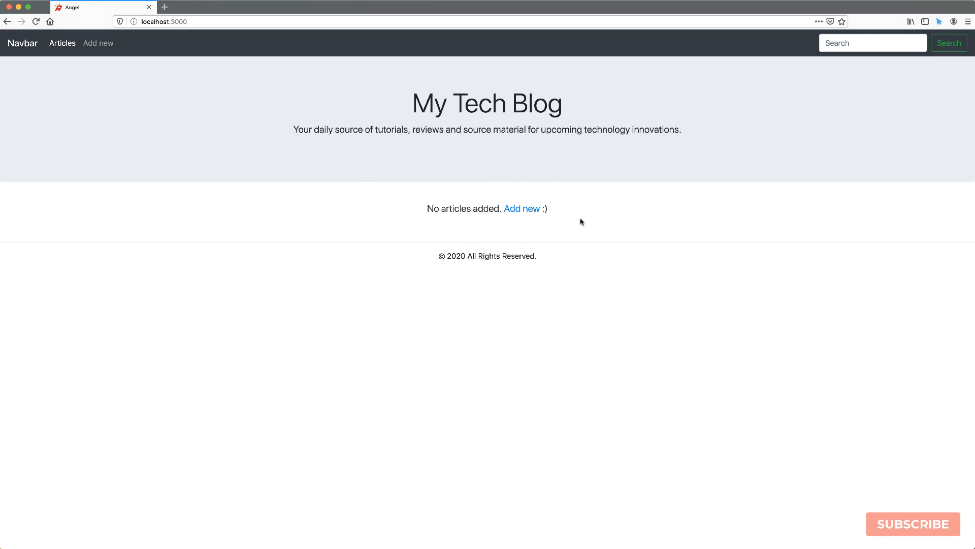
mouse_move(521, 208)
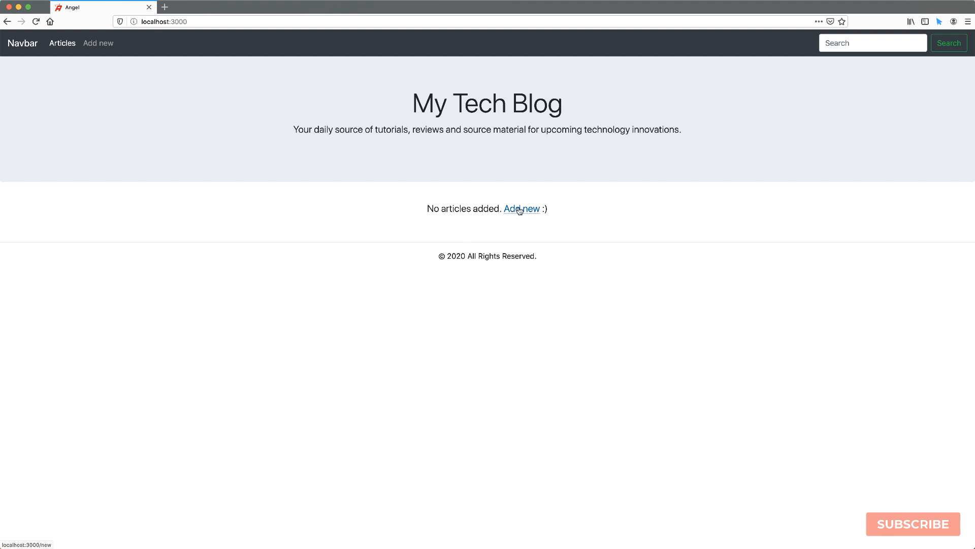
Add a new article titled 'This is my first post', submit it and view the published article.
click(521, 208)
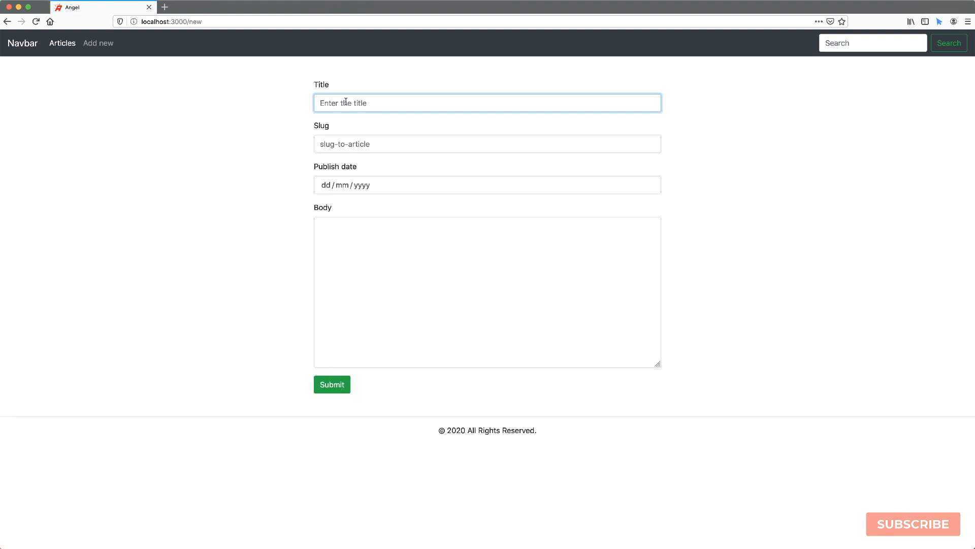
text(This is the first post content)
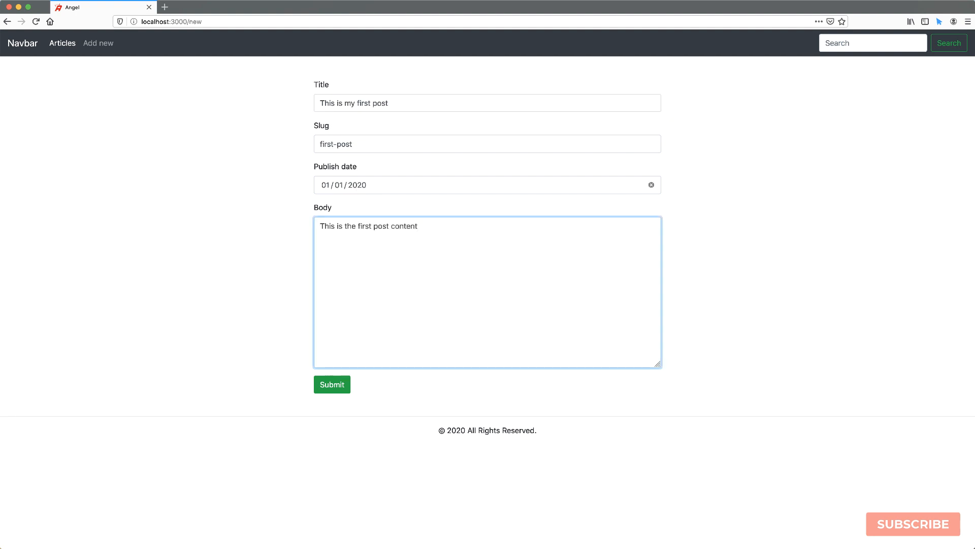
text(.)
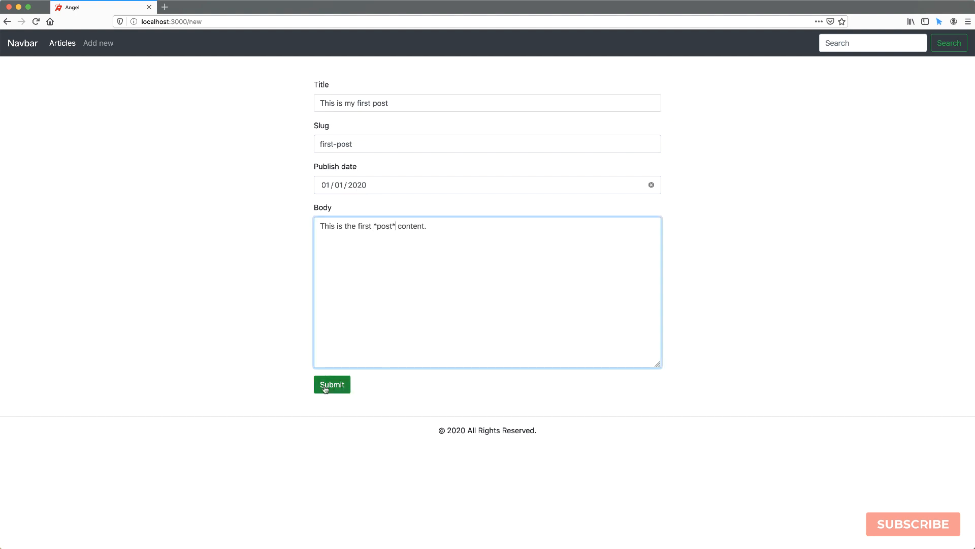
click(331, 384)
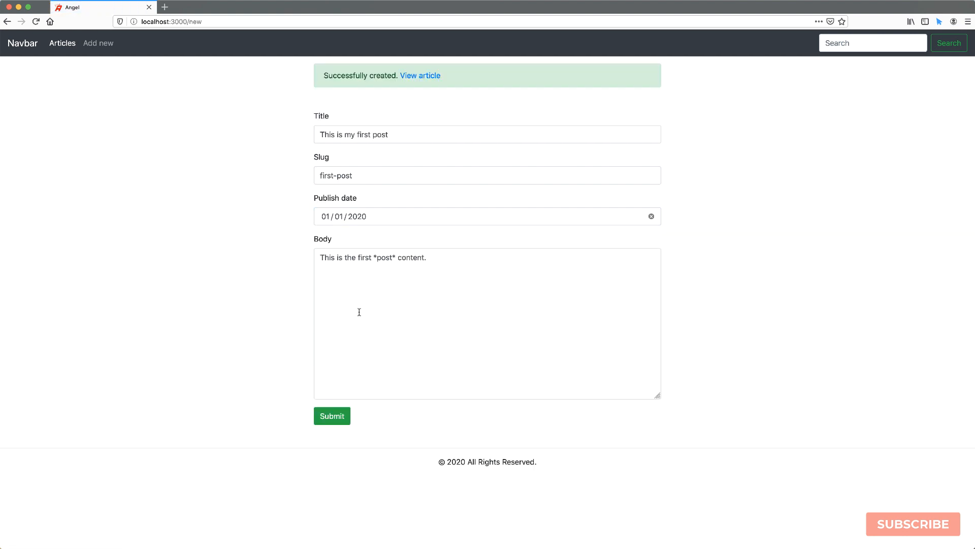
mouse_move(384, 92)
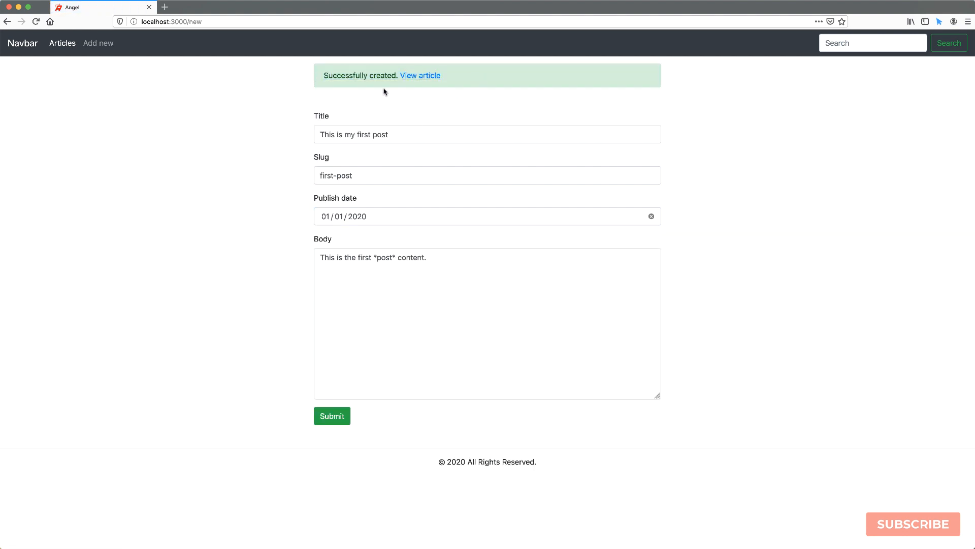
mouse_move(420, 75)
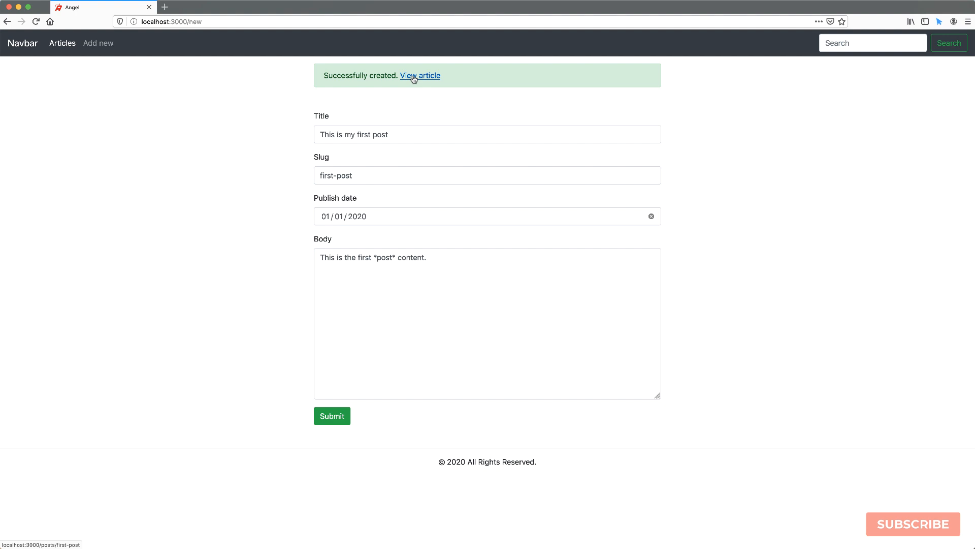
click(419, 75)
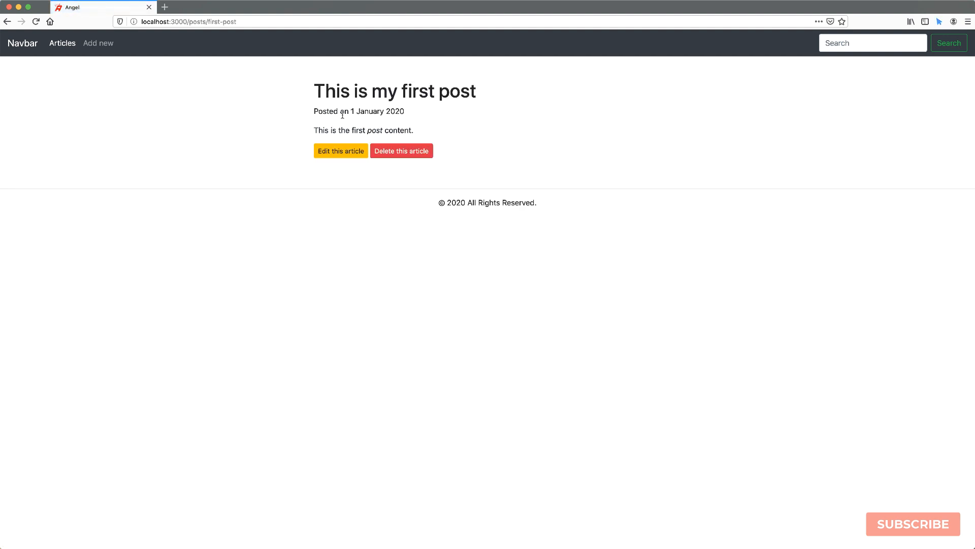
mouse_move(62, 42)
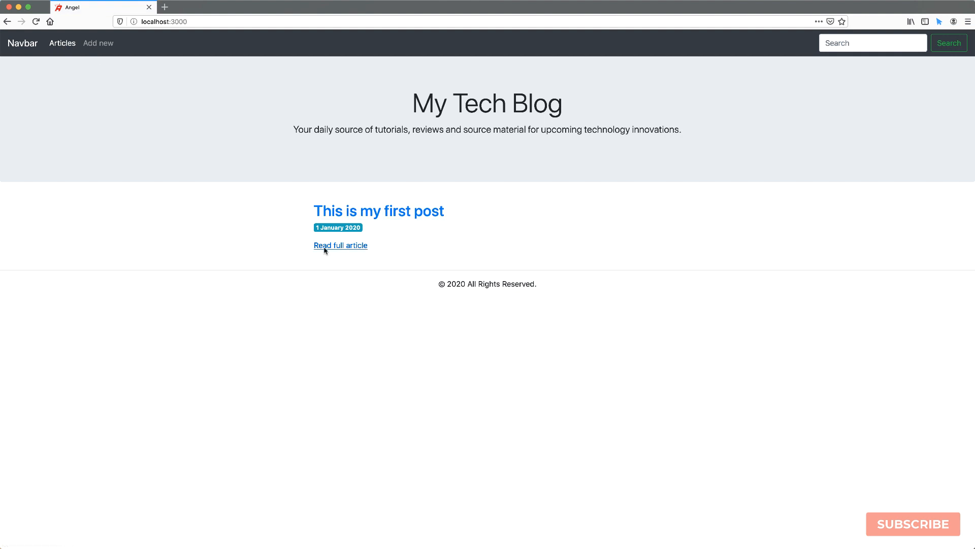
Edit the first article to title 'My first post' with slug my-first-post and view the update.
click(341, 245)
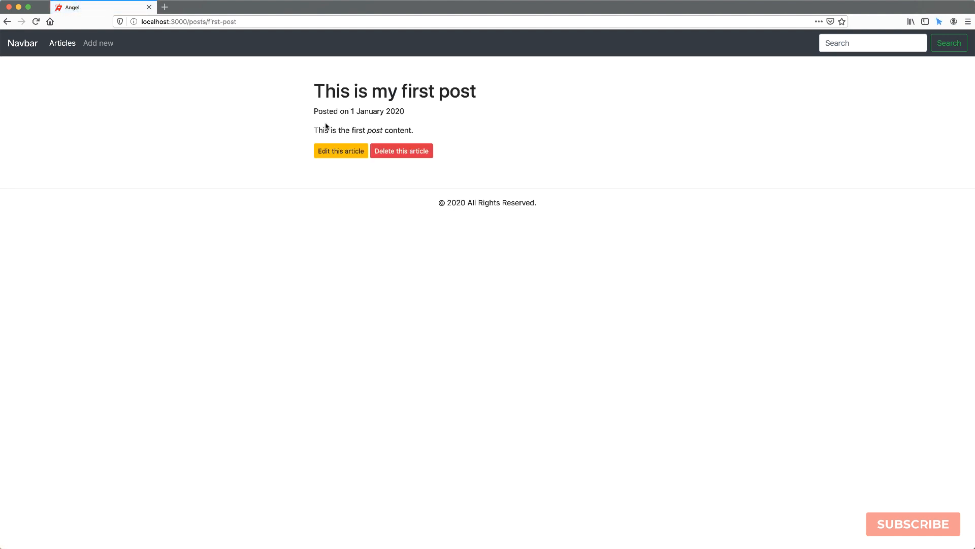
click(340, 151)
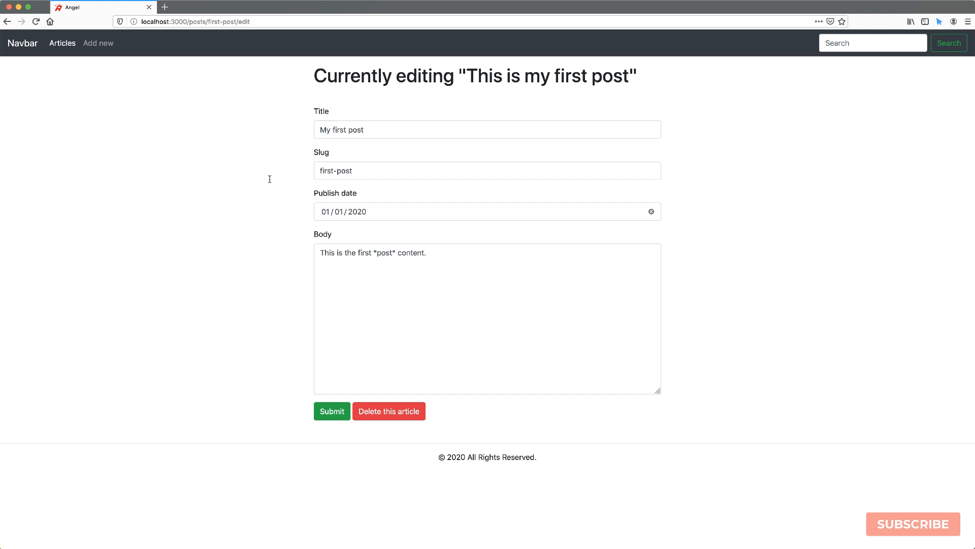
click(487, 171)
text(my-)
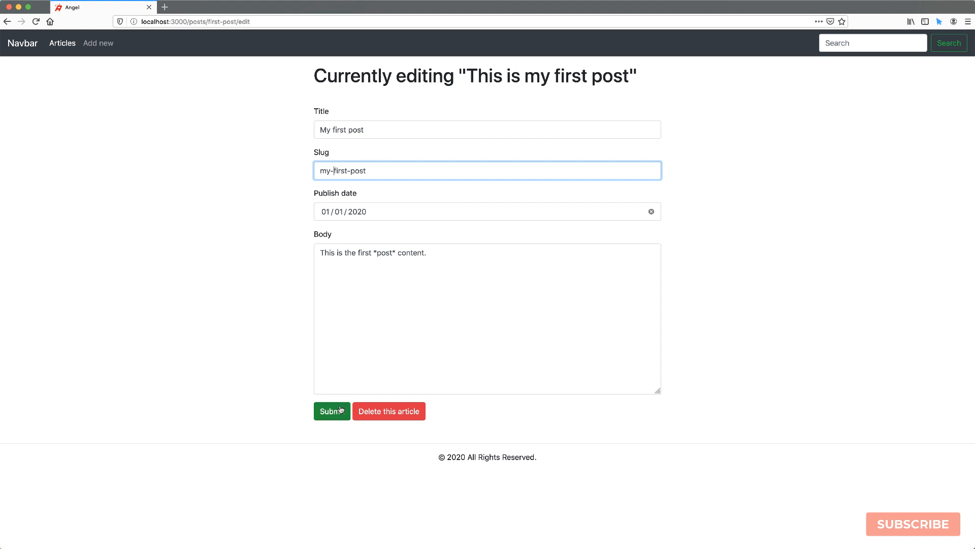
click(332, 410)
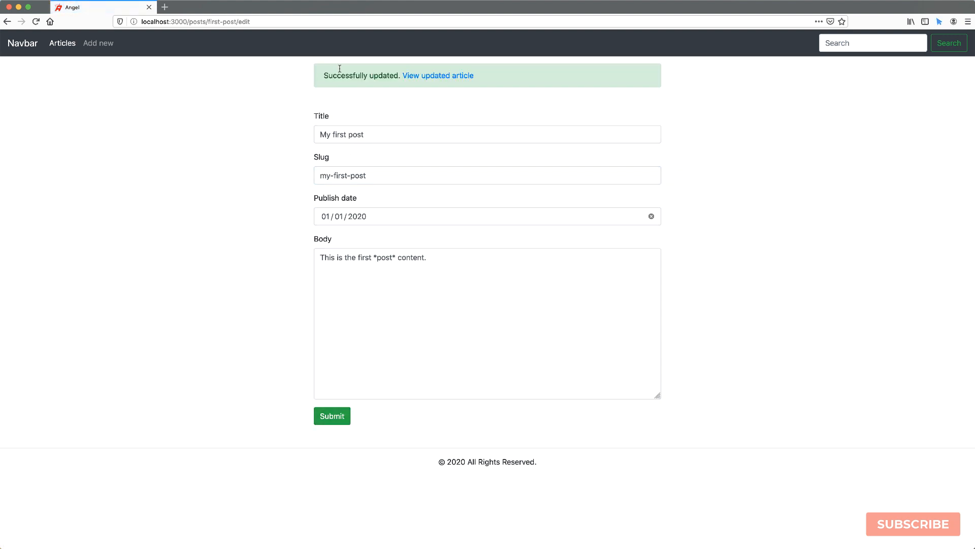
mouse_move(438, 76)
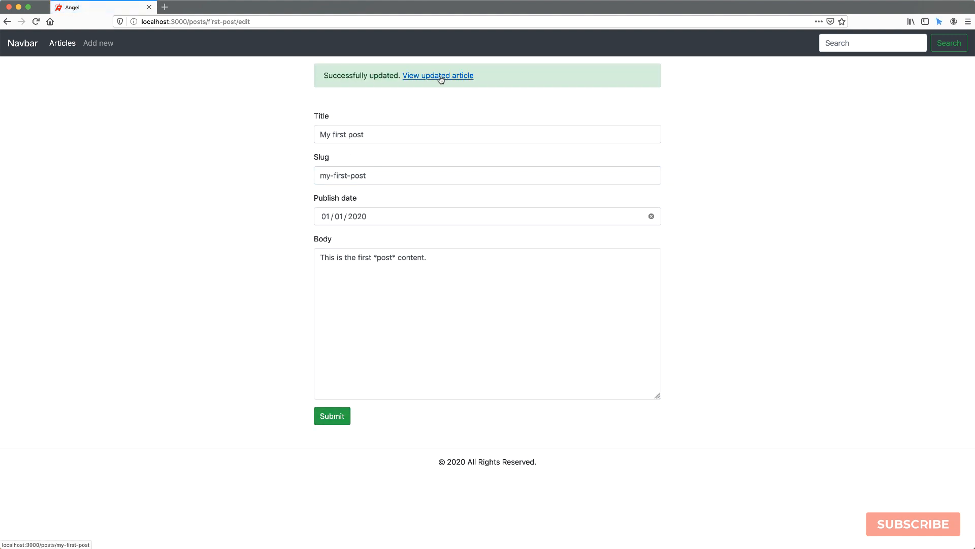
click(438, 76)
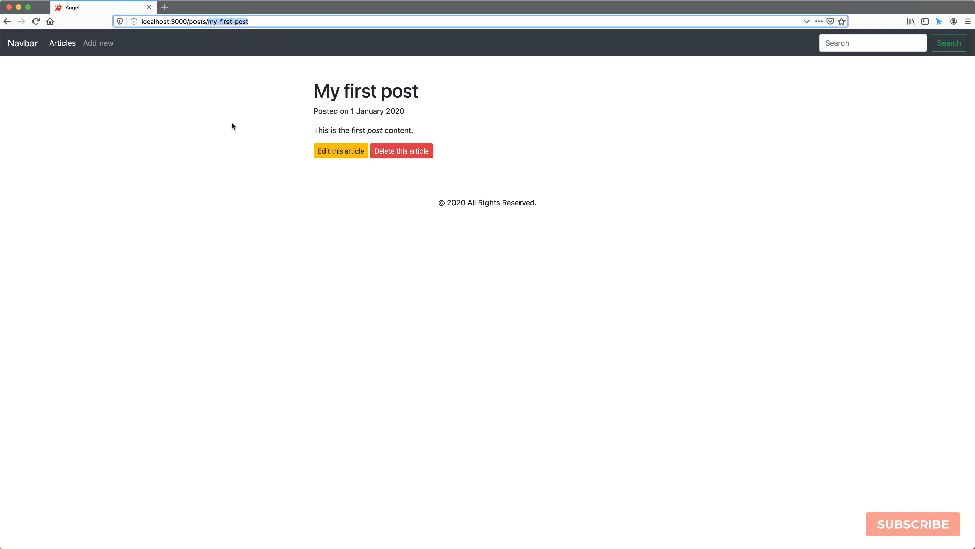
Delete the article and confirm, leaving the blog home with no articles.
click(401, 151)
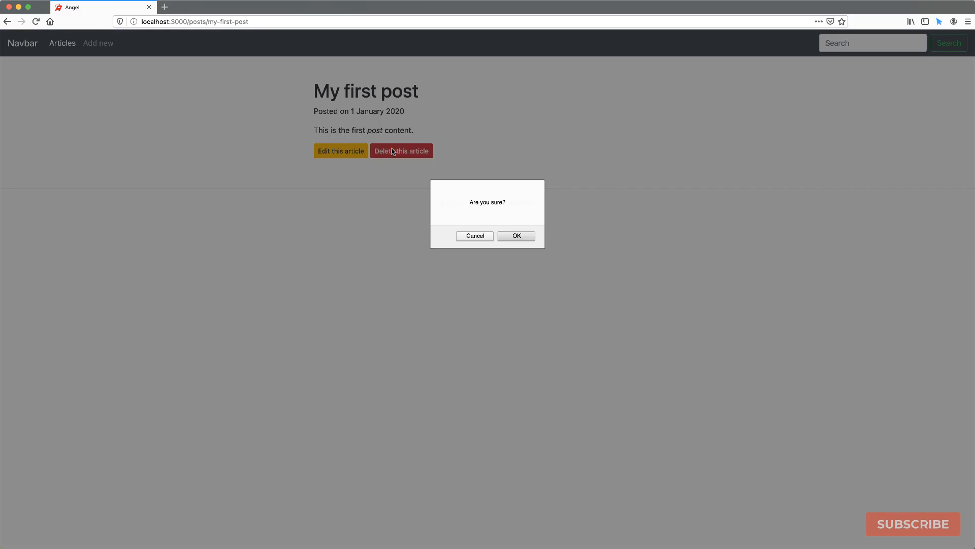
mouse_move(489, 210)
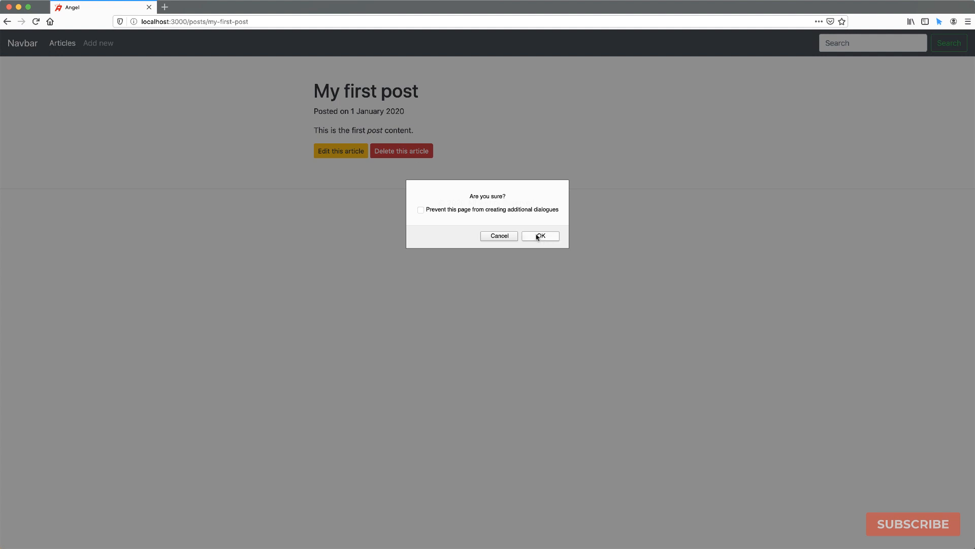
click(539, 236)
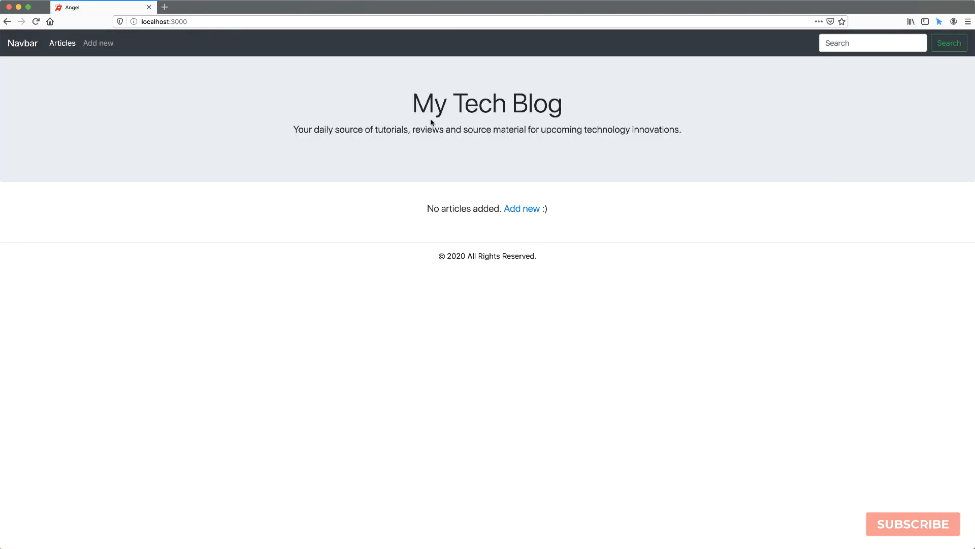
mouse_move(516, 166)
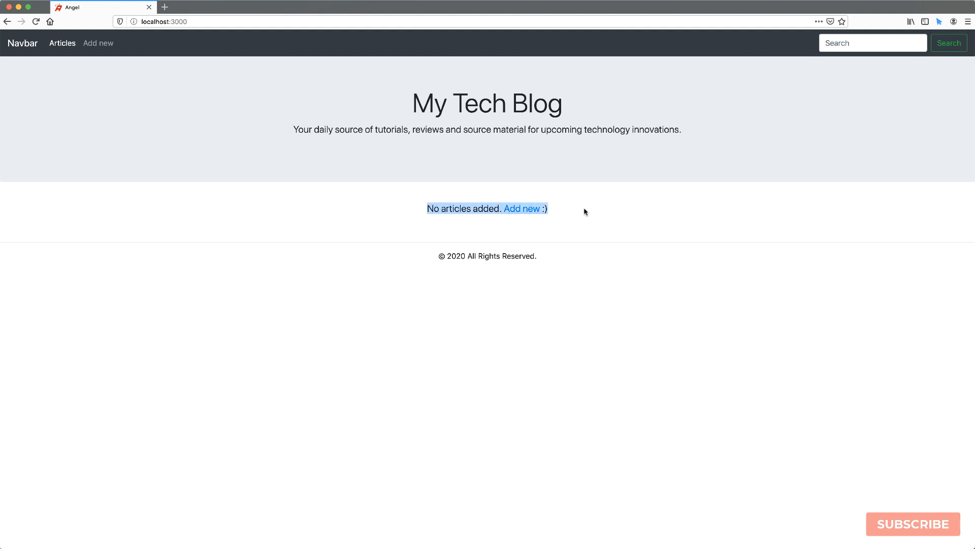
click(427, 229)
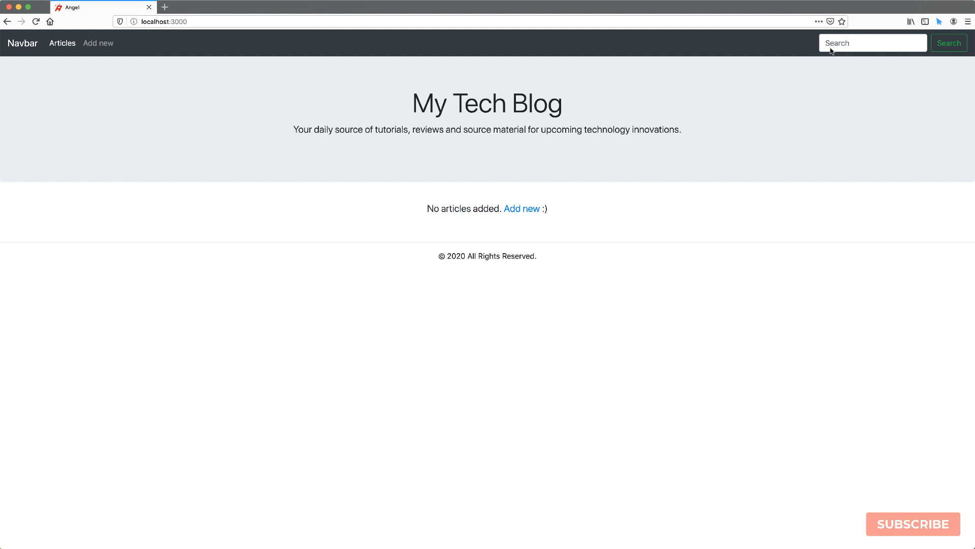
mouse_move(657, 139)
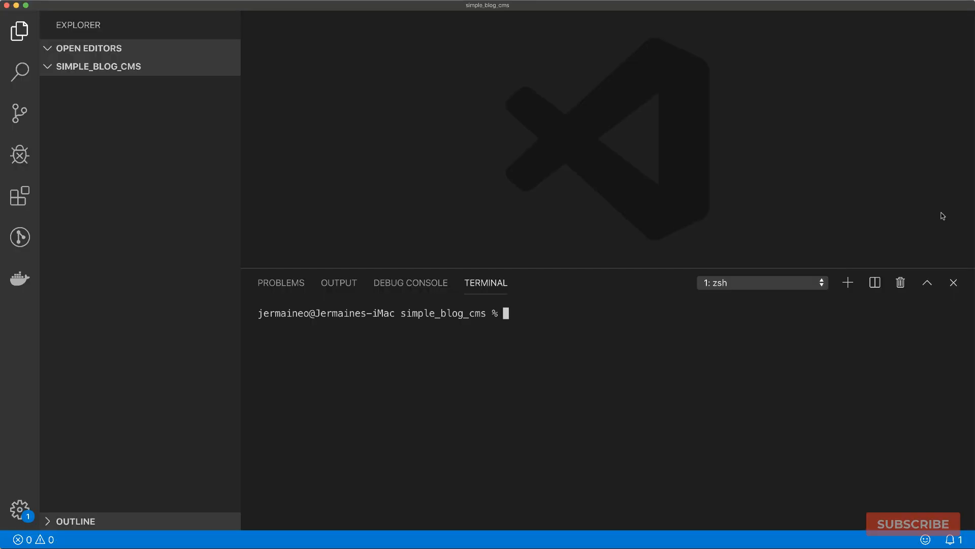
List angel_framework ^2.1.0 and angel_jael ^2.1.0 under dependencies in pubspec.yaml.
text(stag)
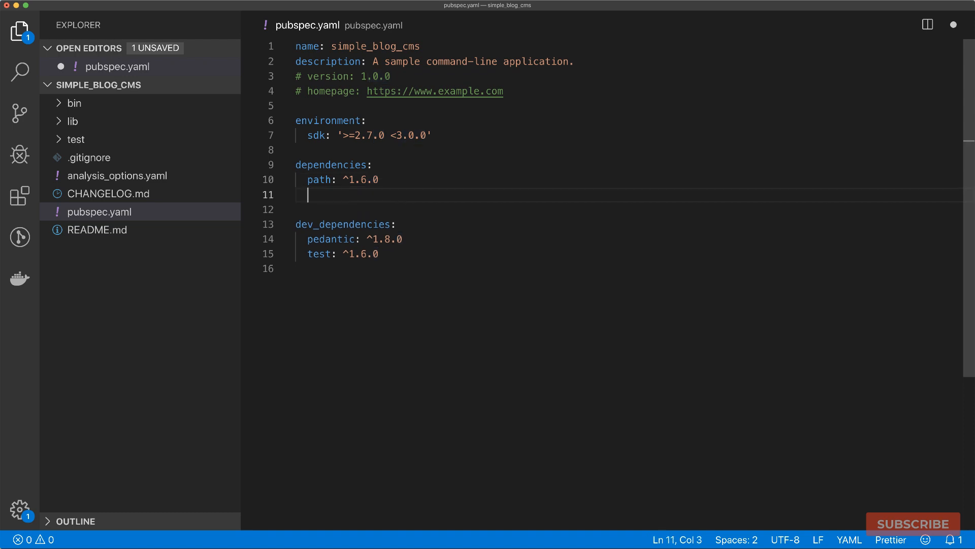
text(angel)
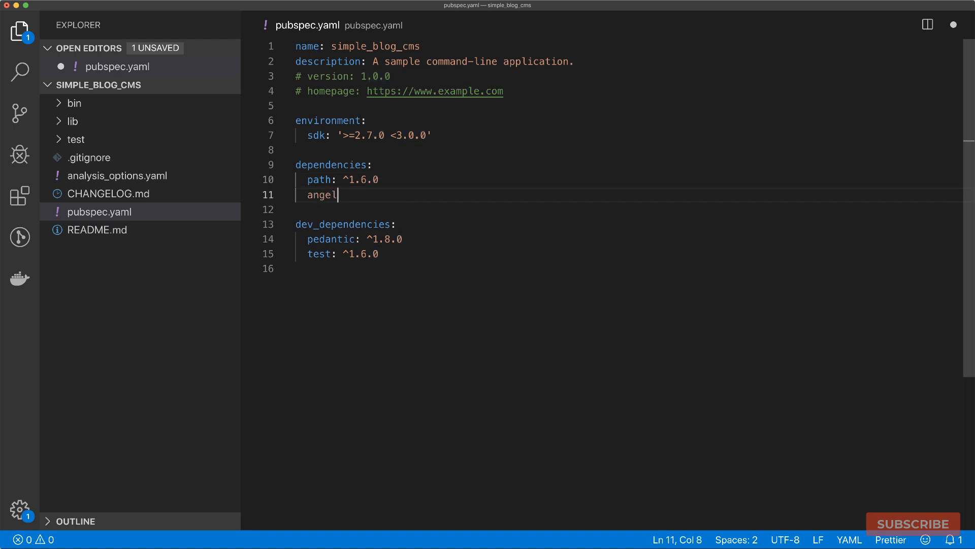
text(_framework: ^2)
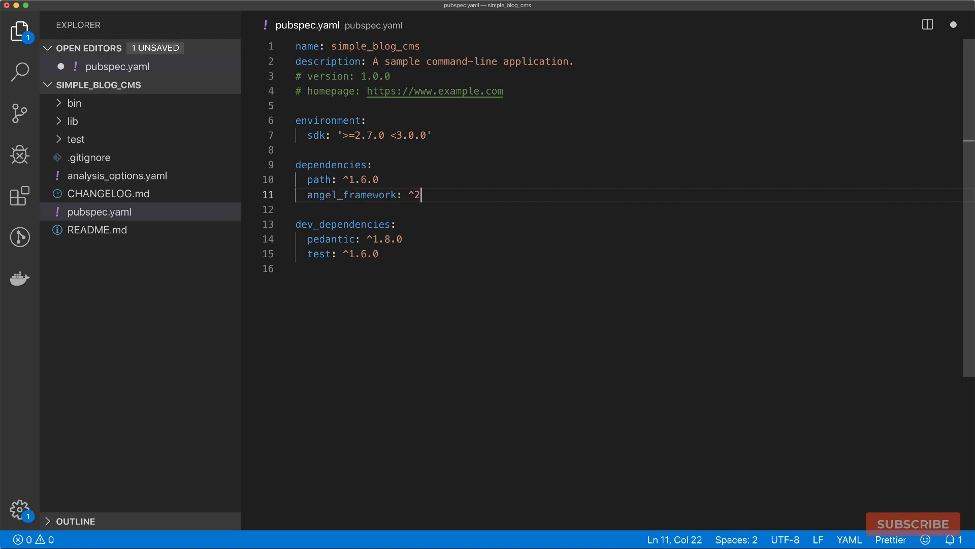
text(.1.0)
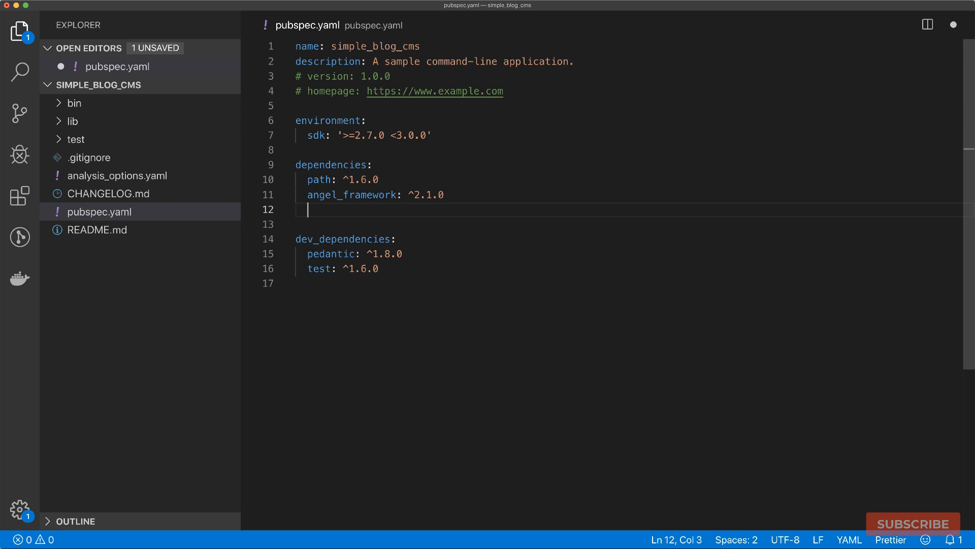
text(angel_jael)
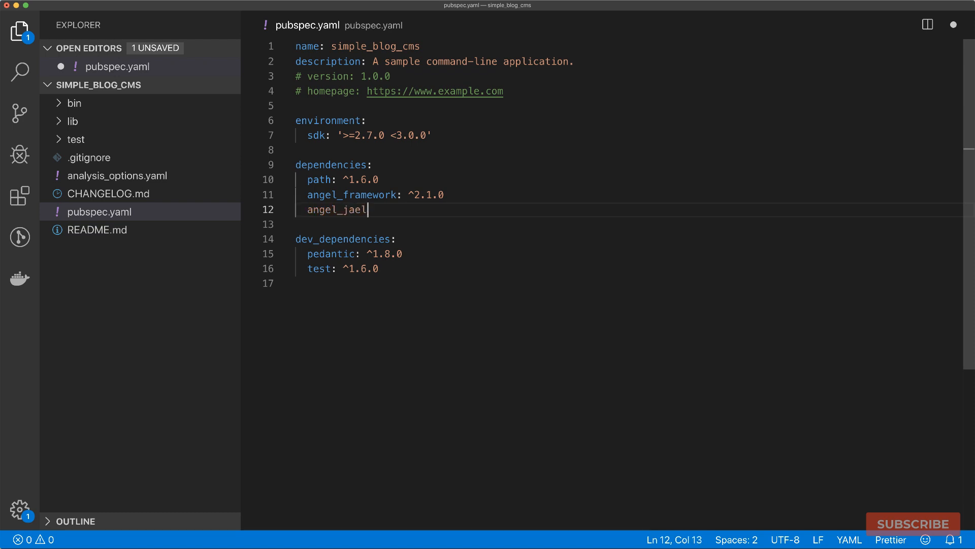
text(: ^2.1.0)
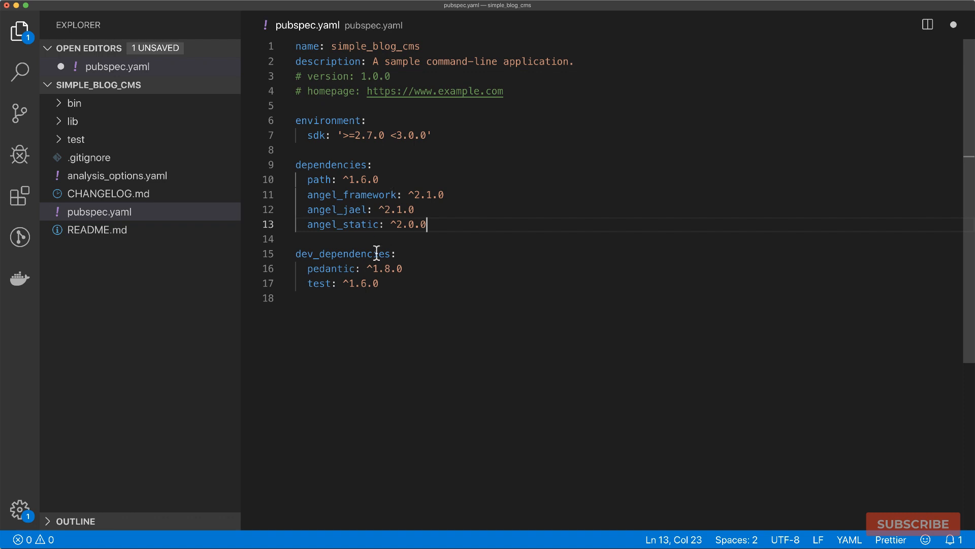
Add angel_hot ^2.0.0 under dev_dependencies.
text(angel)
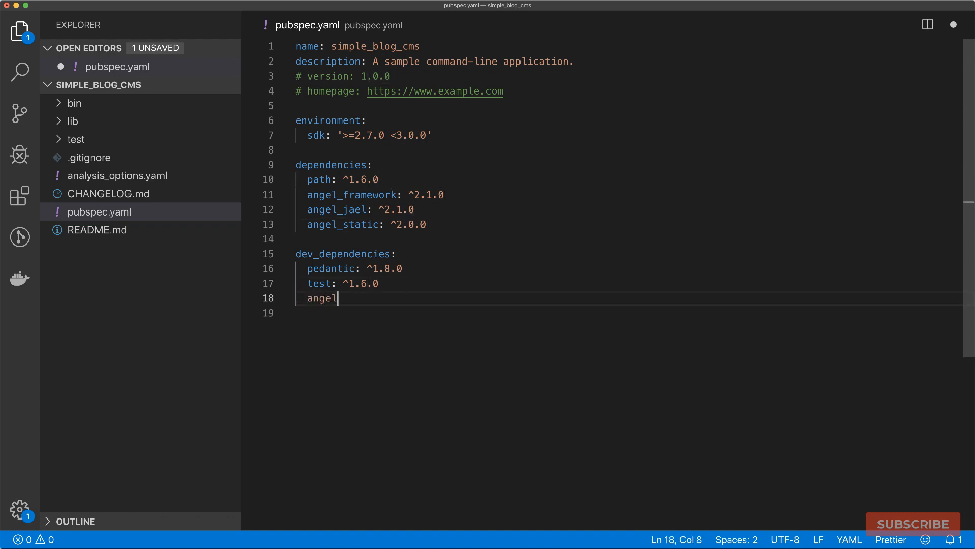
text(_hot:)
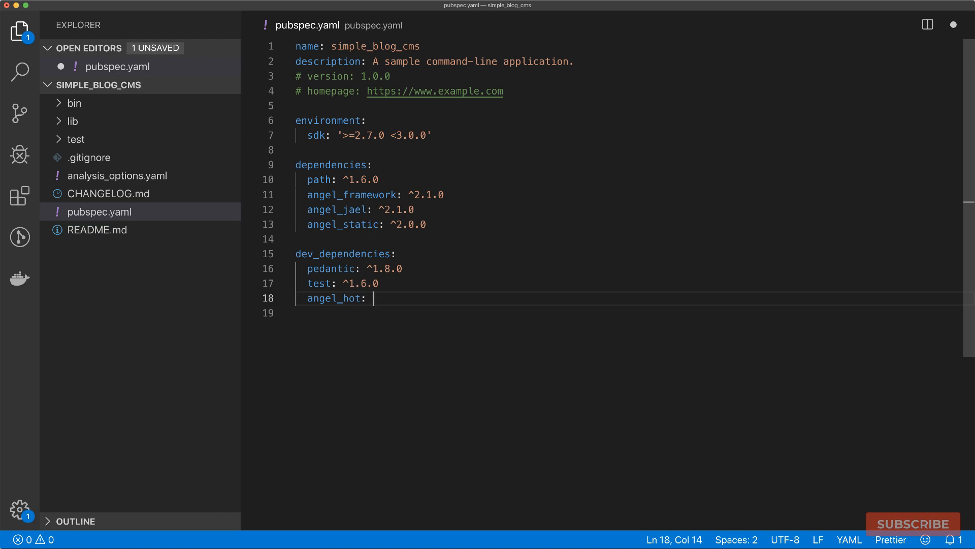
text(^)
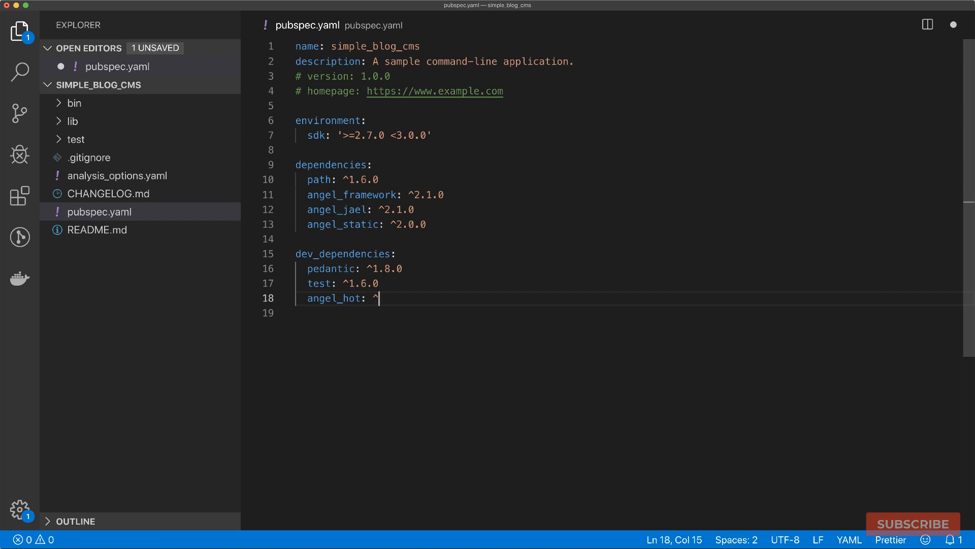
text(2.0.0)
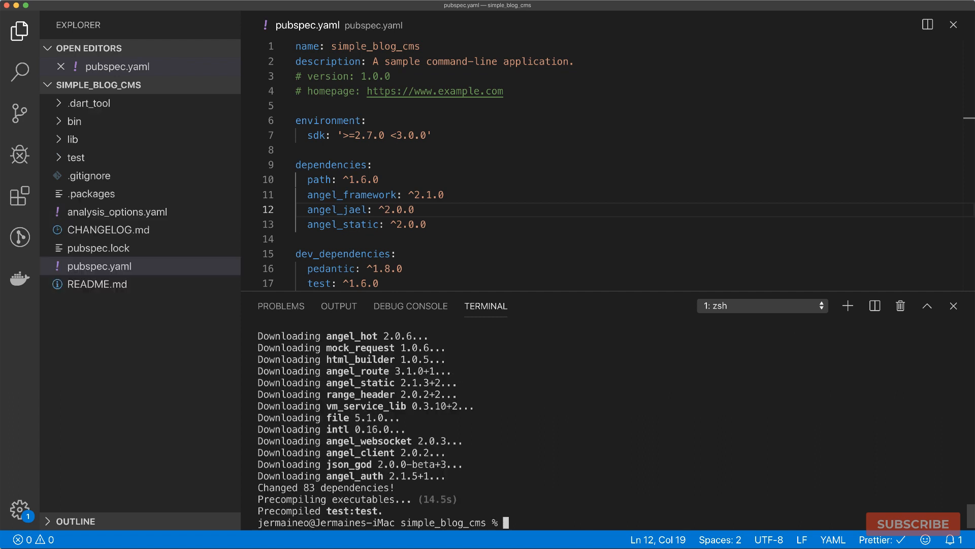
Open bin/main.dart and import package:angel_framework.
click(75, 121)
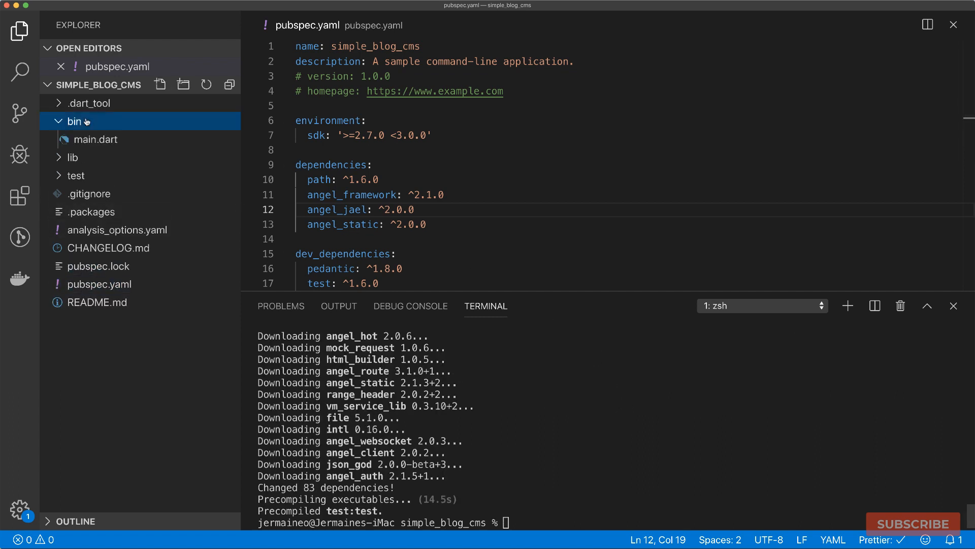
click(97, 139)
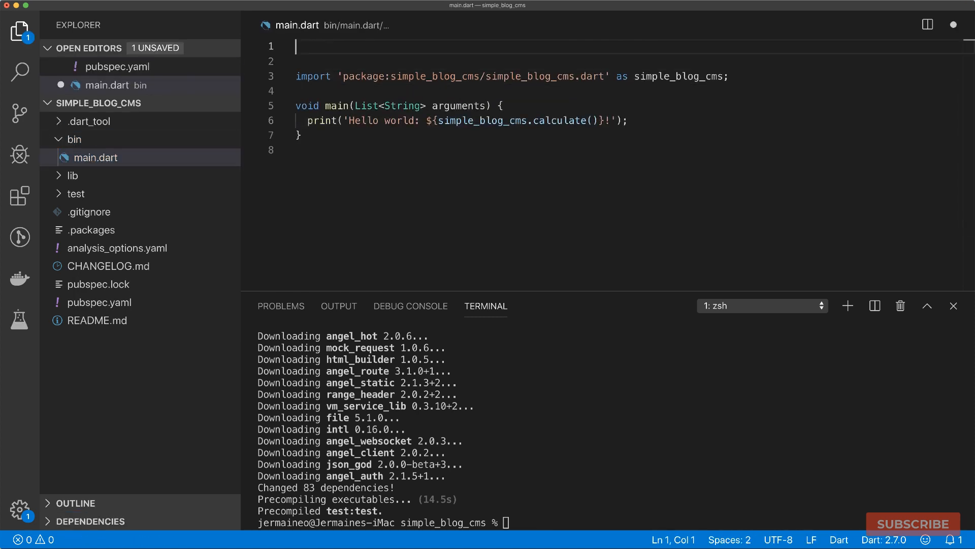
text(import ')
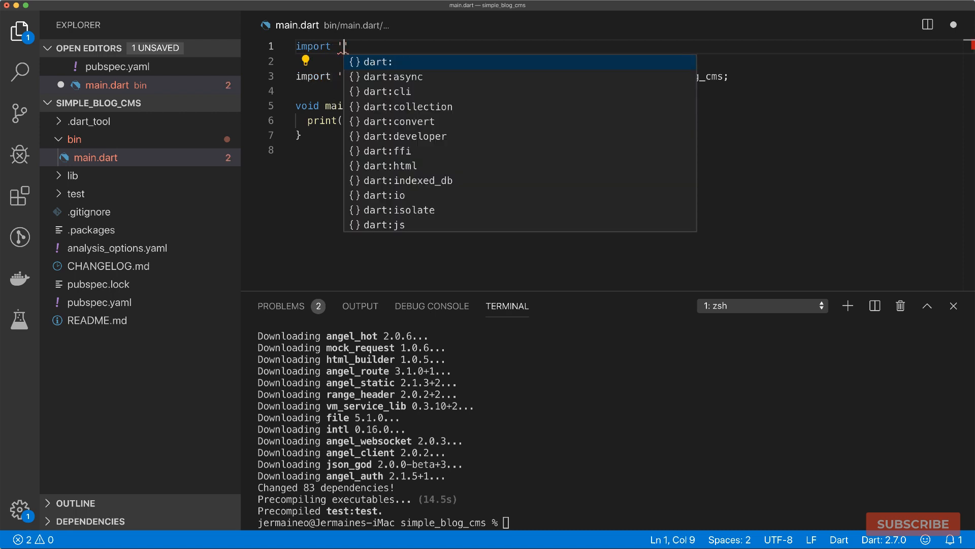
text(package:a)
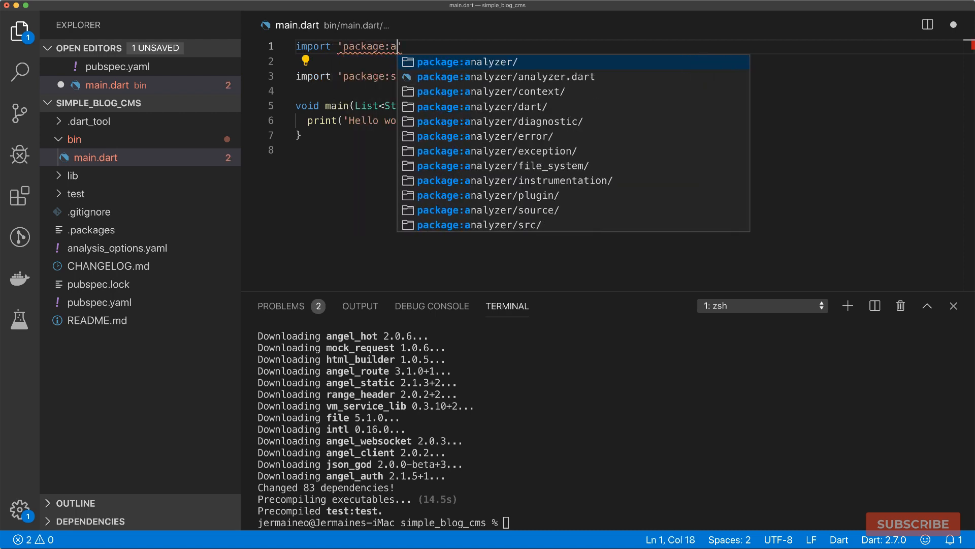
text(ngel_framework/angel_framework.dart)
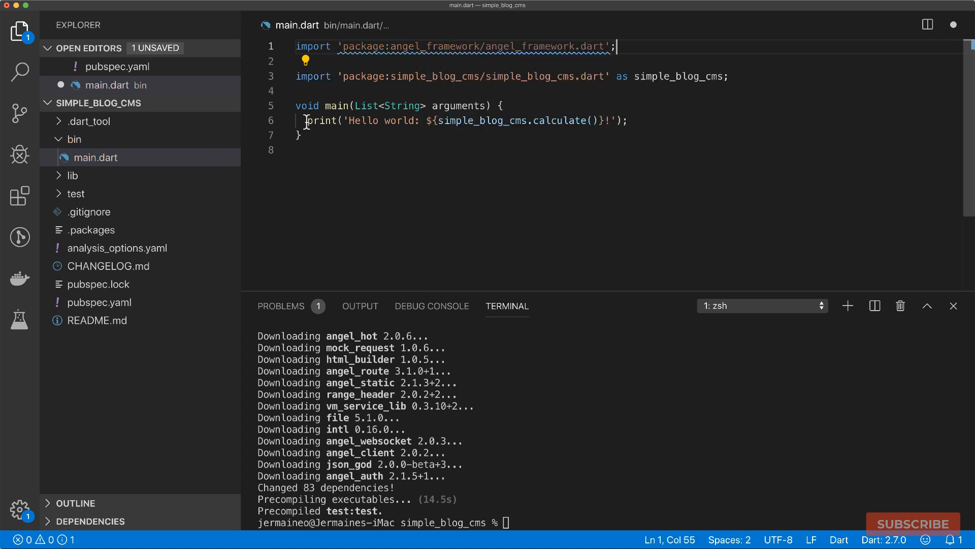
Replace the hello-world print with var app = Angel() and an AngelHttp(app), importing http.dart.
drag(306, 119, 628, 120)
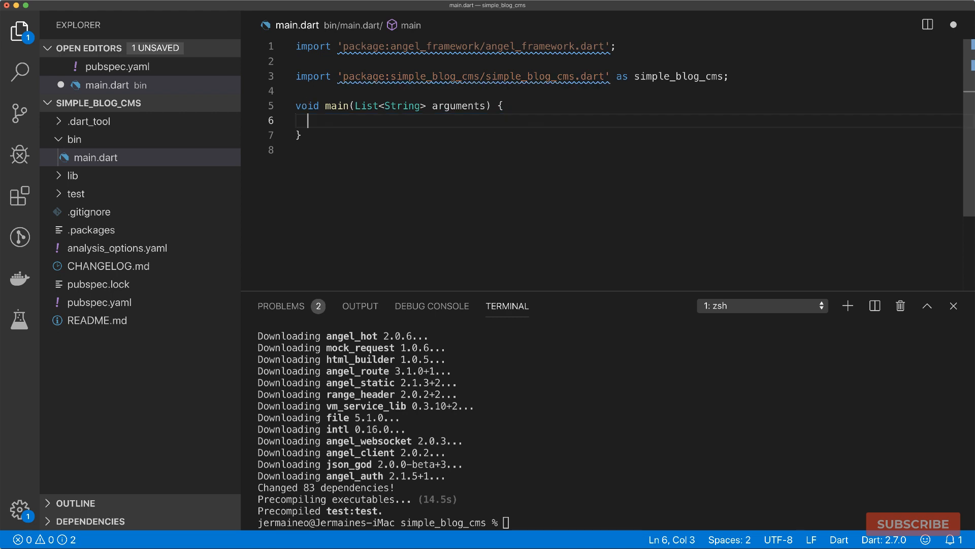
text(var app =)
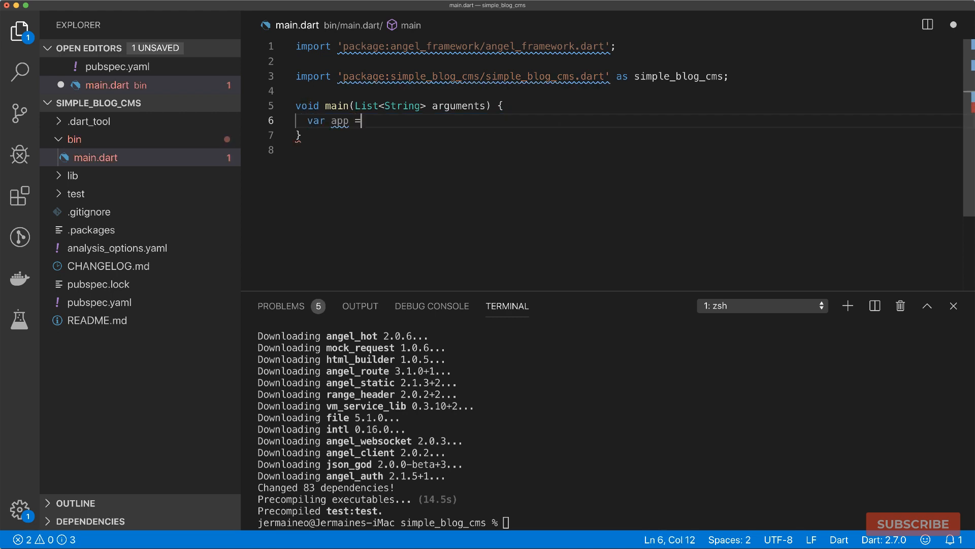
text(Angel)
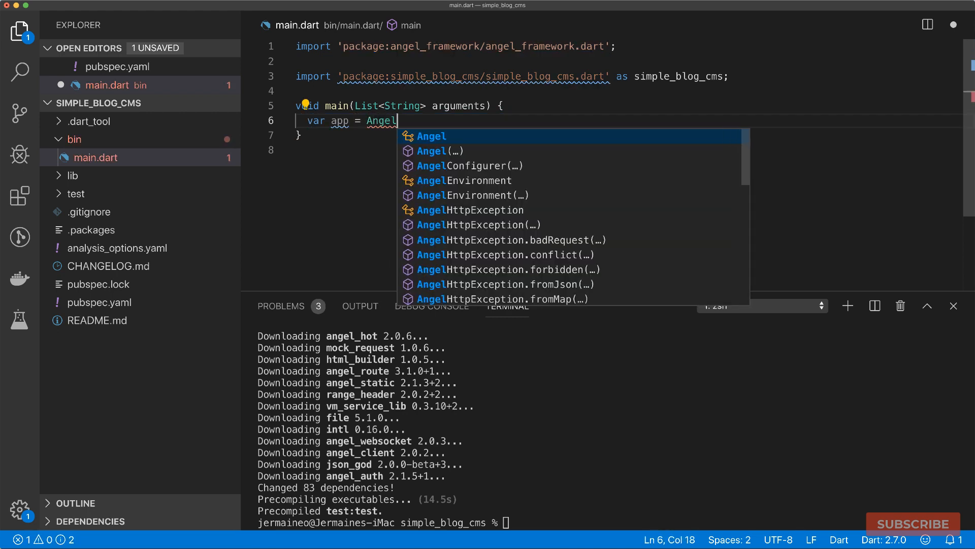
key(Enter)
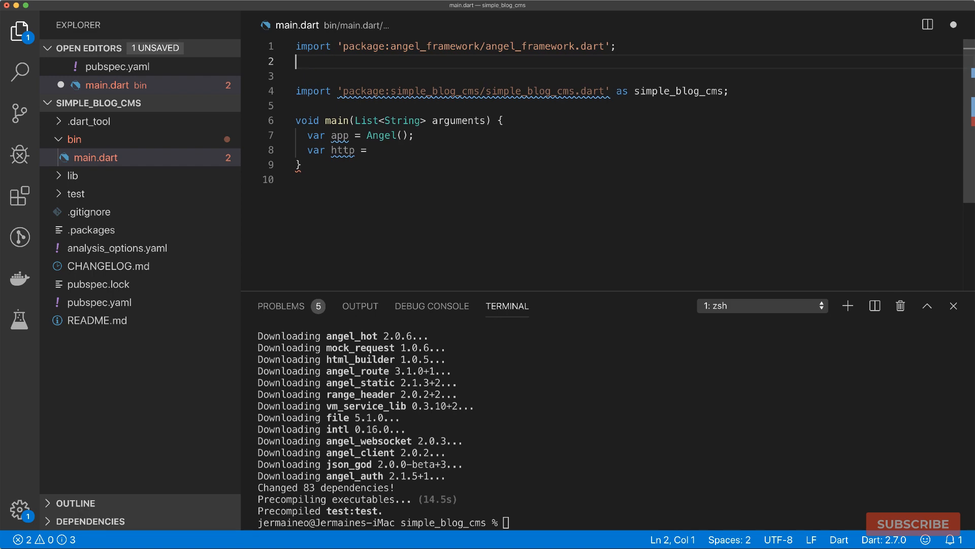
text(import 'package:angel_framework/http.dart';)
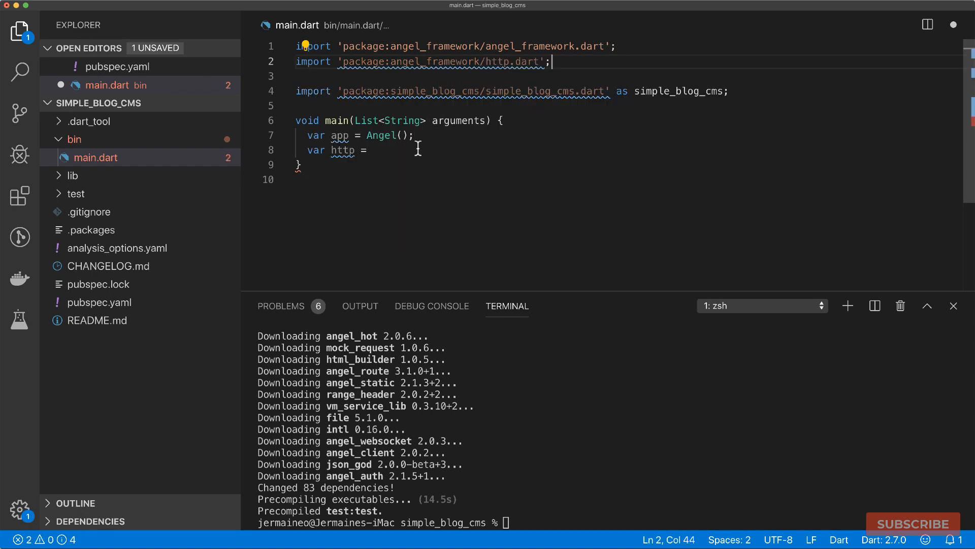
text(Angel)
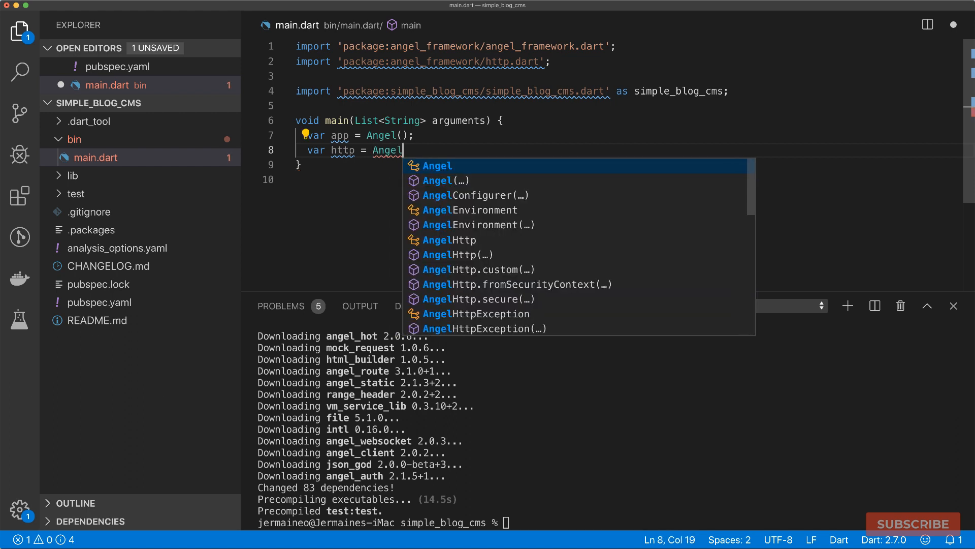
text(AngelHttp()
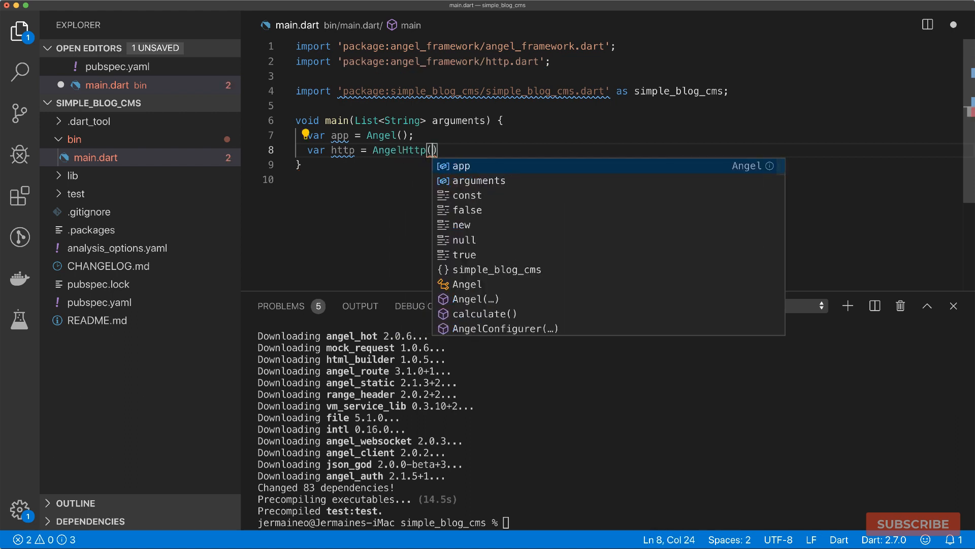
text(app)
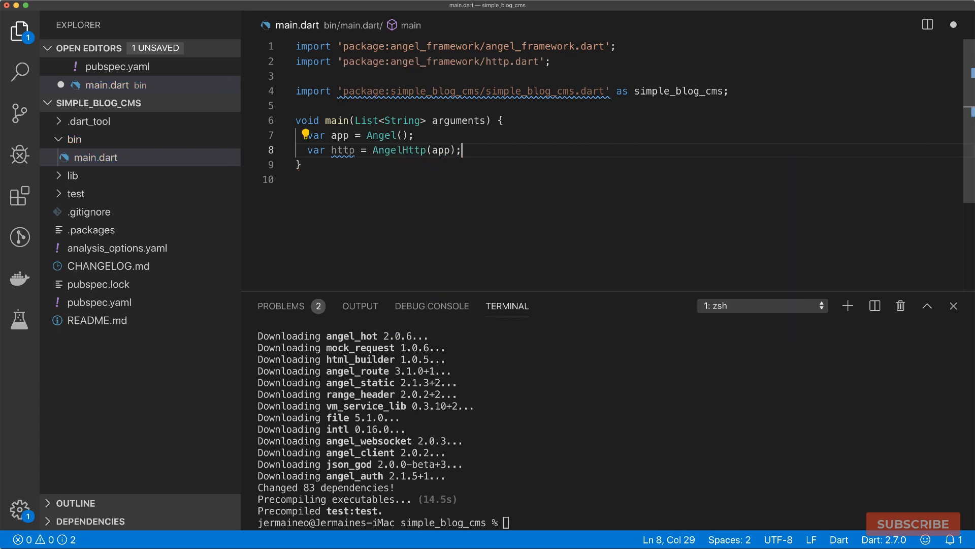
Await http.startServer('localhost', 3000) in an async main.
key(Enter)
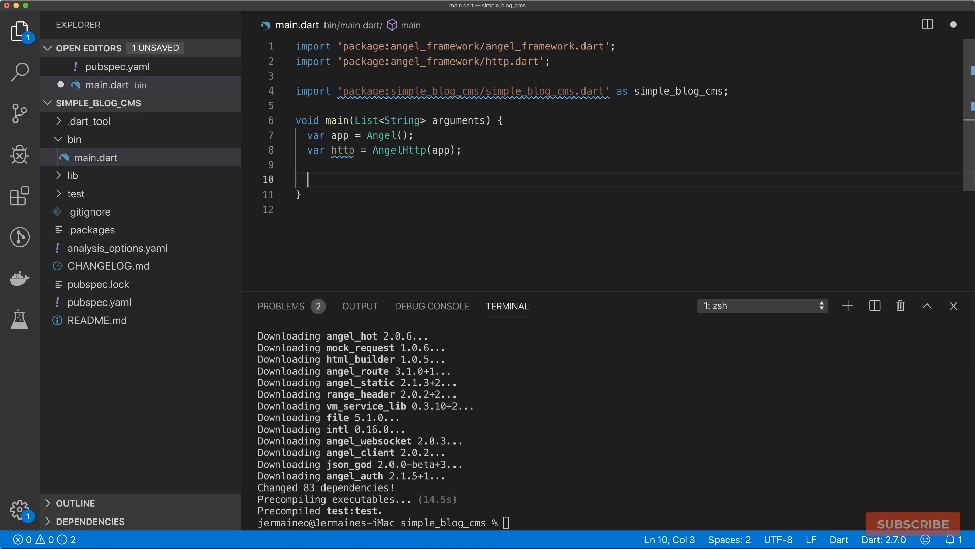
text(await http.startServer())
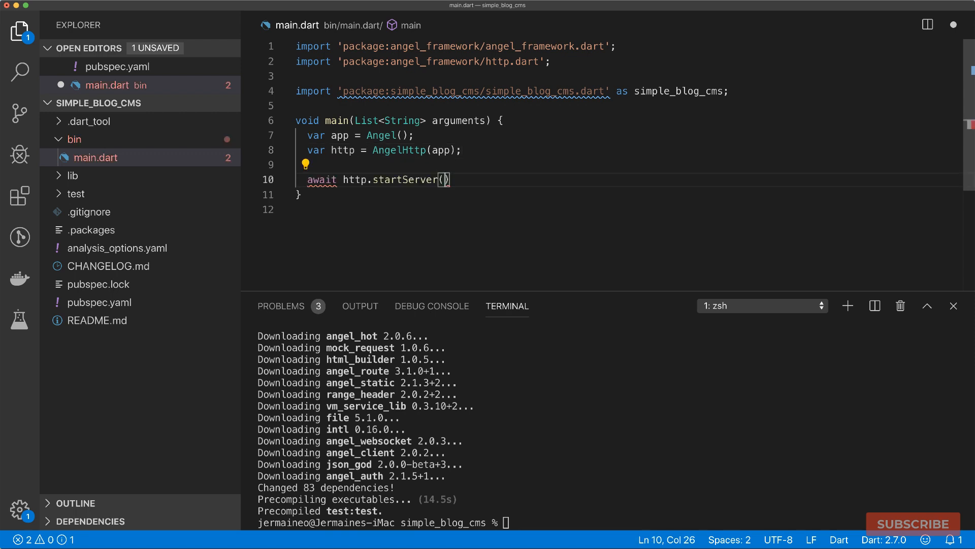
text('localhost', 3000)
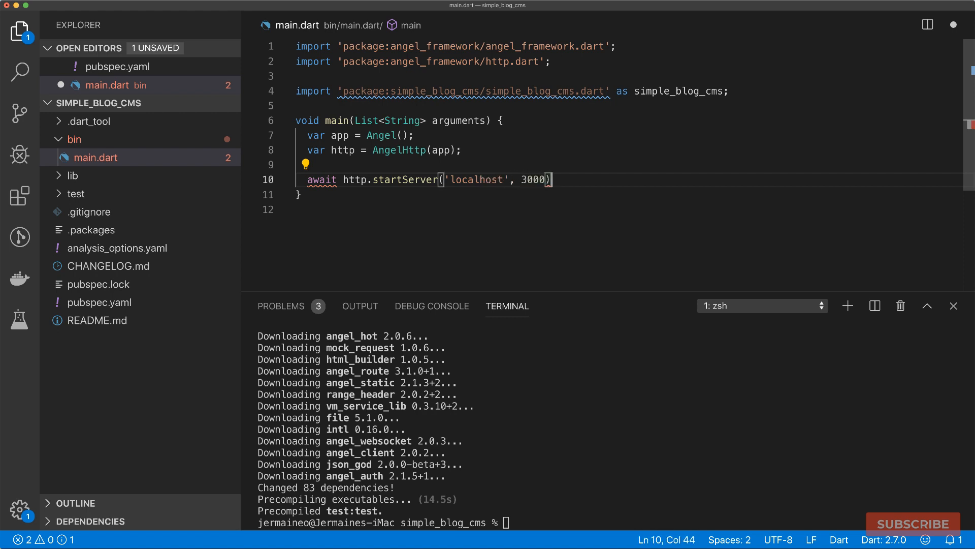
text(;)
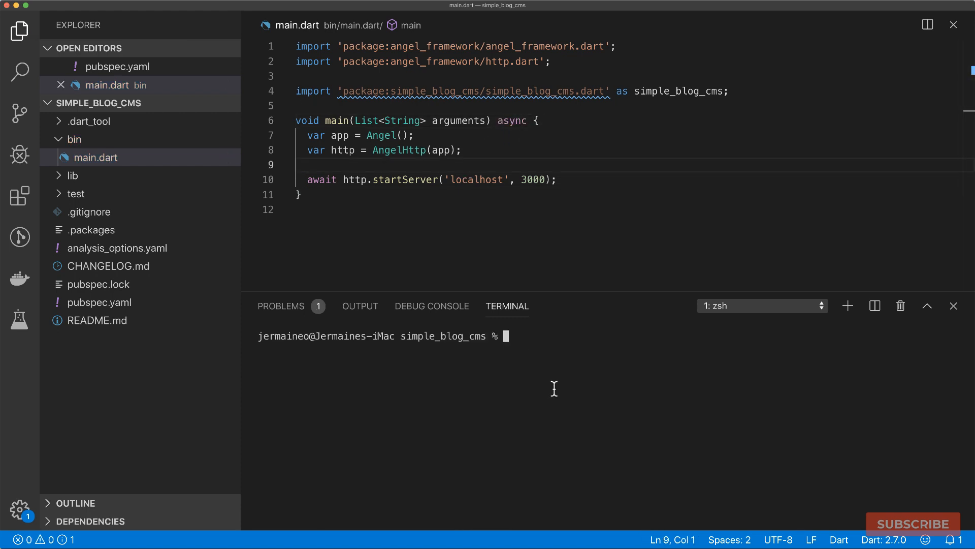
Run dart bin/main.dart and add app.get('/') route that writes 'Hello, World'.
text(dart bin/main.dart)
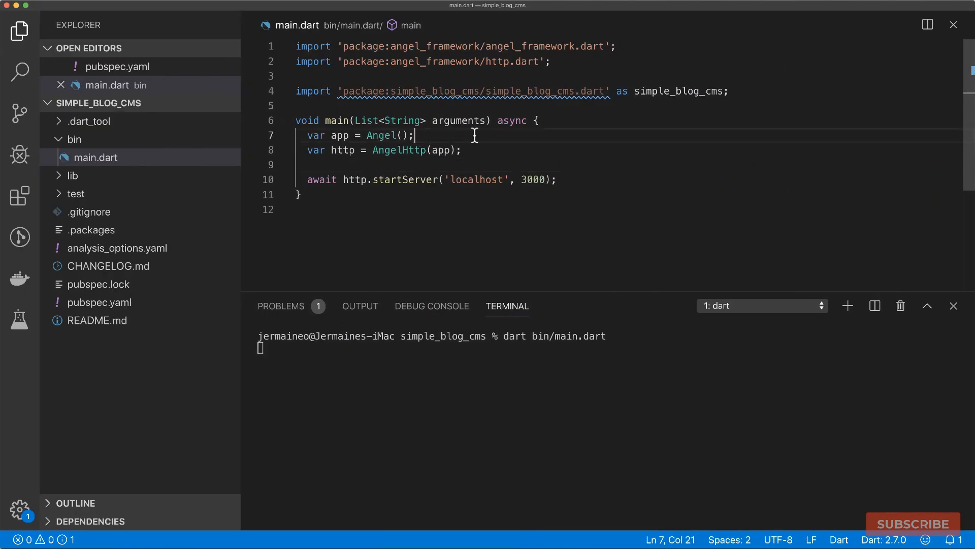
text(app.get()
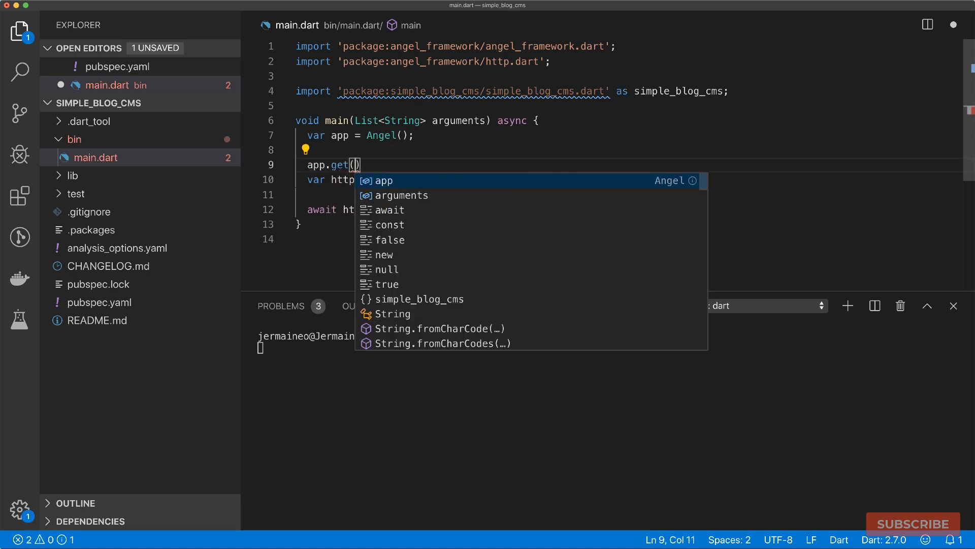
text('/')
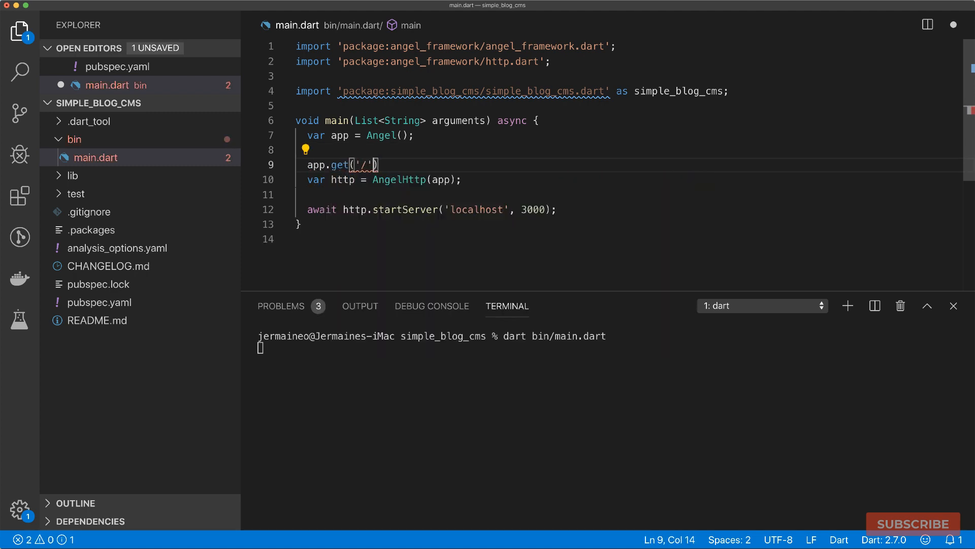
text(, (req,)
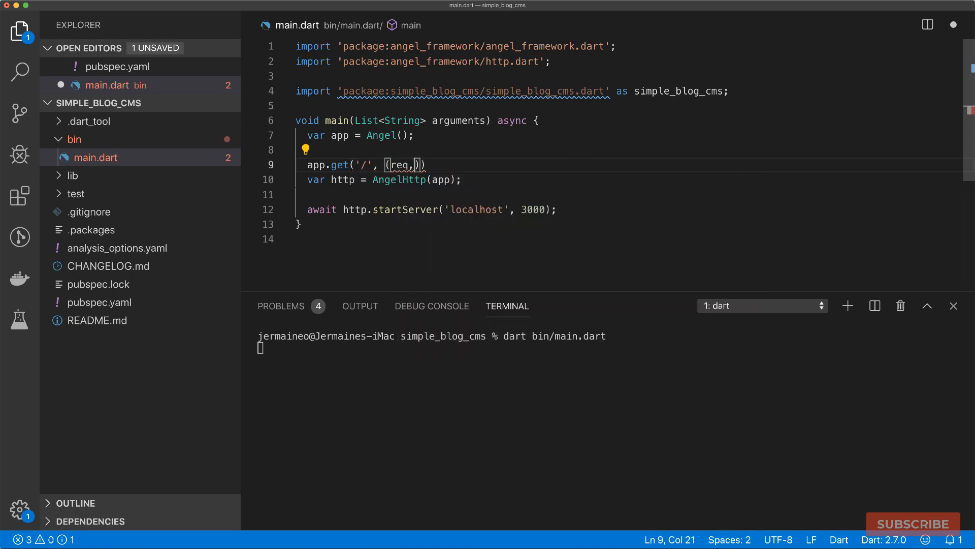
text(res) => res.write('')
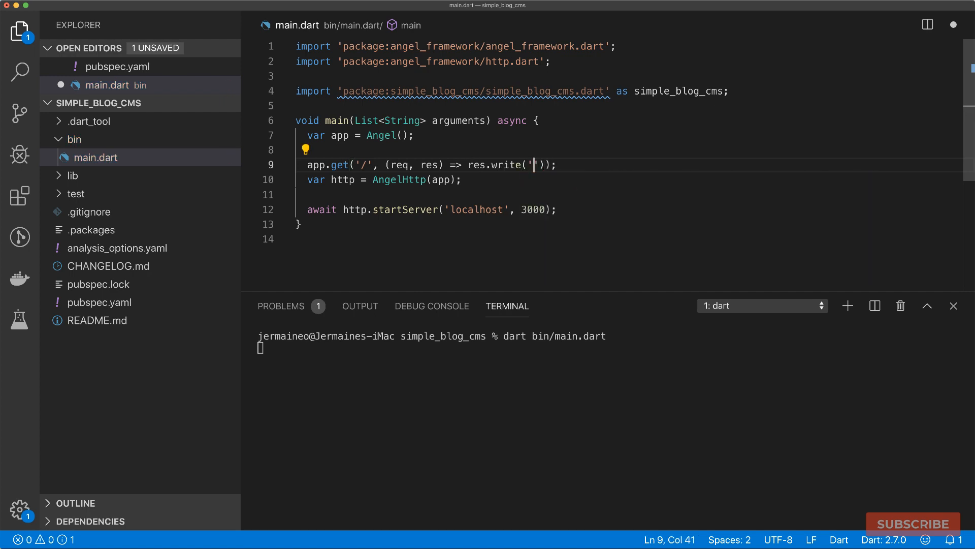
text(Hello, World)
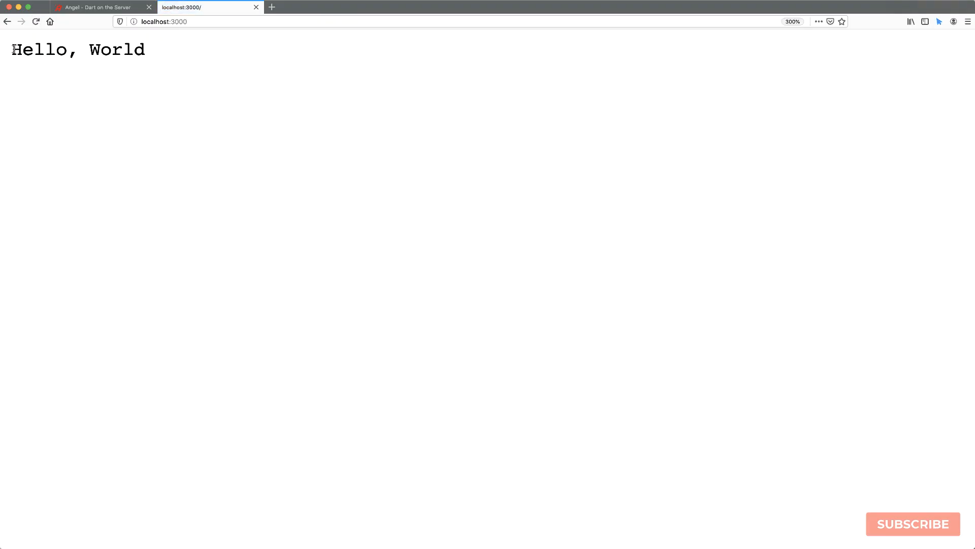
mouse_move(168, 65)
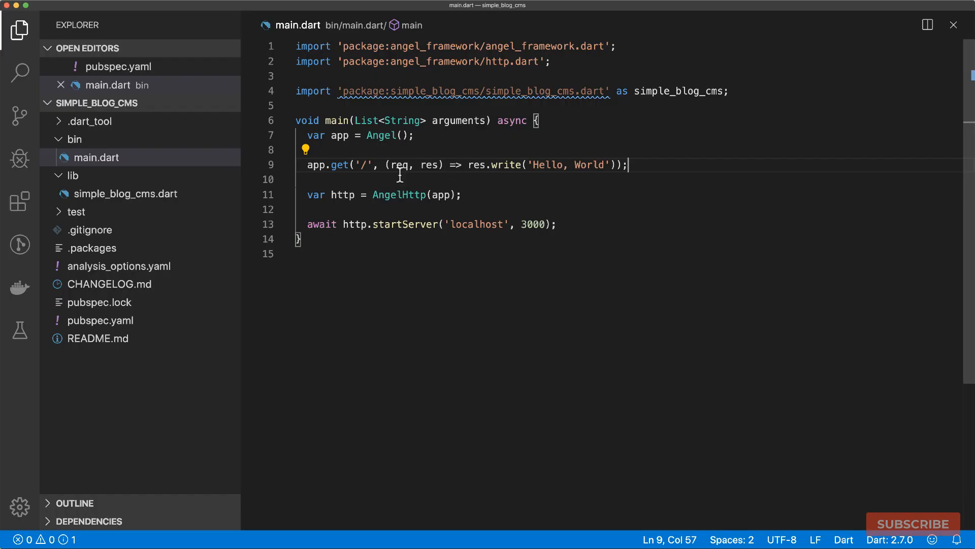
mouse_move(354, 184)
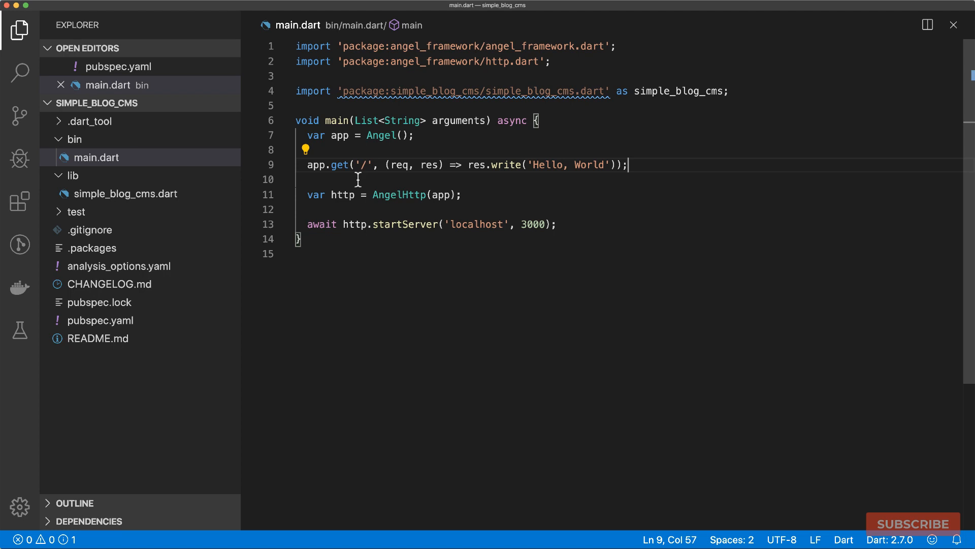
mouse_move(342, 181)
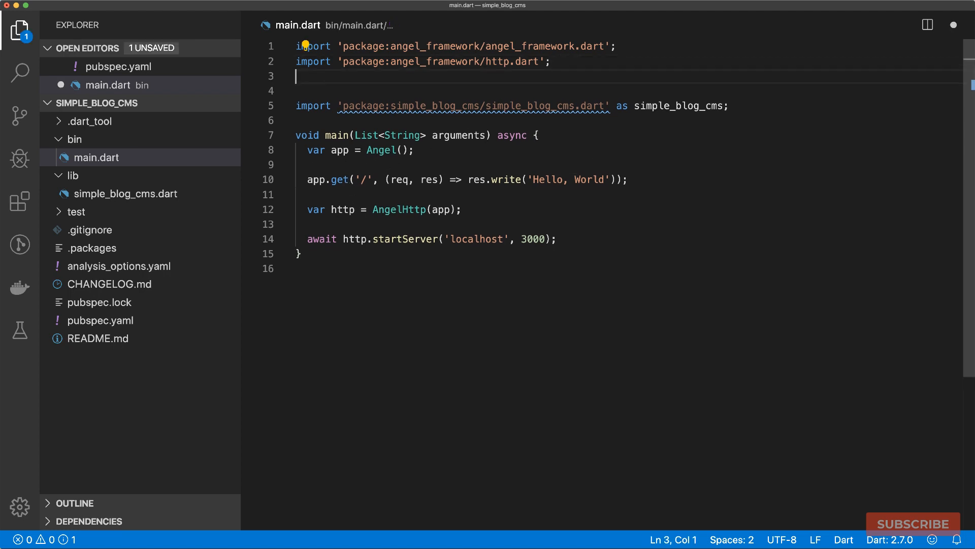
Import angel_hot and declare var hot = HotReloader(() {}, []).
text(import 'package:angel_hot/angel_hot.dart';)
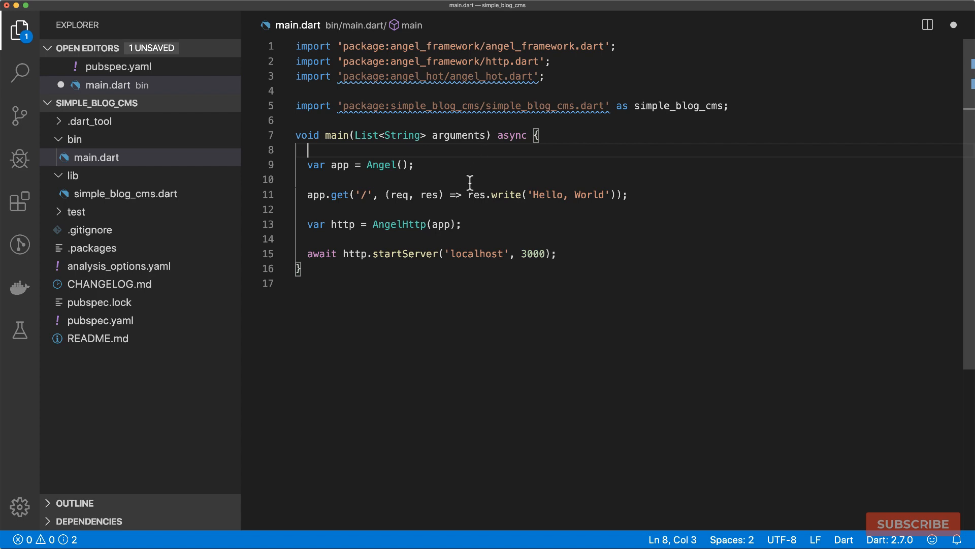
text(var)
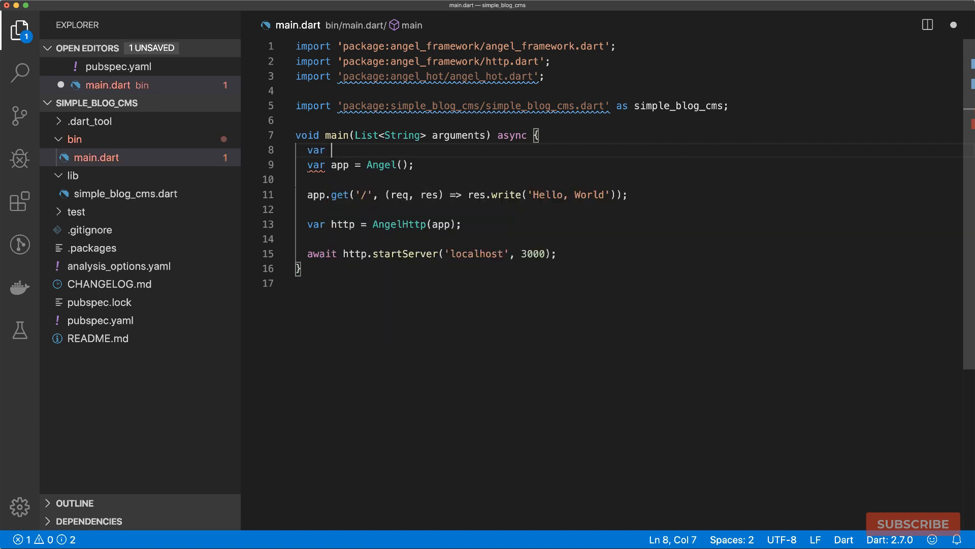
text(hot = HotReloader()
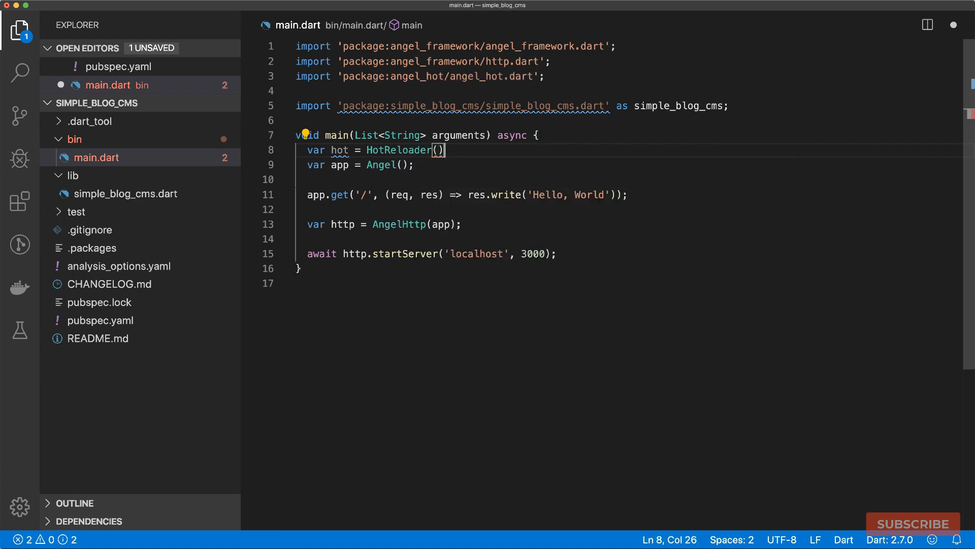
text(;)
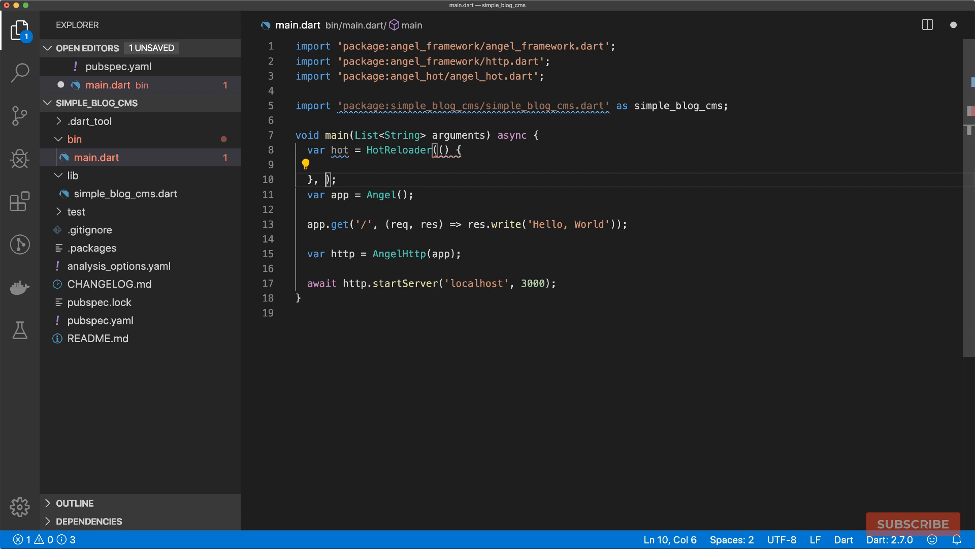
text([])
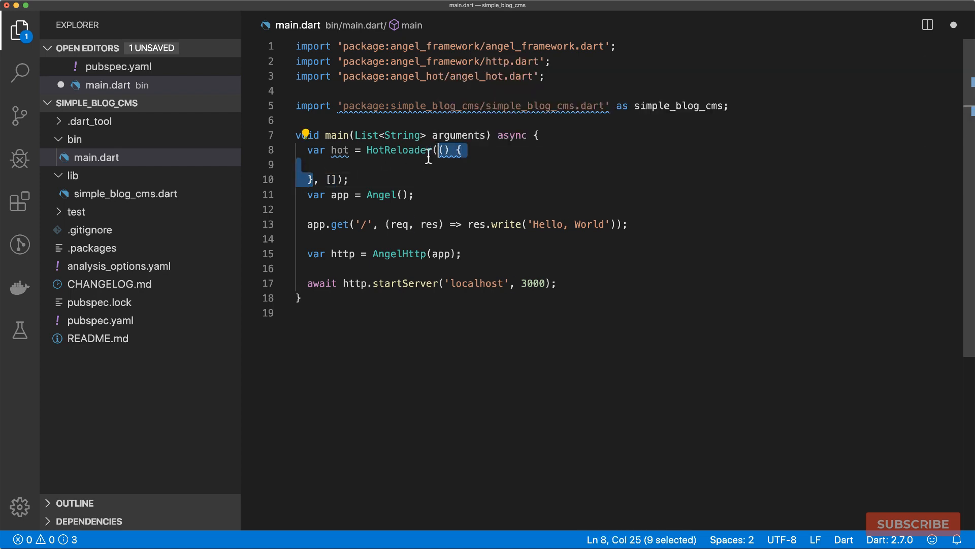
Move the app setup into the reloader callback returning app and start the server via hot.
click(346, 163)
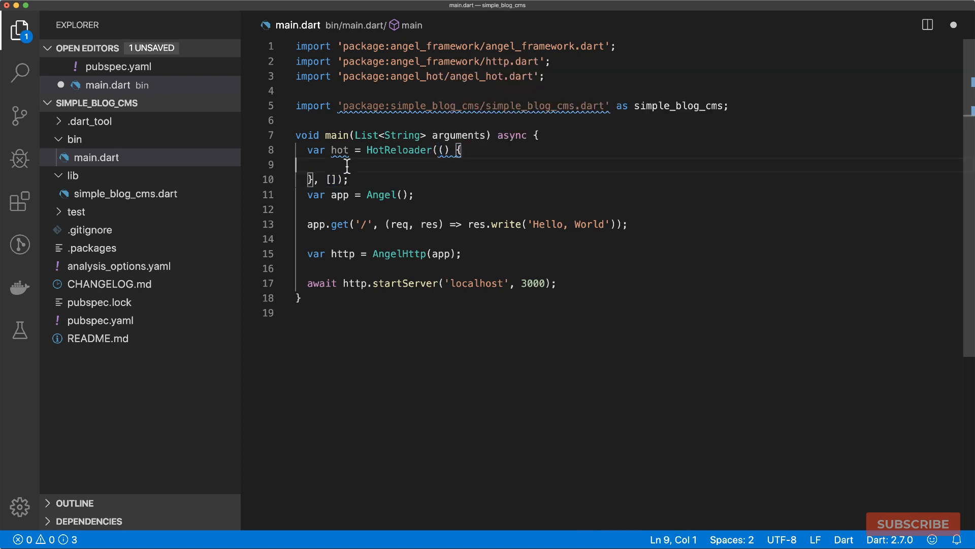
drag(307, 195, 330, 223)
text(r)
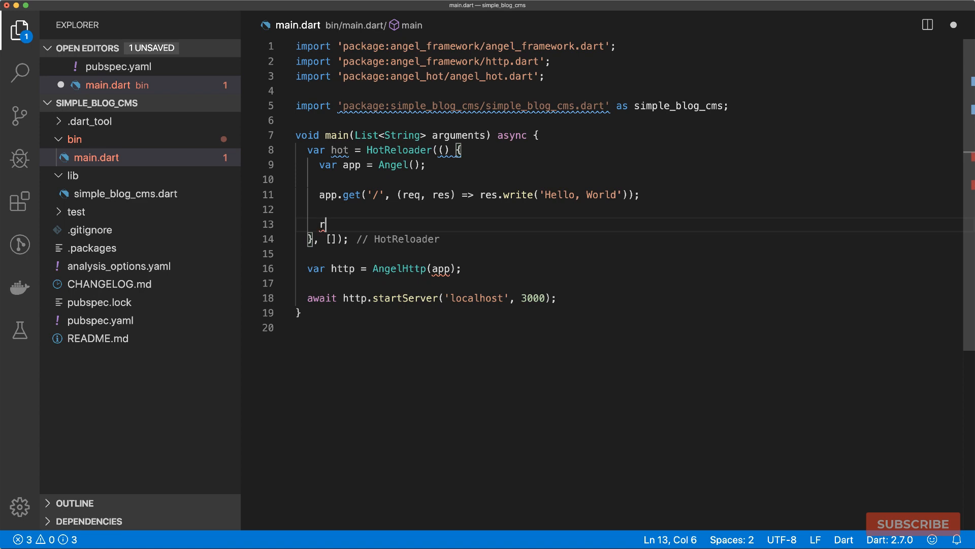
text(eturn app;)
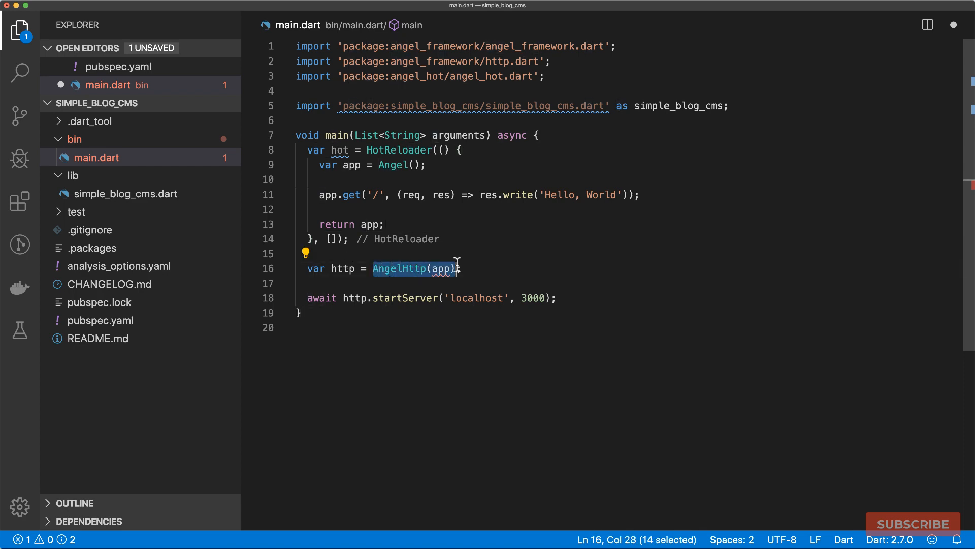
text(hot.startServer('localhost', 3000)
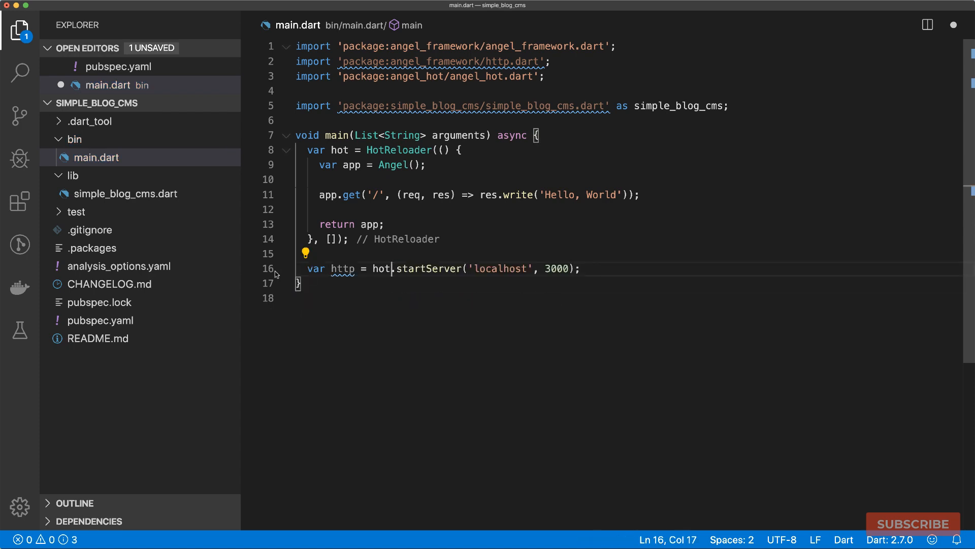
mouse_move(530, 276)
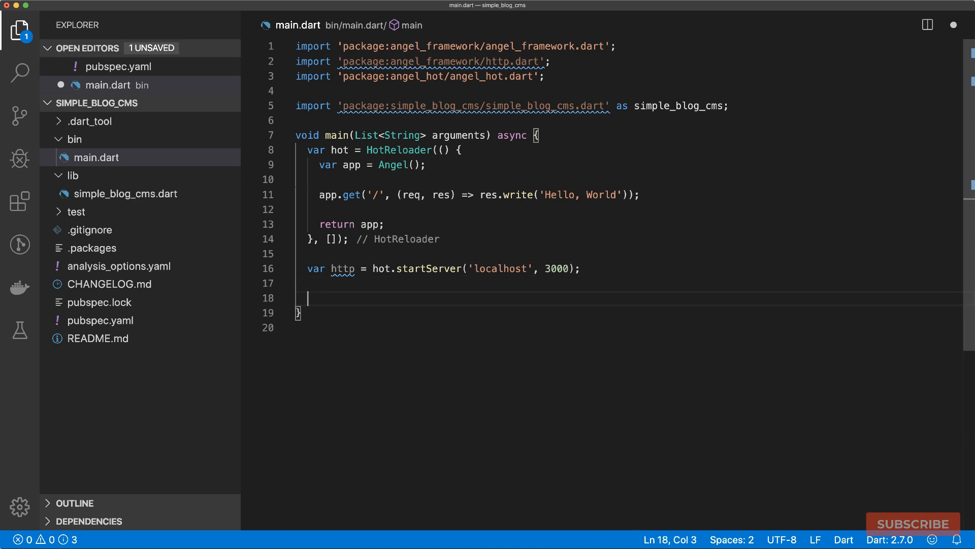
text(print('simple_blog_cms server listening at http://${)
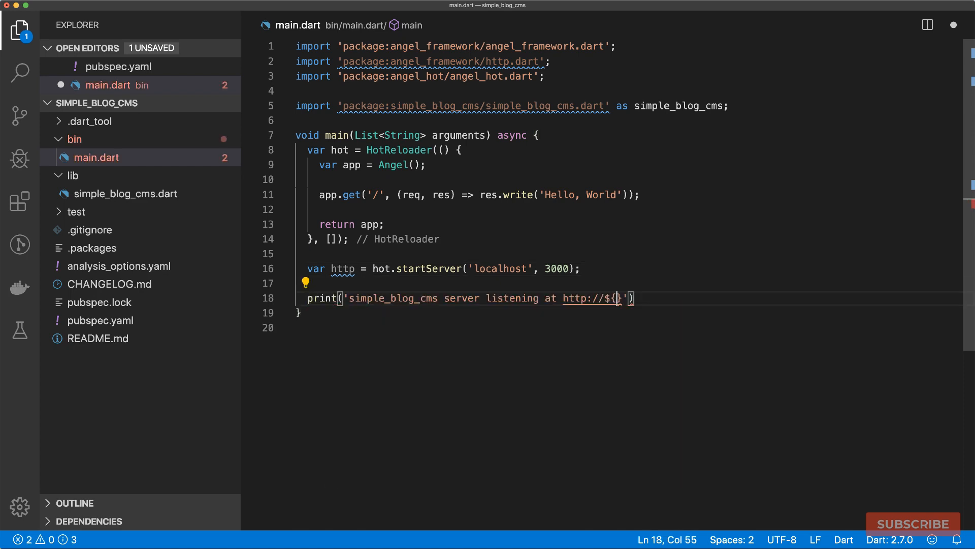
text(http)
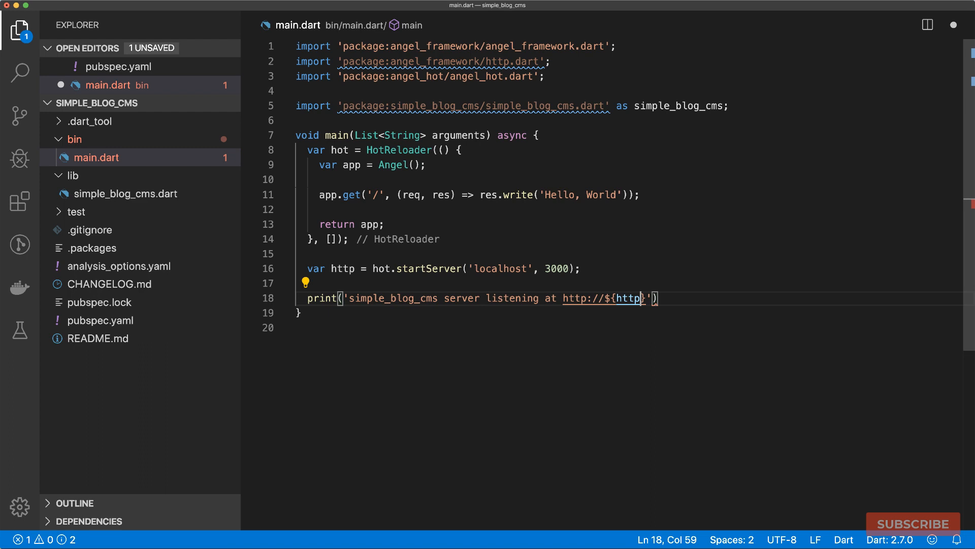
text(.address)
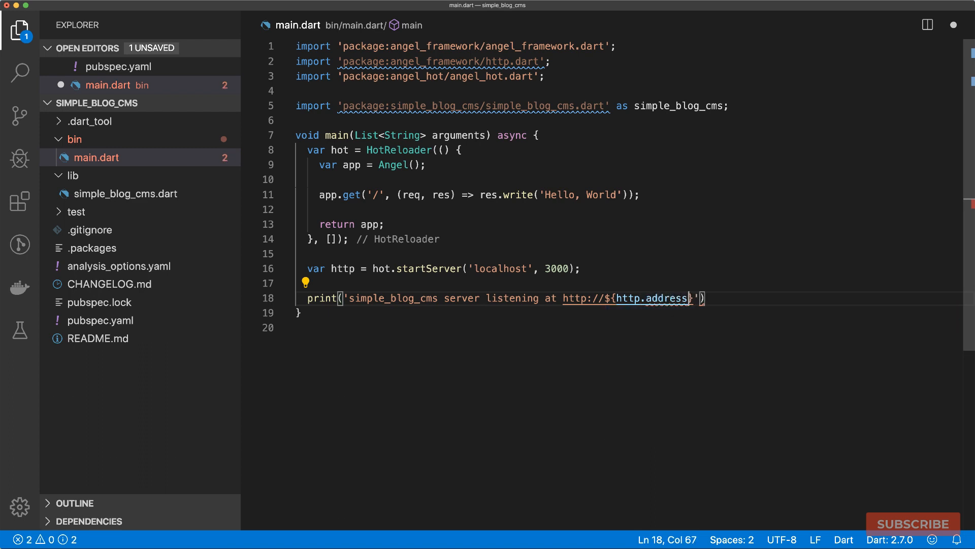
text(.address})
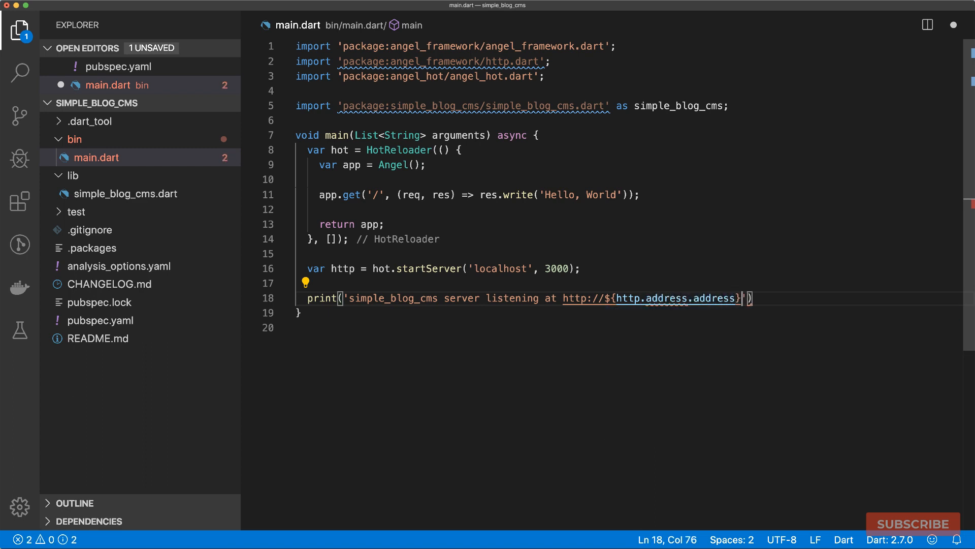
text(:${http.port)
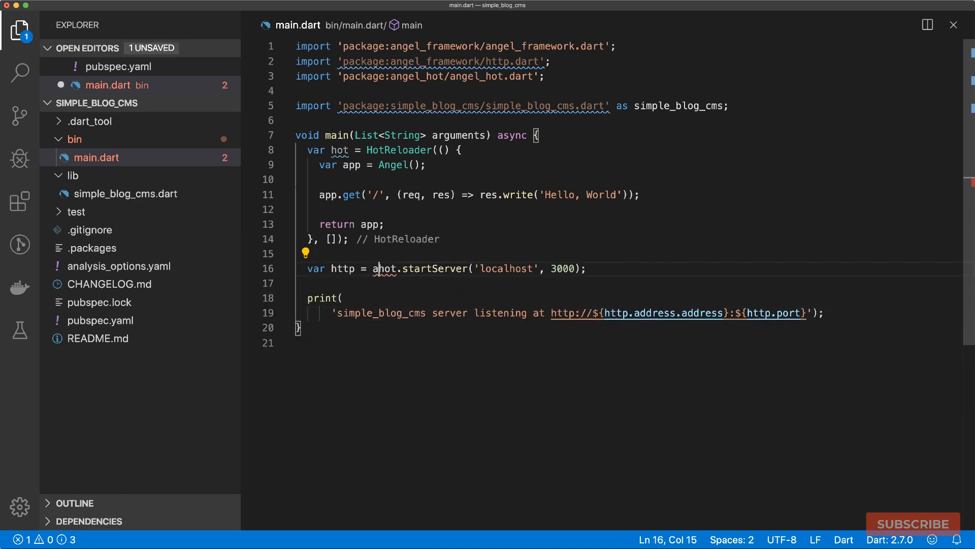
text(wait)
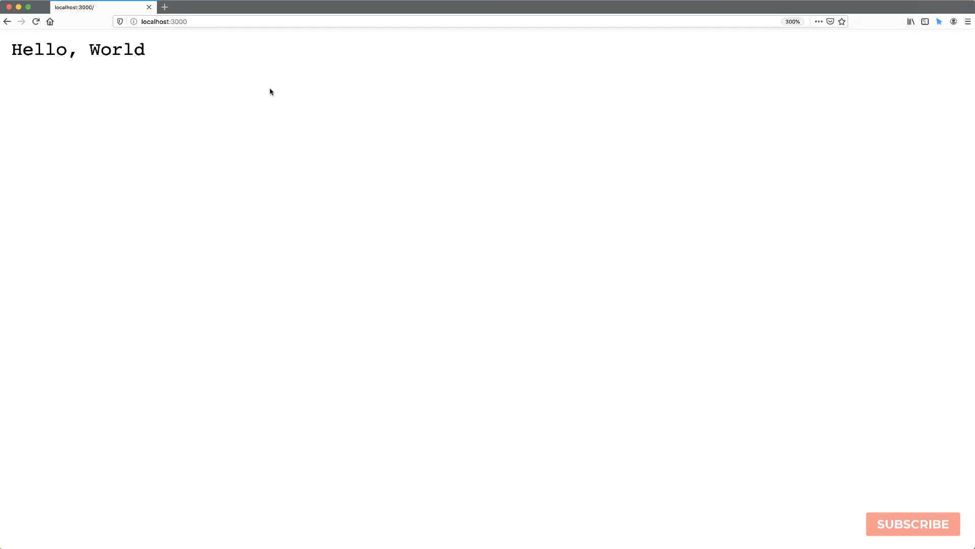
mouse_move(179, 66)
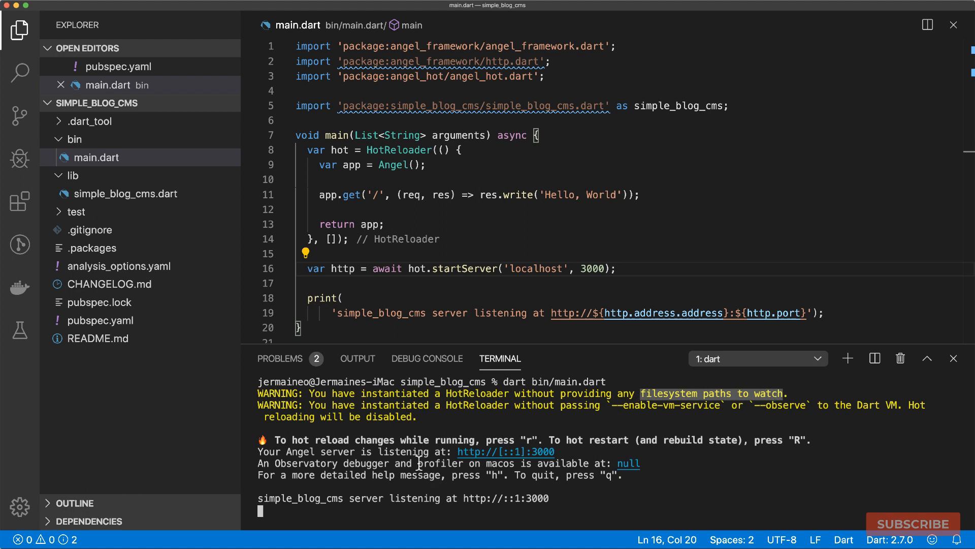
Pass [Directory('lib')] as the HotReloader watch paths in main.dart.
click(953, 359)
text(import 'dart:io';)
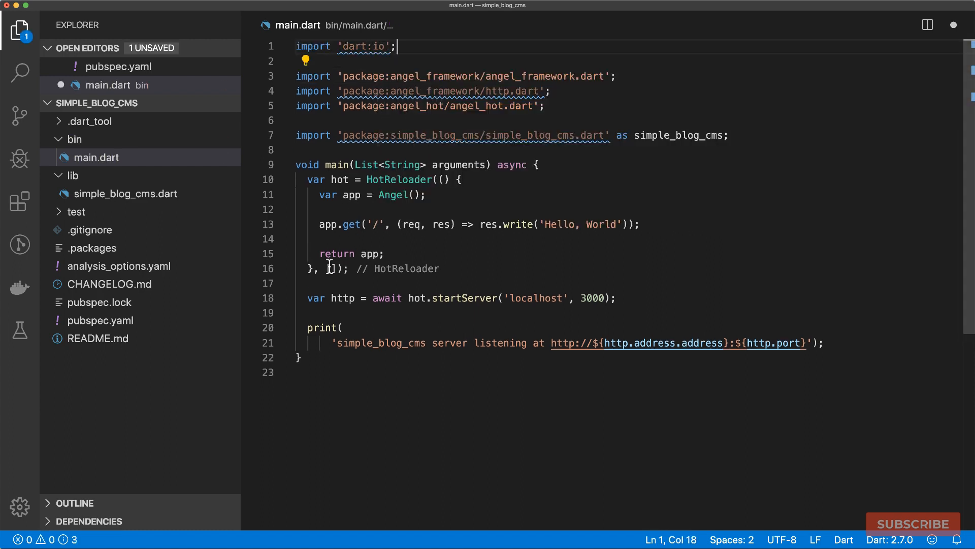
text(Directory()
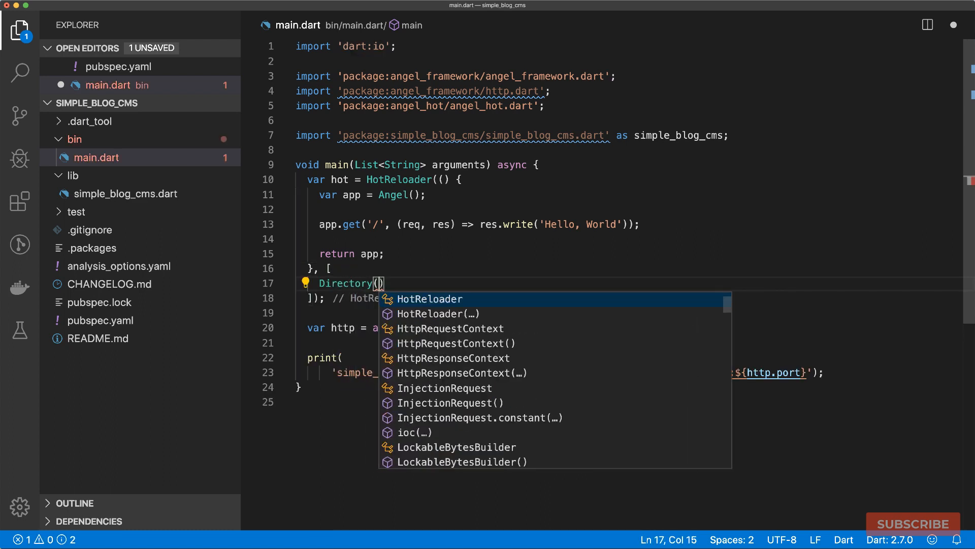
text('lib')
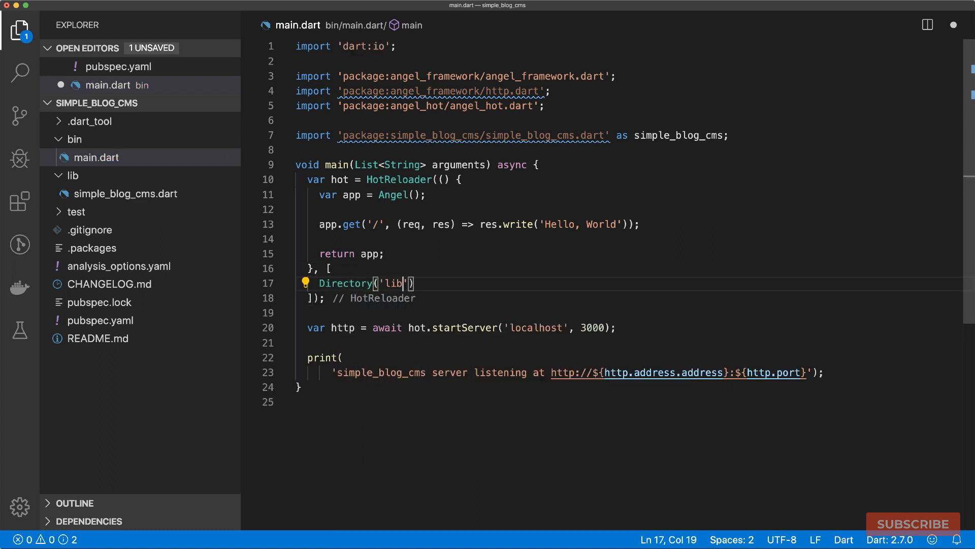
mouse_move(440, 279)
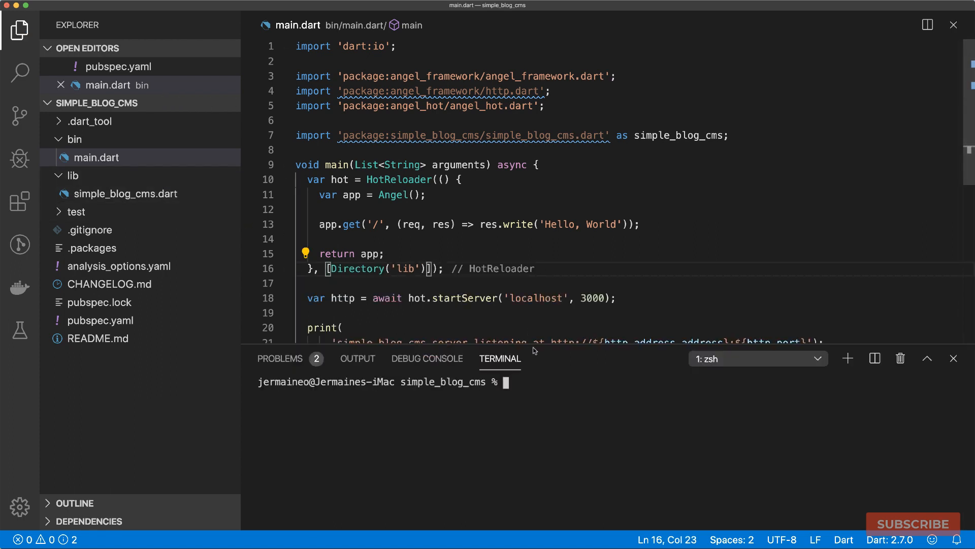
Relaunch the server with dart --observe bin/main.dart and return to the editor.
text(dart --obs)
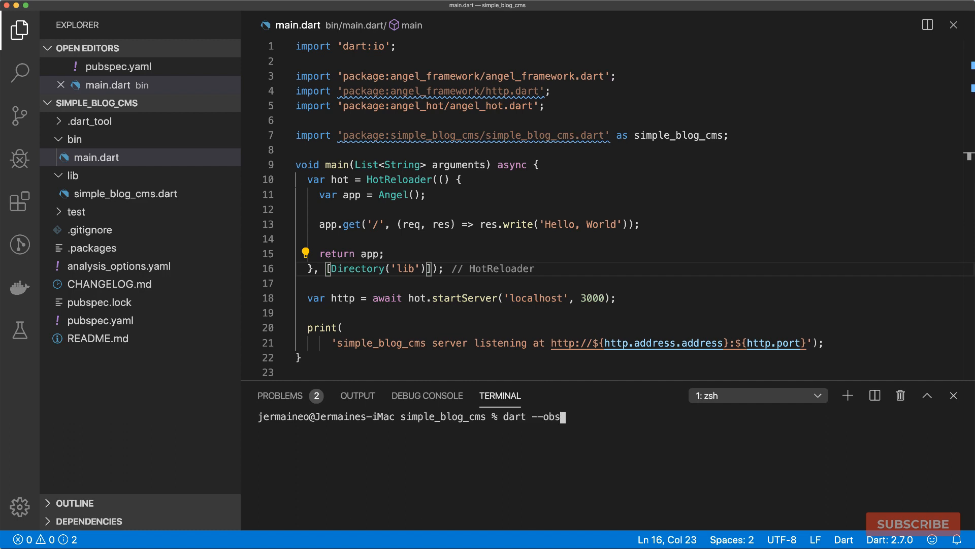
text(erve)
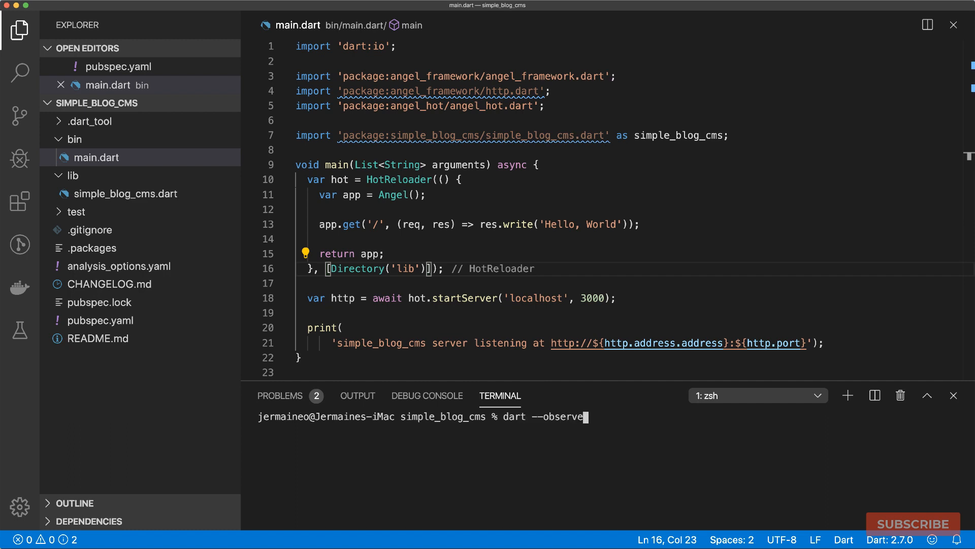
text(bi)
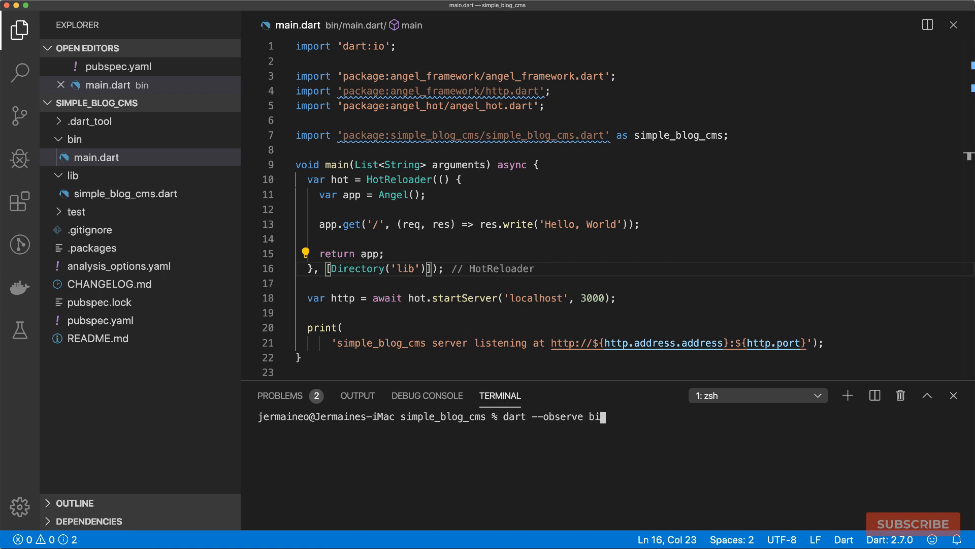
text(n/main)
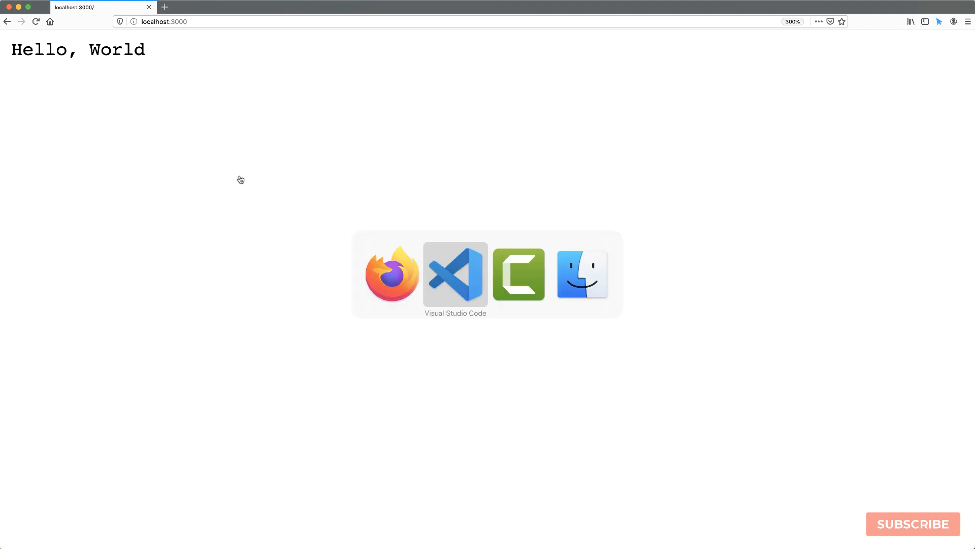
click(455, 273)
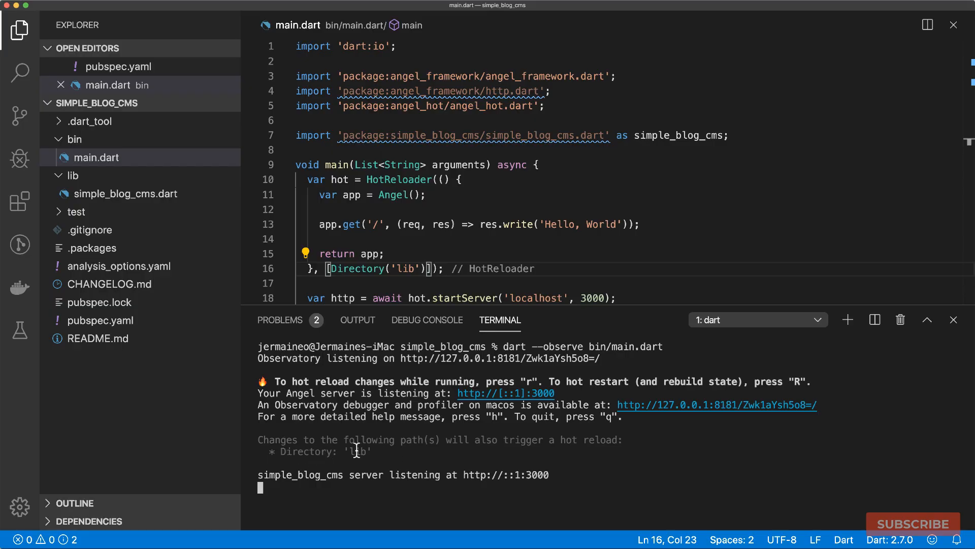
Create a src folder under lib with a new routes.dart file inside it.
right_click(73, 176)
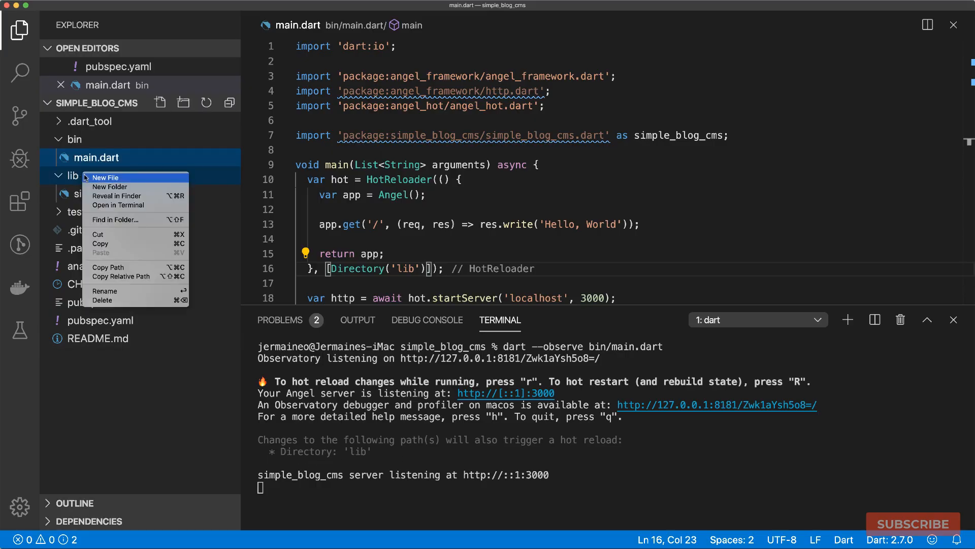
click(107, 177)
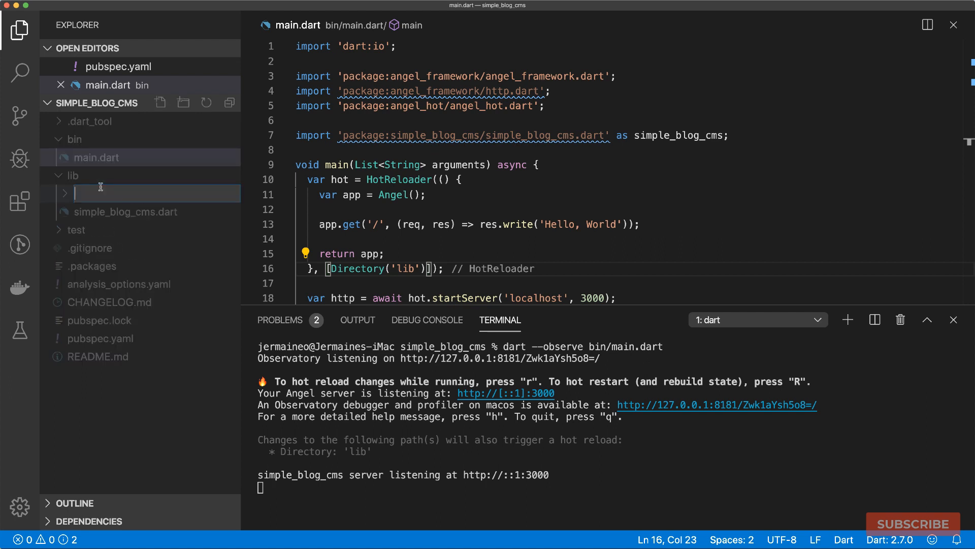
text(src)
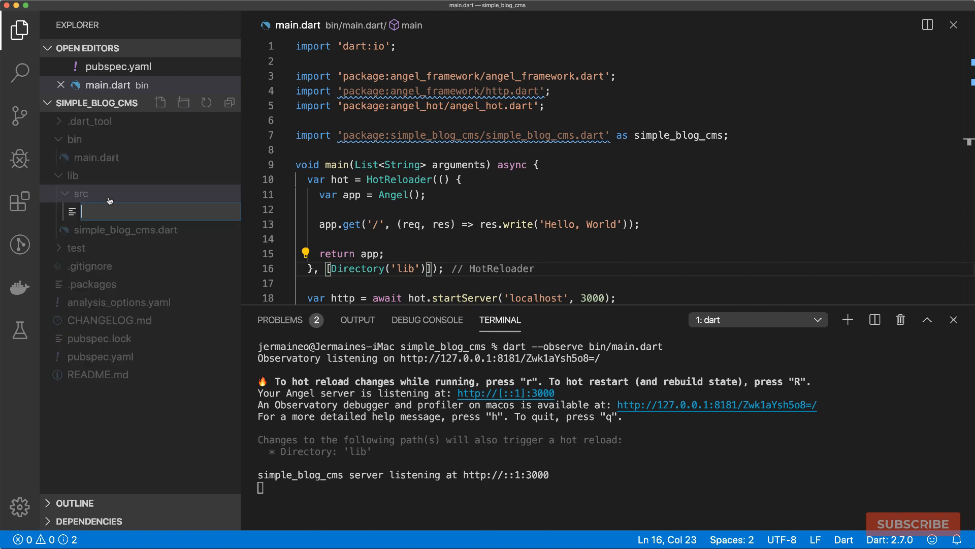
text(routes.dart)
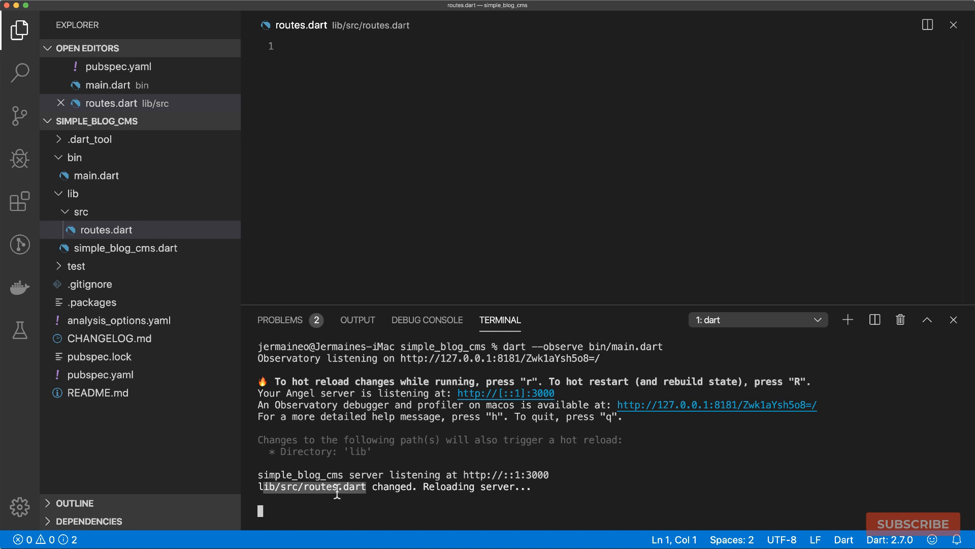
mouse_move(420, 487)
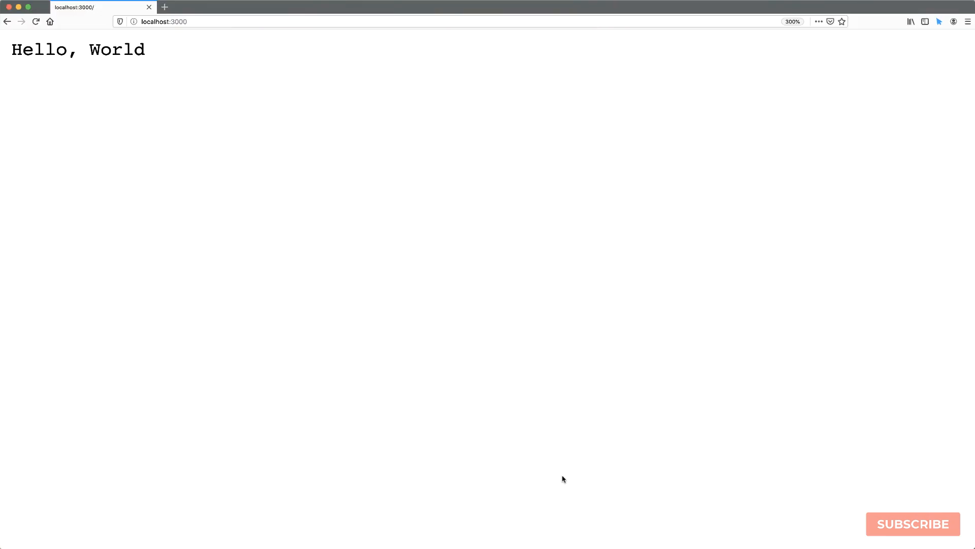
mouse_move(136, 118)
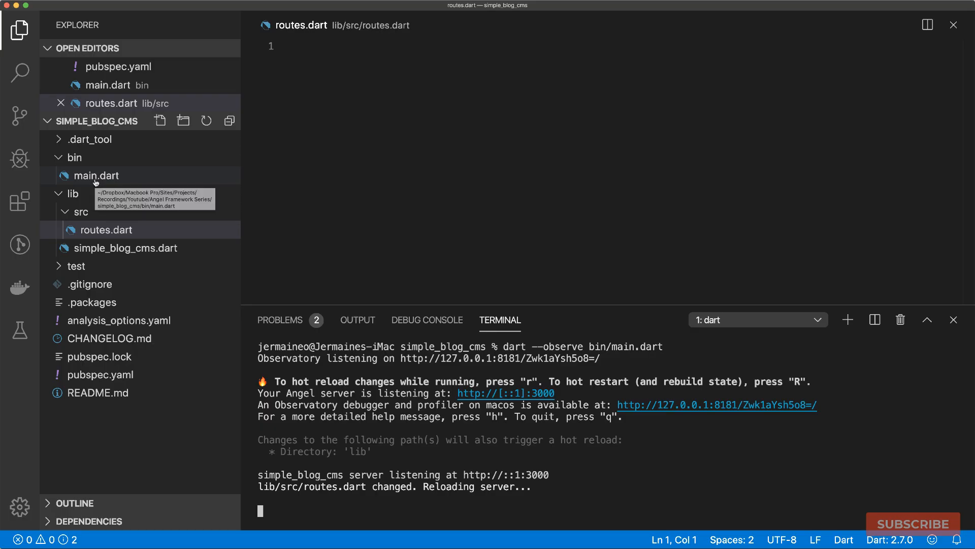
In routes.dart, import angel_framework and declare configureServer(Angel app) with an empty body.
click(96, 175)
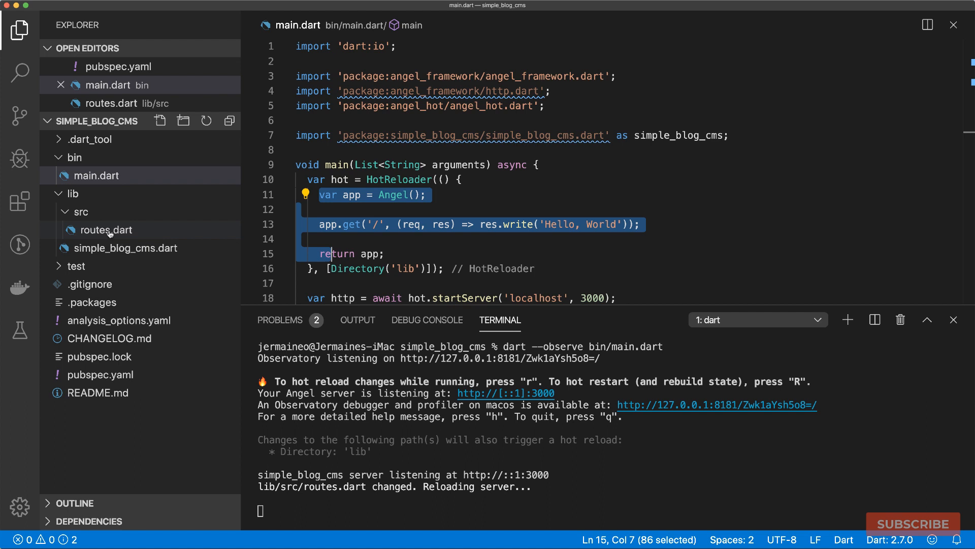
click(105, 230)
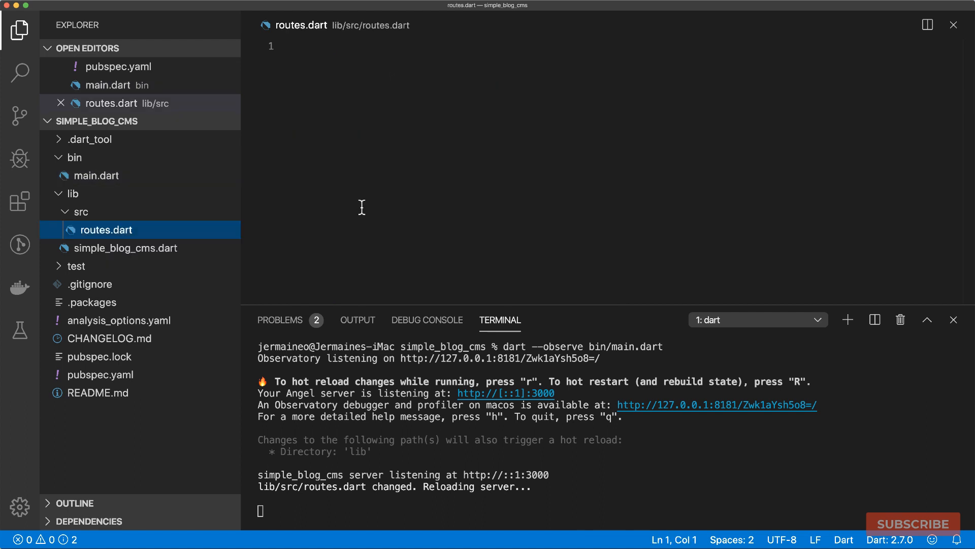
text(impor)
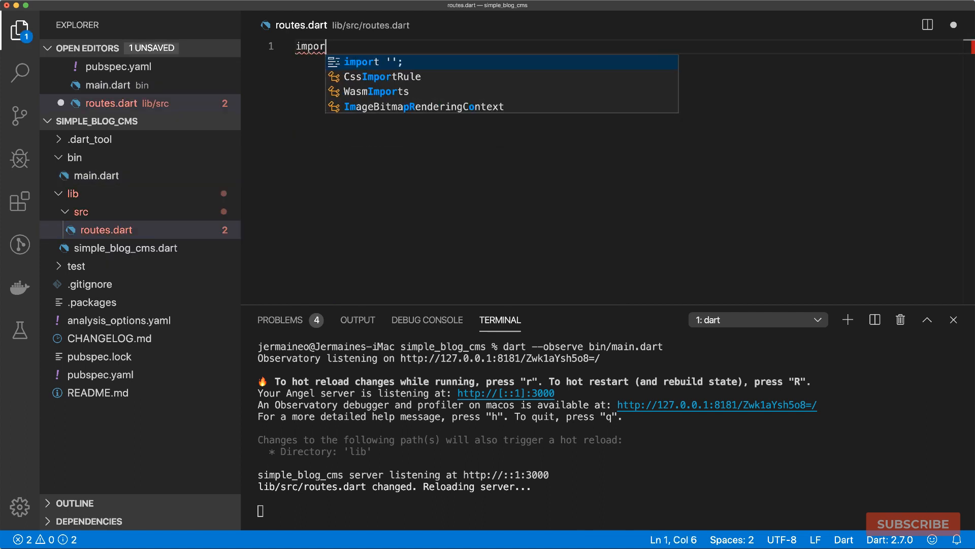
text('package:angel_framework/angel_framework.dart';)
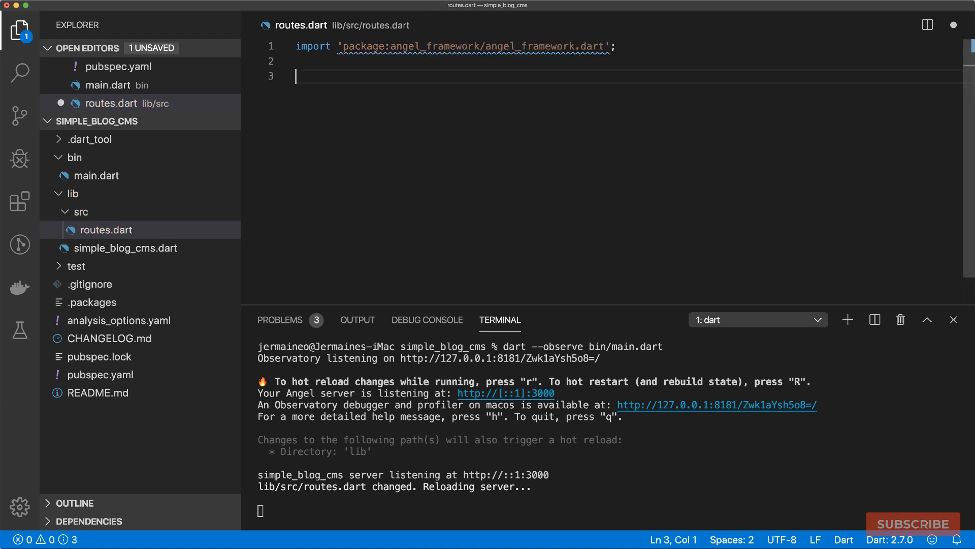
text(configur)
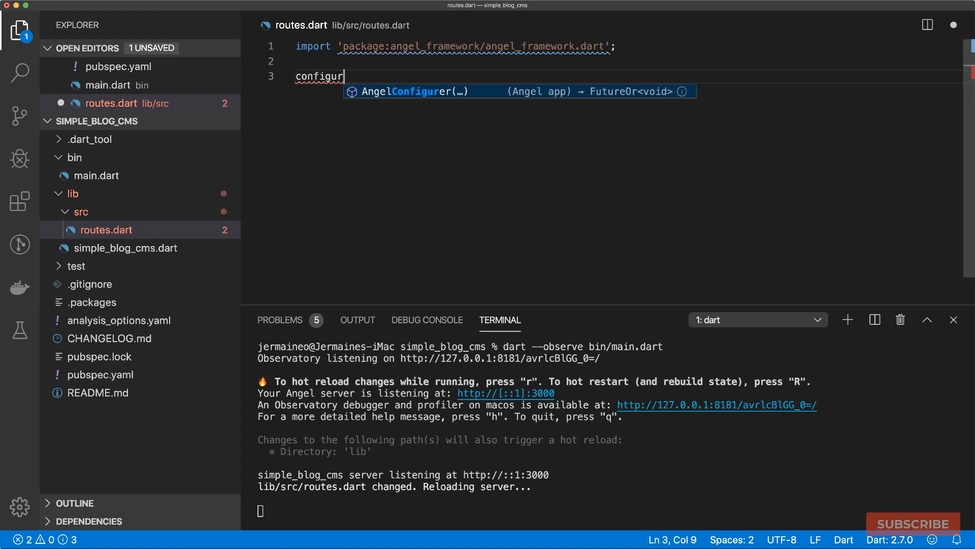
text(eServer())
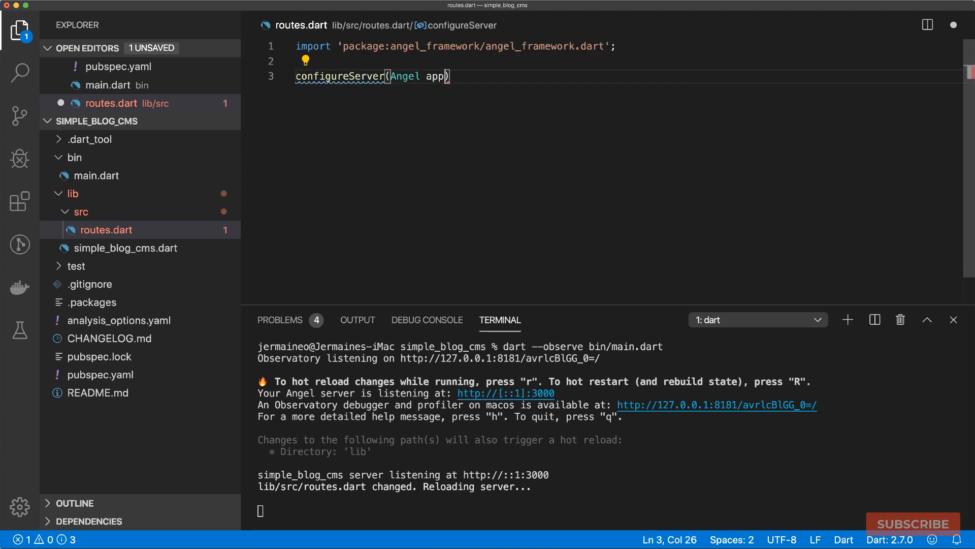
text({)
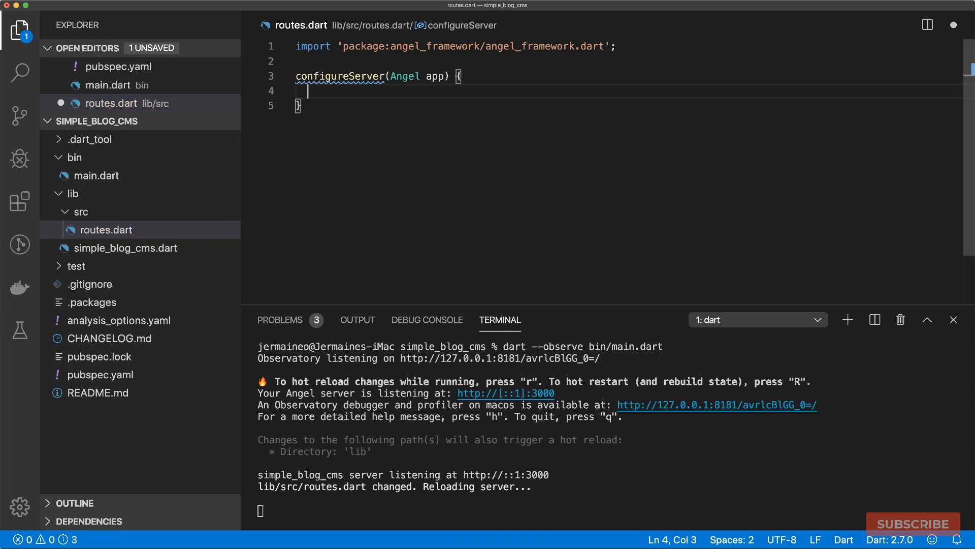
mouse_move(337, 94)
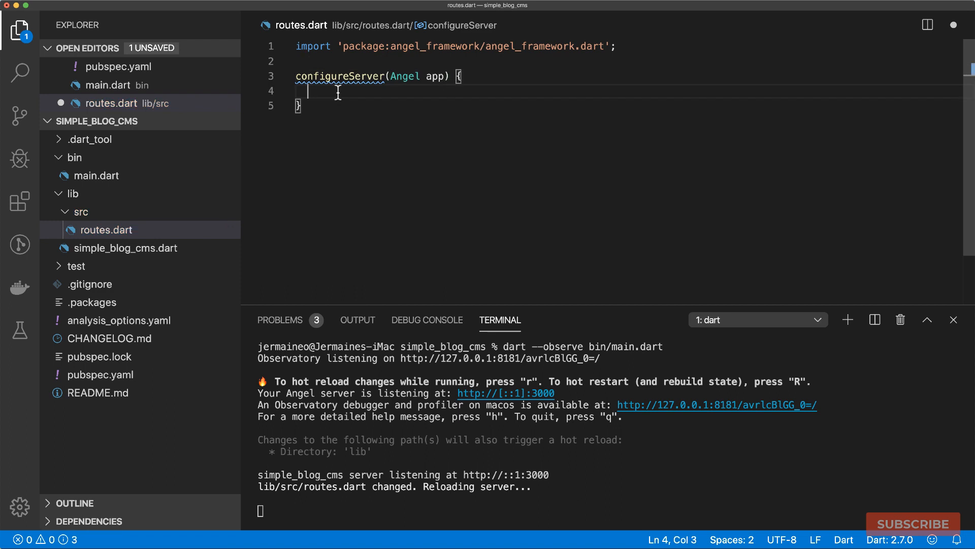
mouse_move(340, 93)
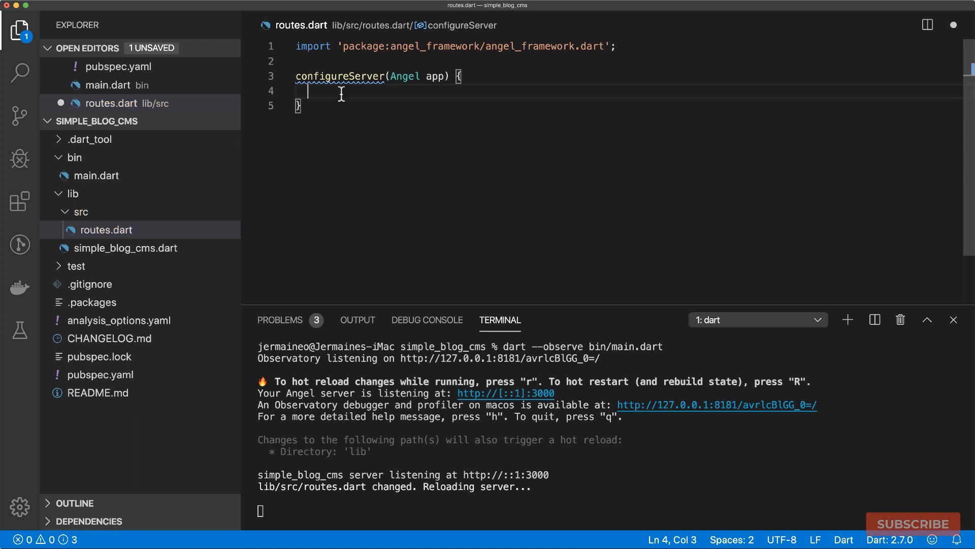
Inside configureServer, add a root GET route writing 'Hello, World'.
click(101, 85)
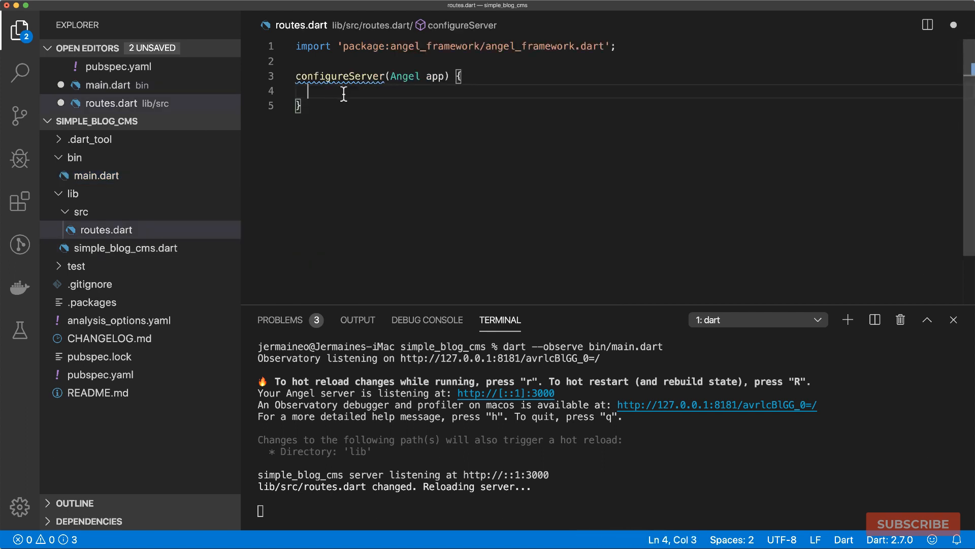
text(app.get('/', (req, res) => res.write('Hello, World'));)
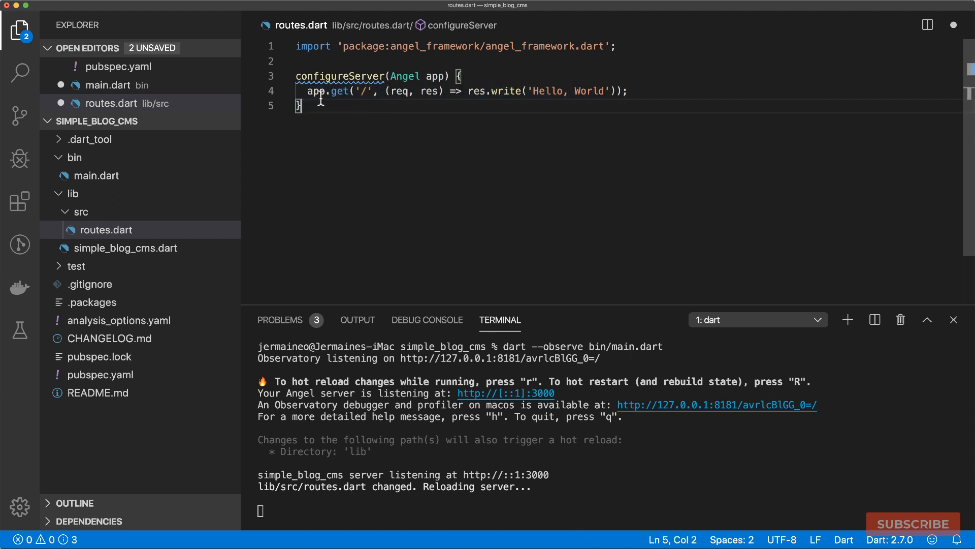
mouse_move(328, 116)
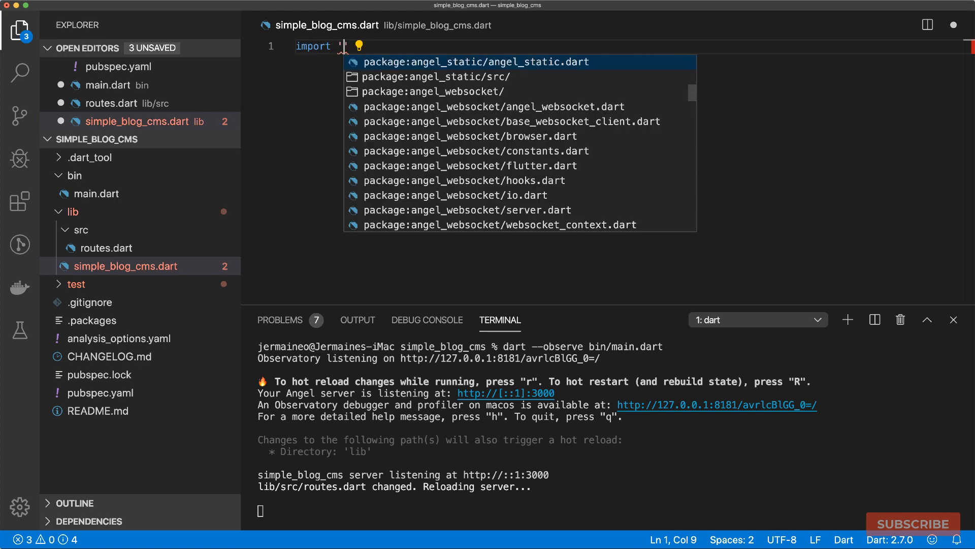
Import 'src/routes.dart' as routes and await app.configure(routes.configureServer) in the library setup, then save.
text(src/routes.dart)
text(Future con)
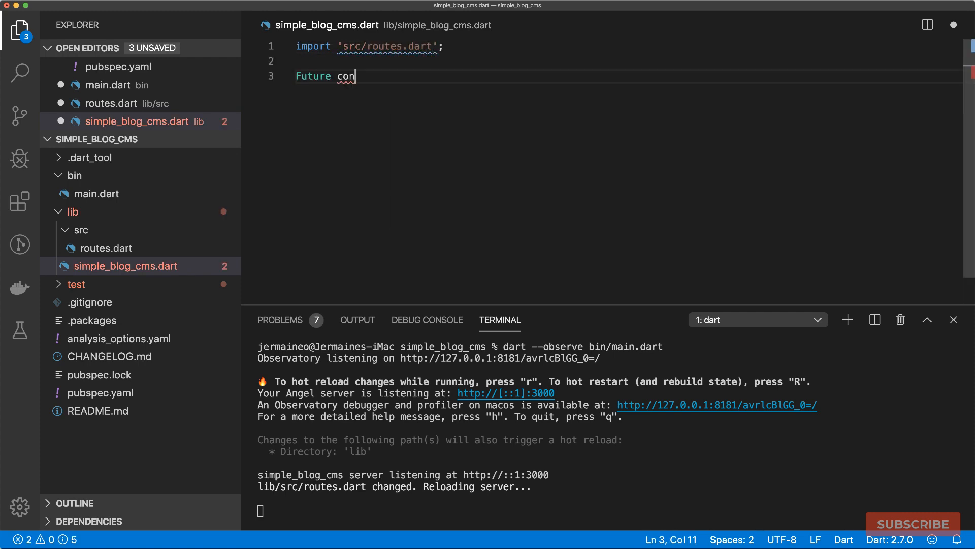
text(figureSe)
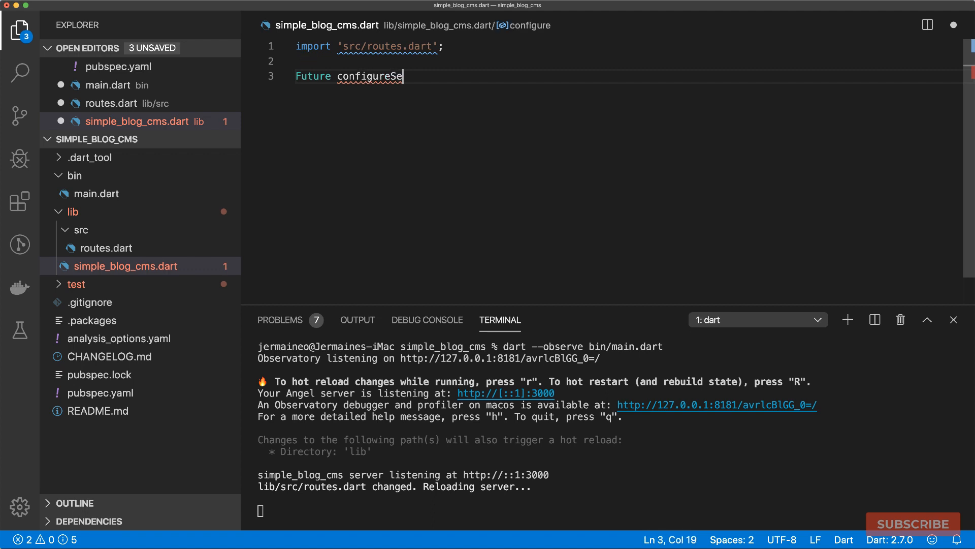
text(rver(Angel app)
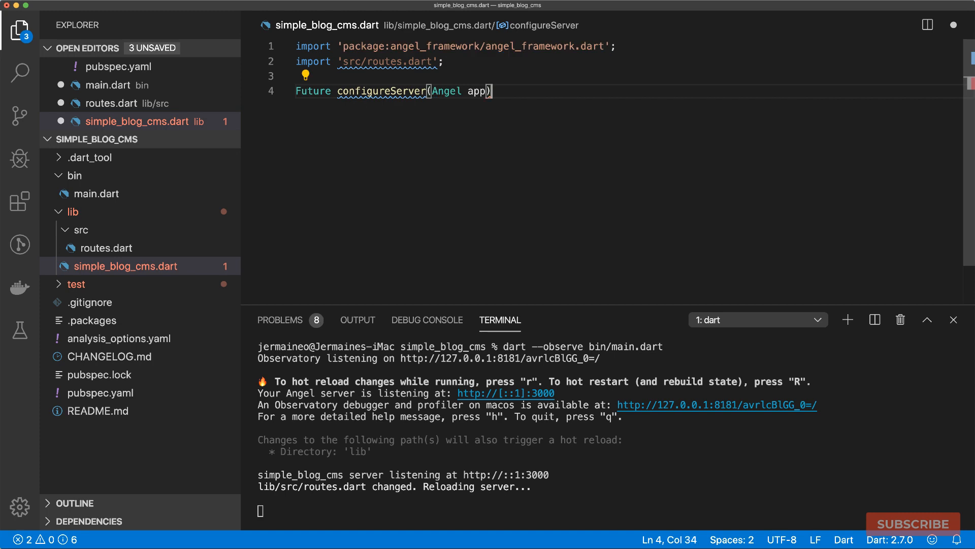
text(async {)
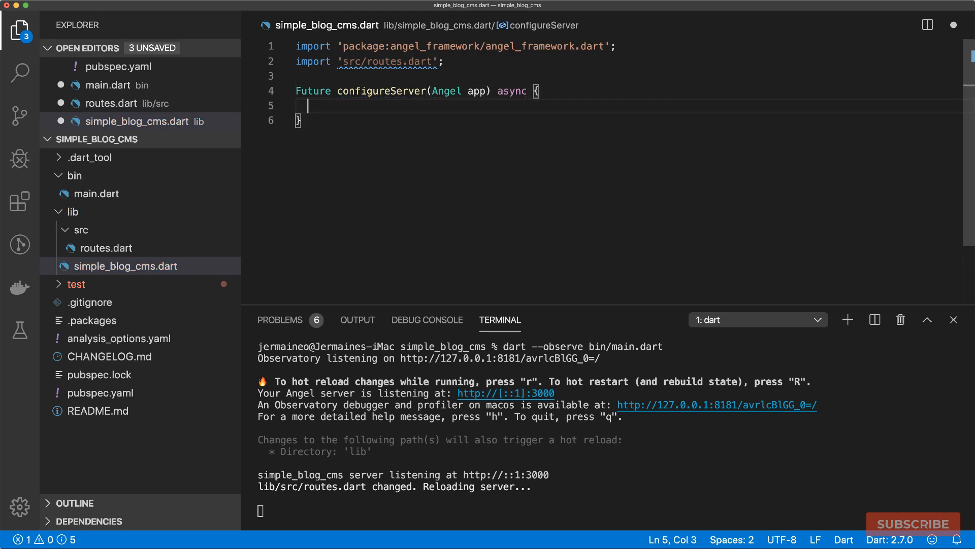
text(await app.)
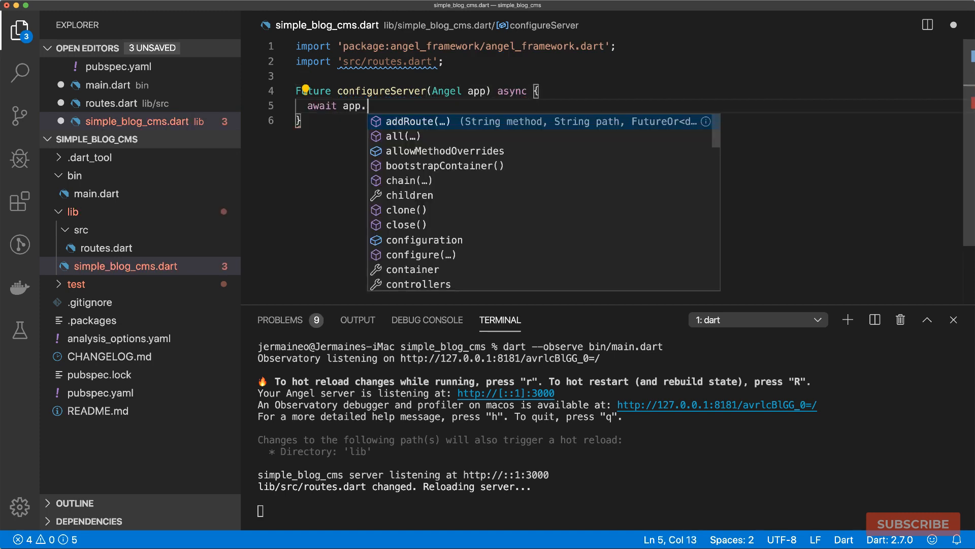
text(configure();)
click(630, 61)
text( as )
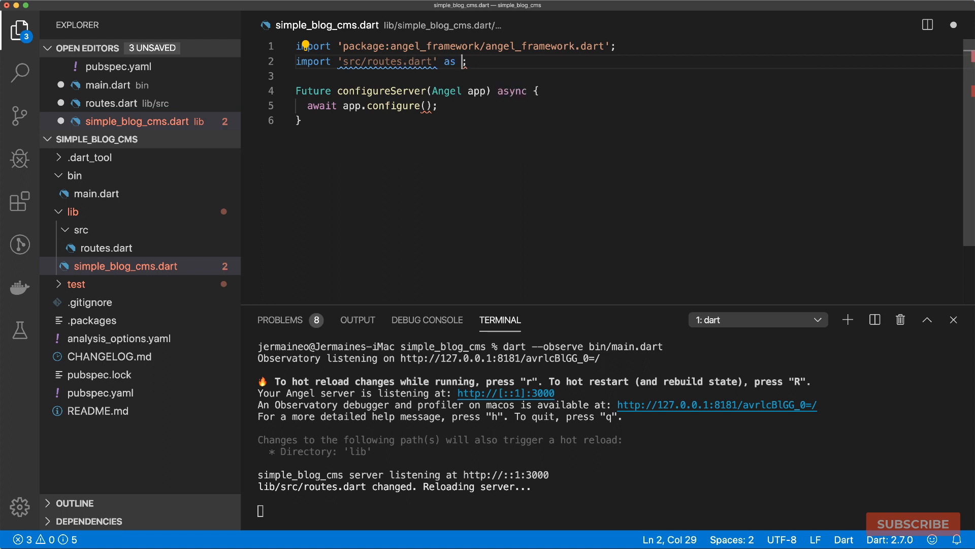
text(routes.configureServer)
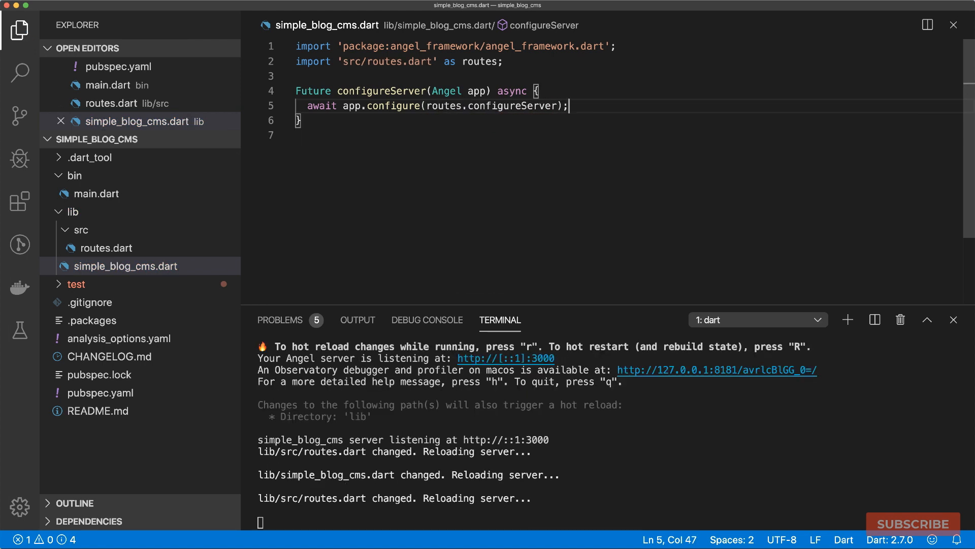
mouse_move(348, 189)
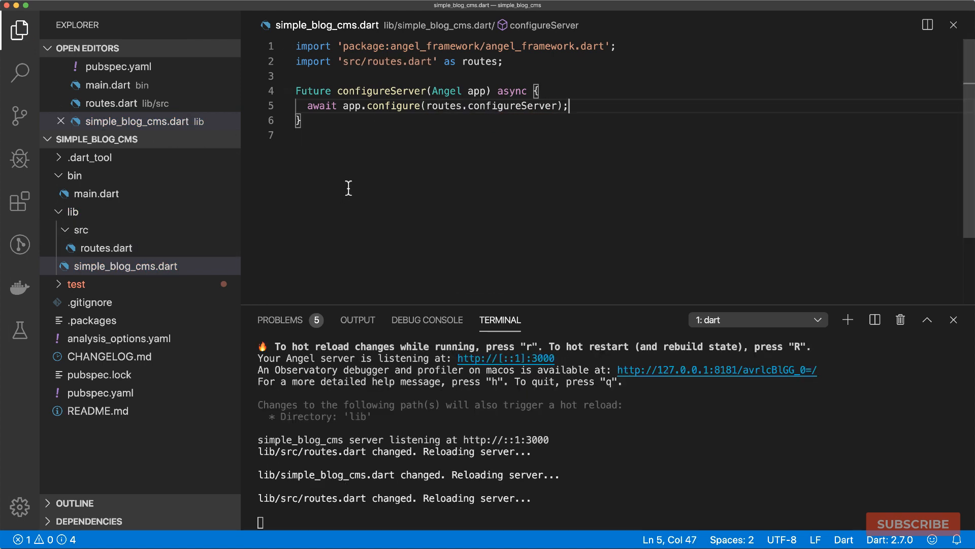
mouse_move(369, 415)
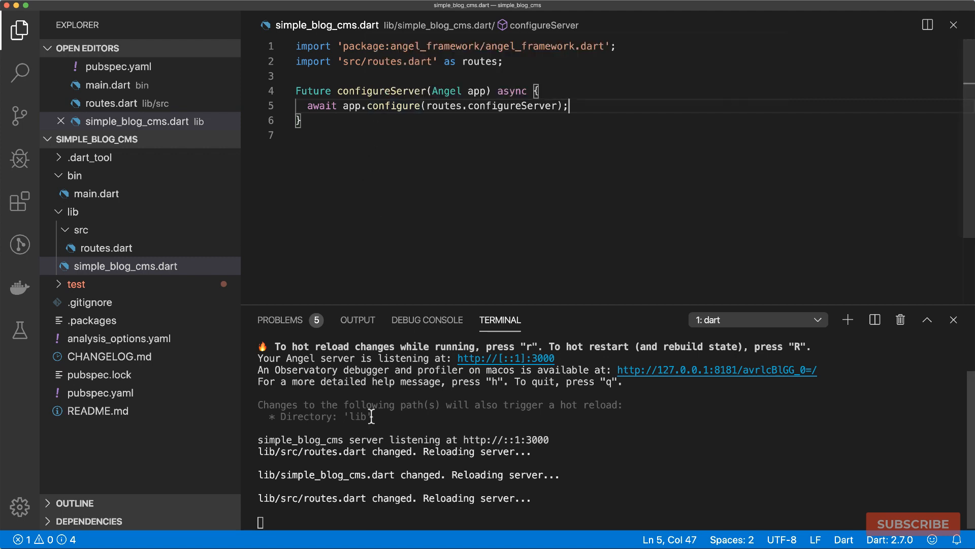
mouse_move(386, 231)
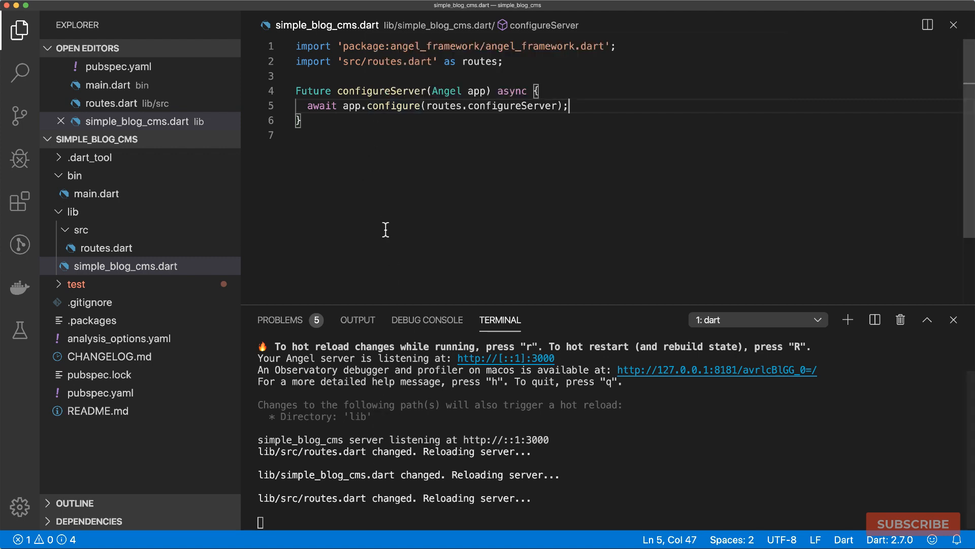
click(98, 193)
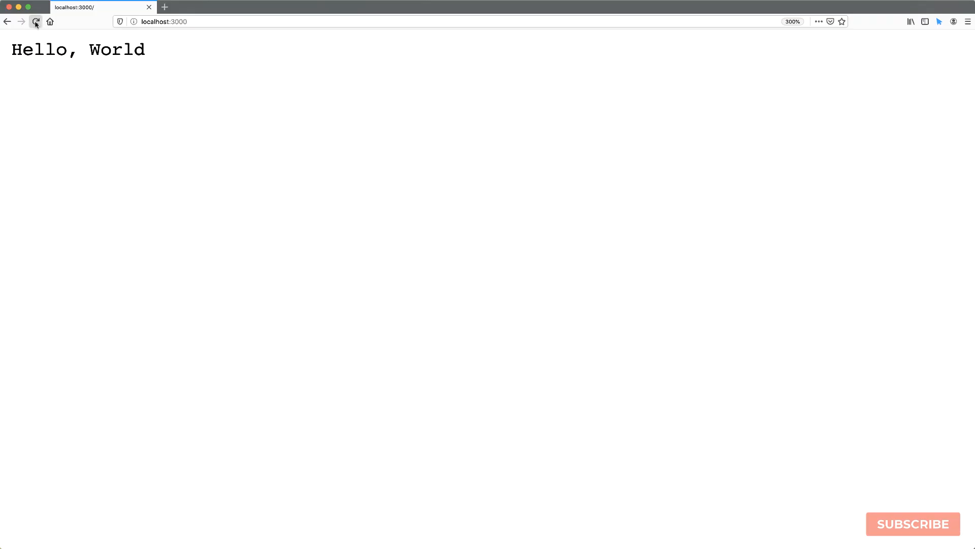
Reload localhost:3000 in Firefox to see Hello, World from the new route.
click(35, 21)
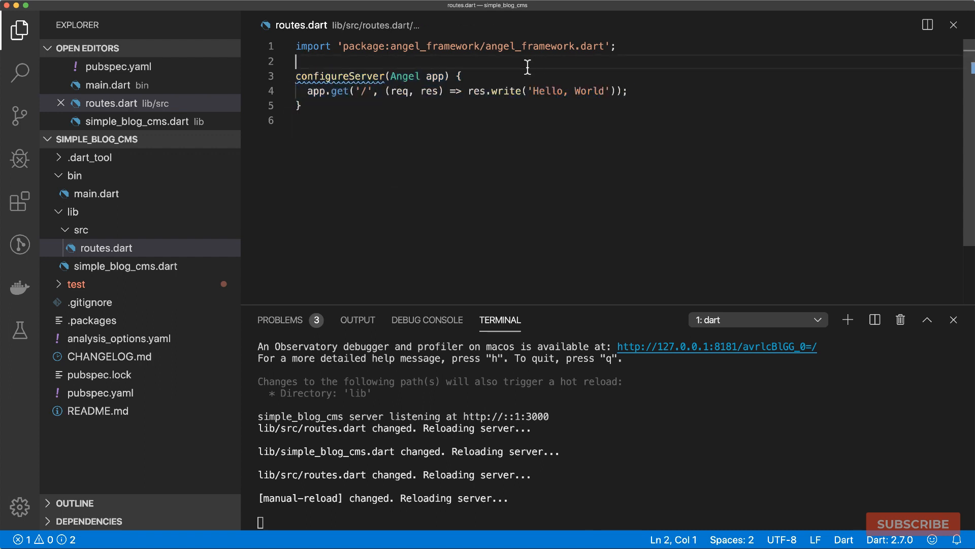
Change routes configureServer to return an AngelConfigurer closure and call routes.configureServer() in simple_blog_cms.dart.
text(AngelConfigurer)
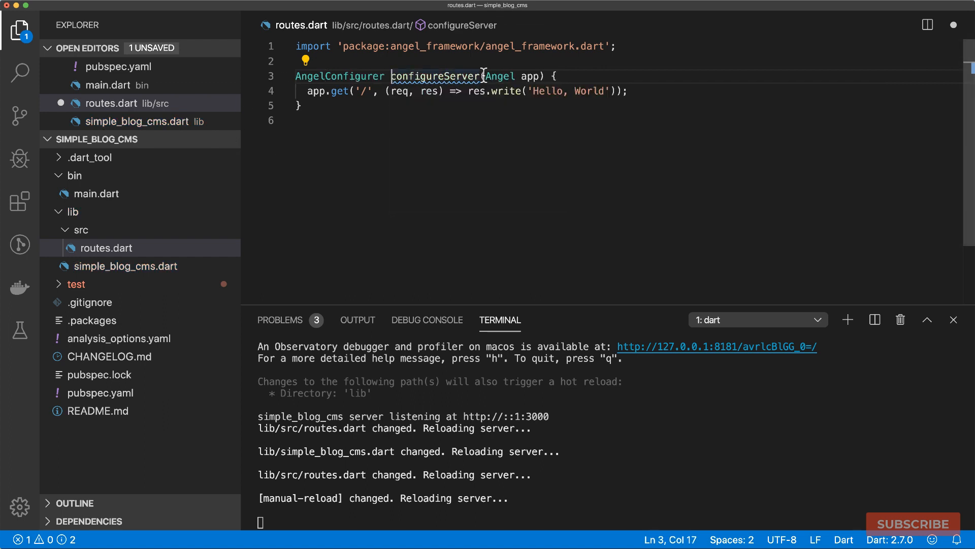
text(() => ()
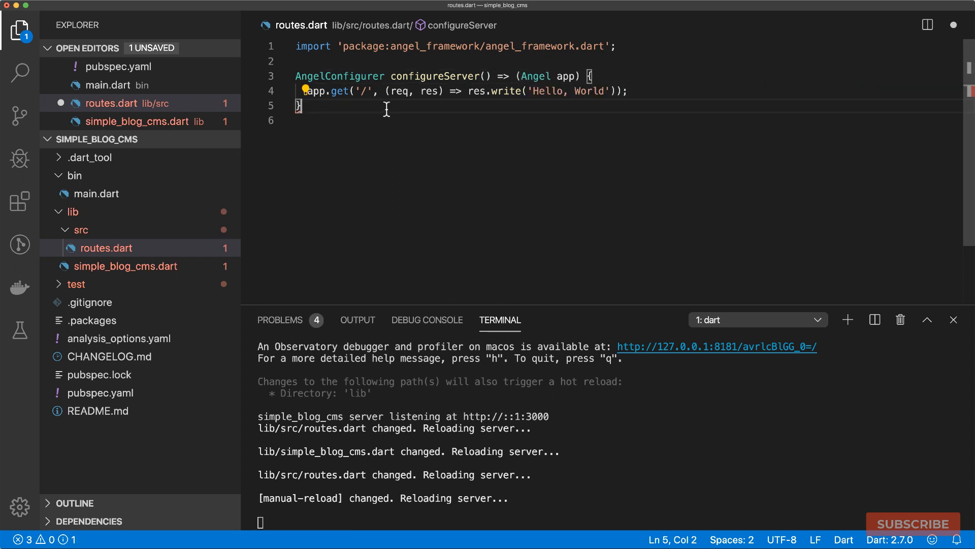
text(;)
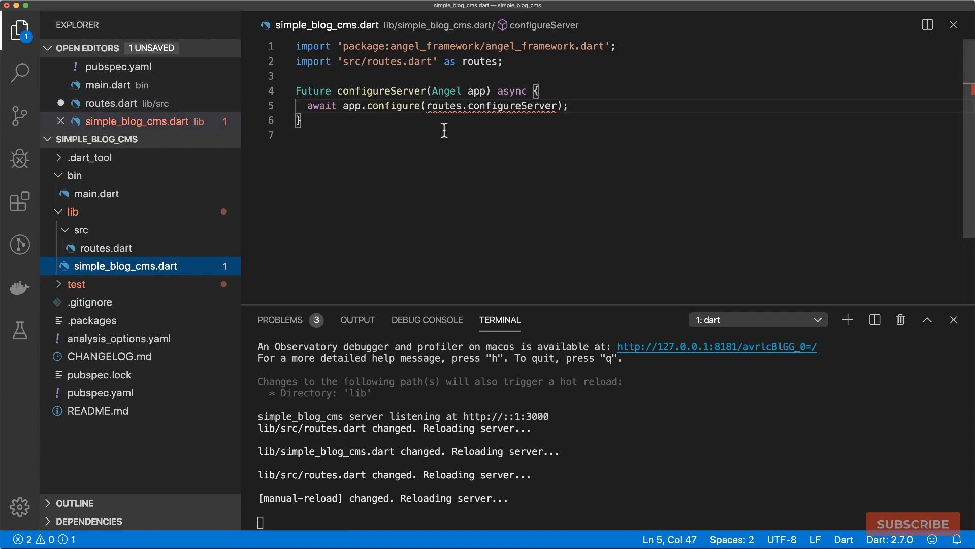
text(() => (Angel app) {)
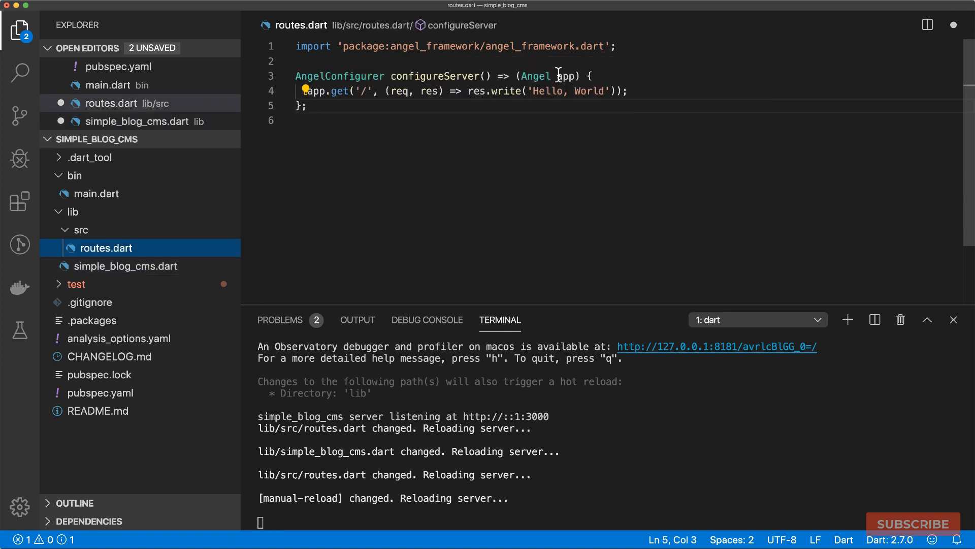
click(126, 265)
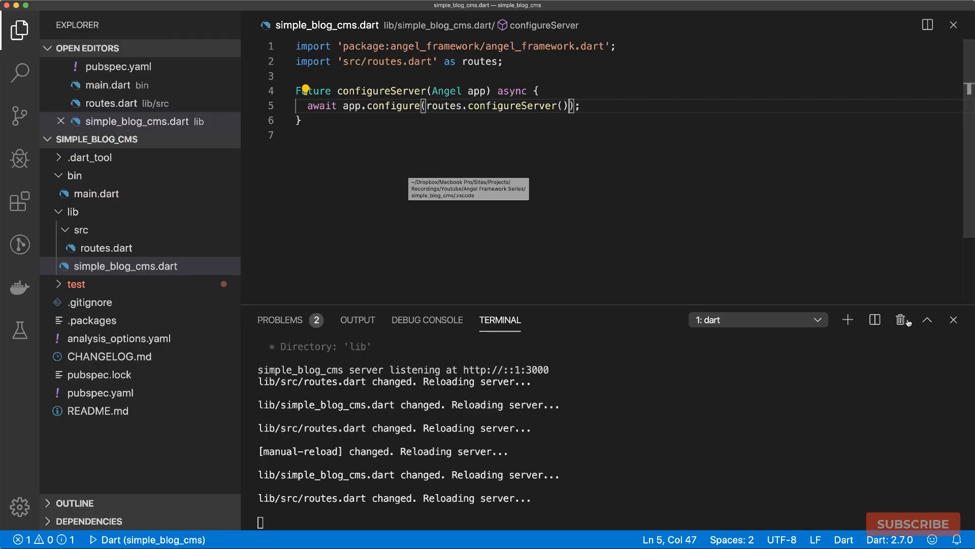
Stop the terminal server and create a 'Development server' launch.json configuration with vmAdditionalArgs --observe.
click(901, 320)
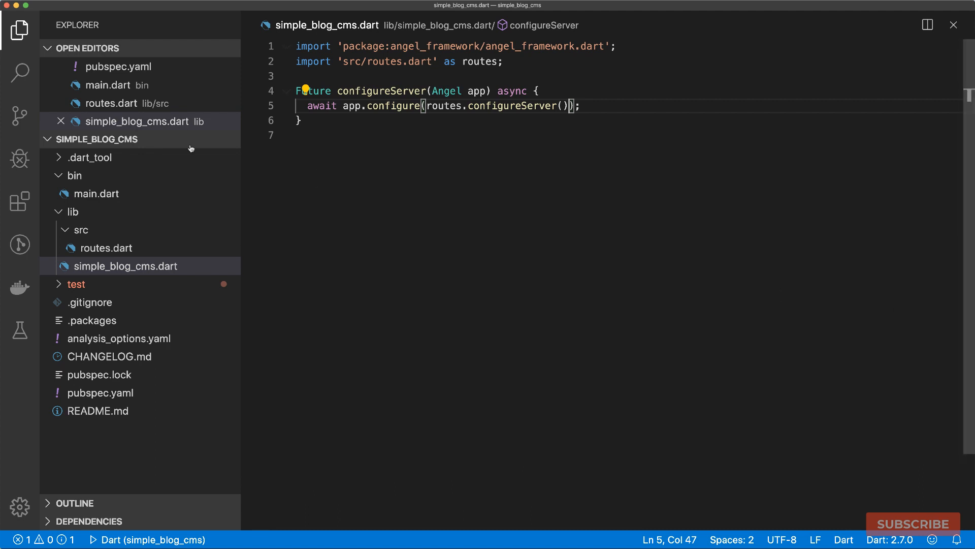
click(21, 160)
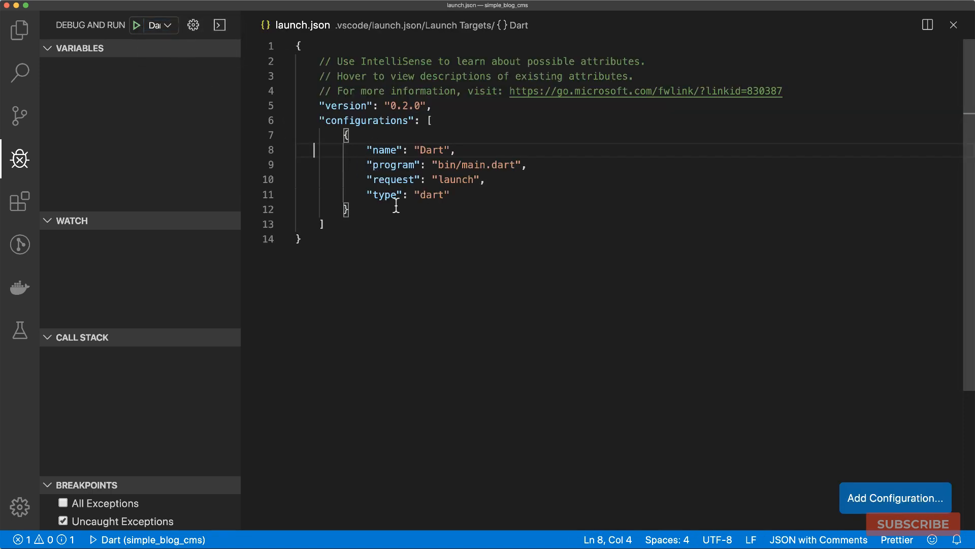
mouse_move(442, 239)
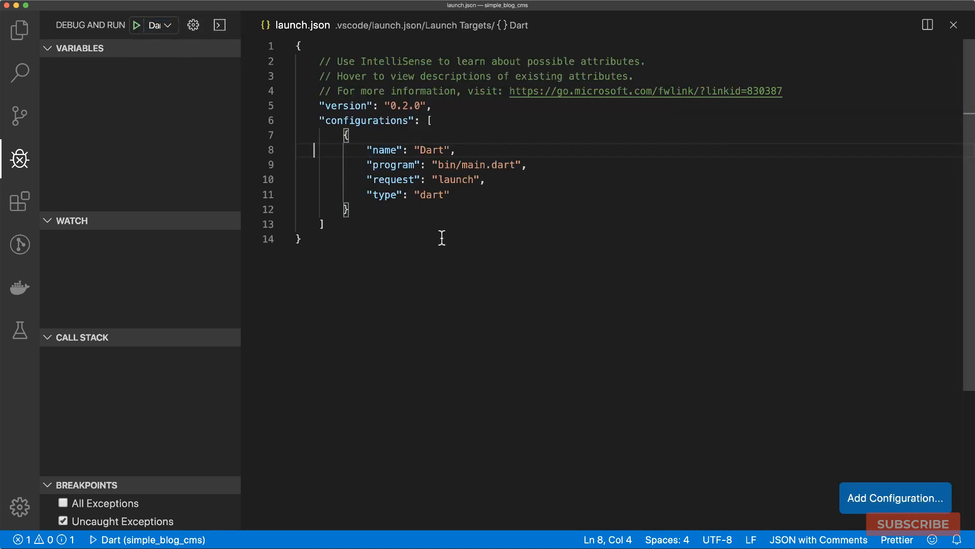
text(",")
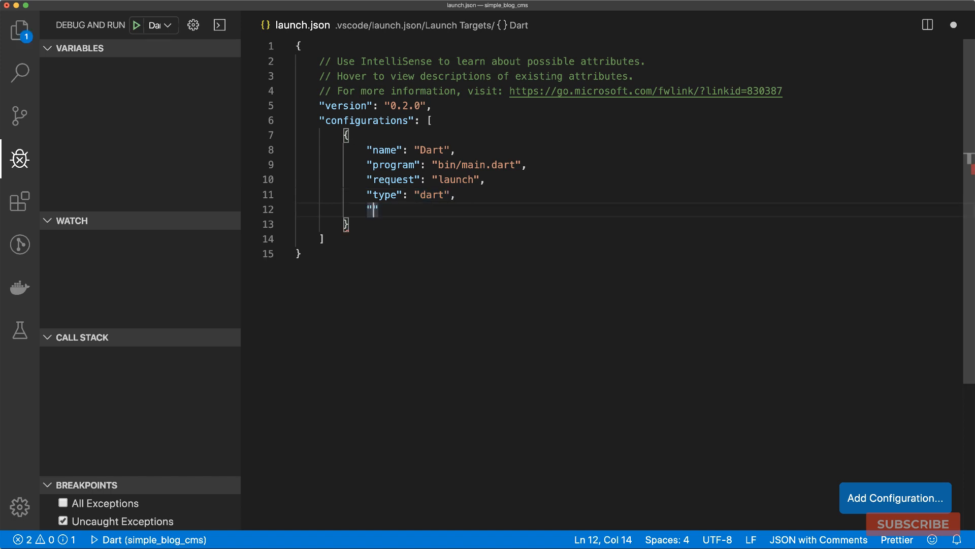
text("vmAdditionalArgs": [""])
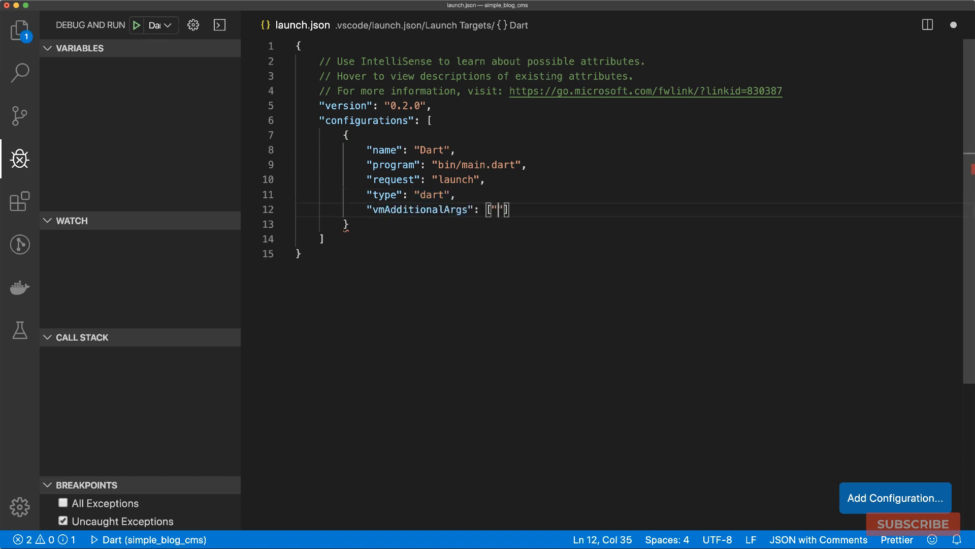
text(--observe)
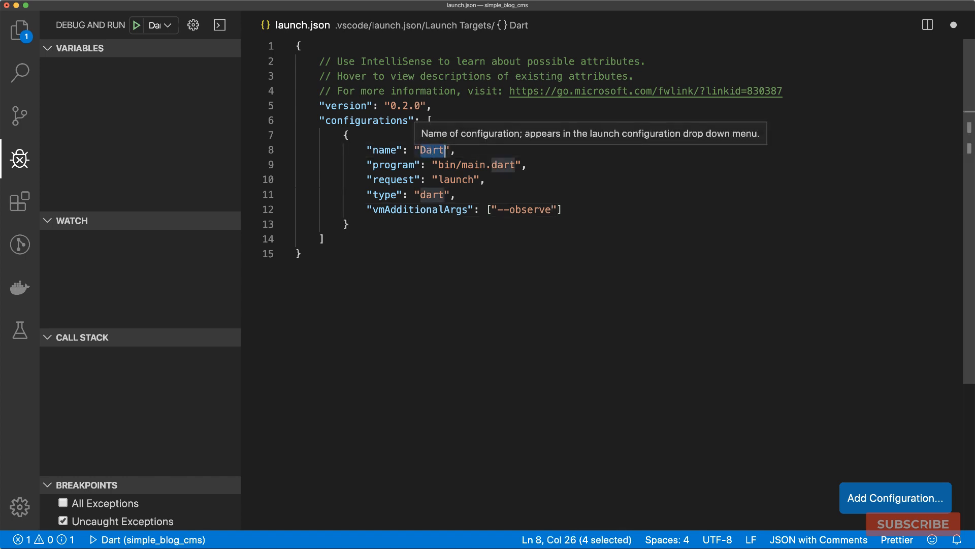
text(Development server)
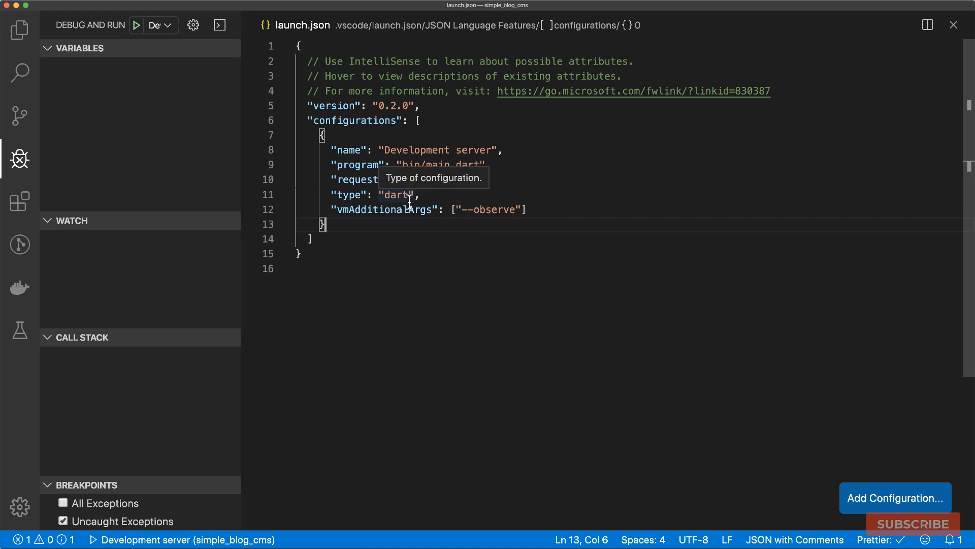
Return to the Explorer and switch to the Run and Debug view.
click(20, 29)
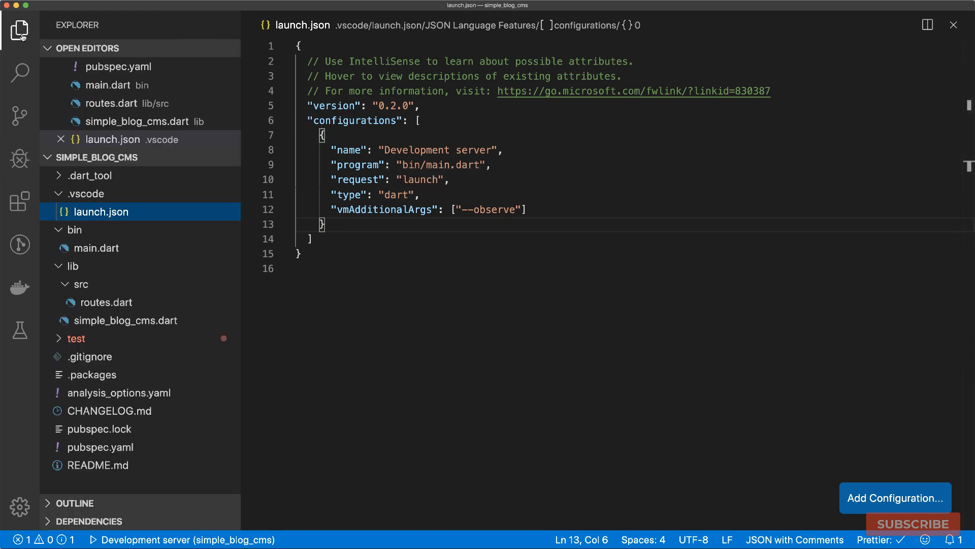
click(108, 85)
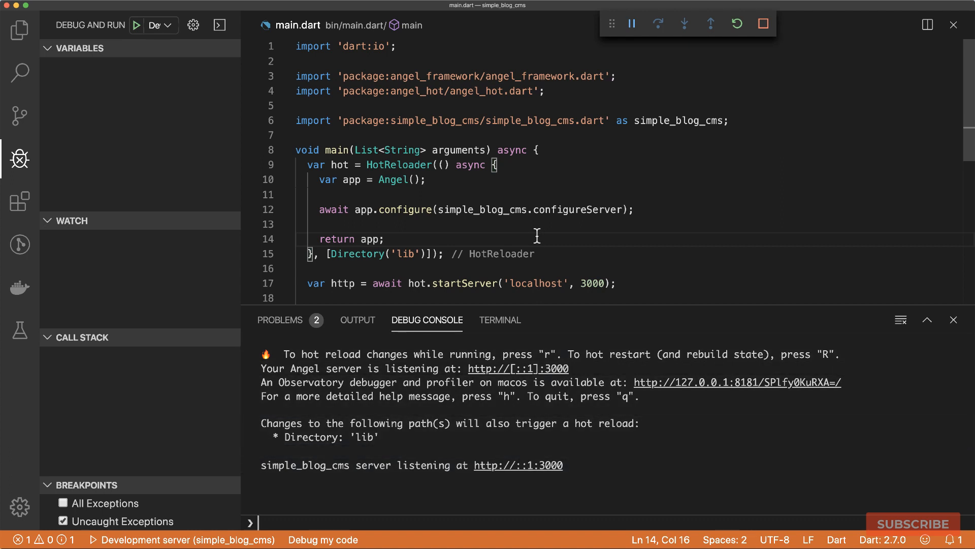
Bring back the Explorer file list after launching the Development server.
click(20, 30)
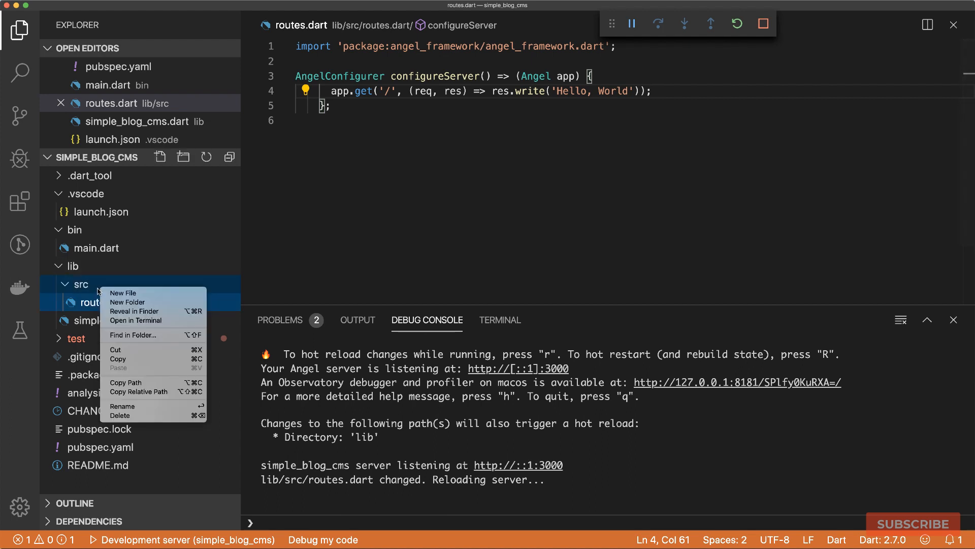
Create config.dart in src importing angel_jael and package:file/file.dart.
click(124, 292)
text(config.dart)
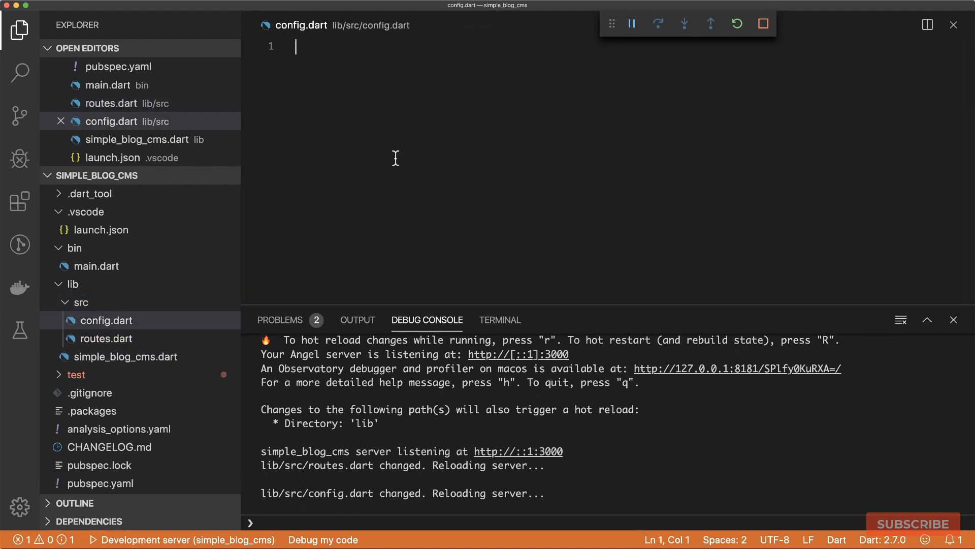
text(im)
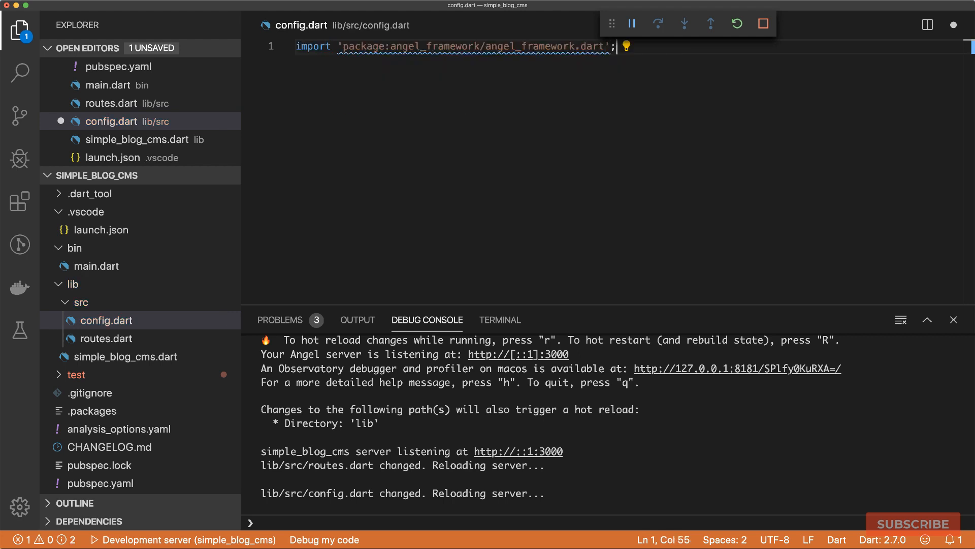
text(import 'package:angel_jael/angel_jael.dart';)
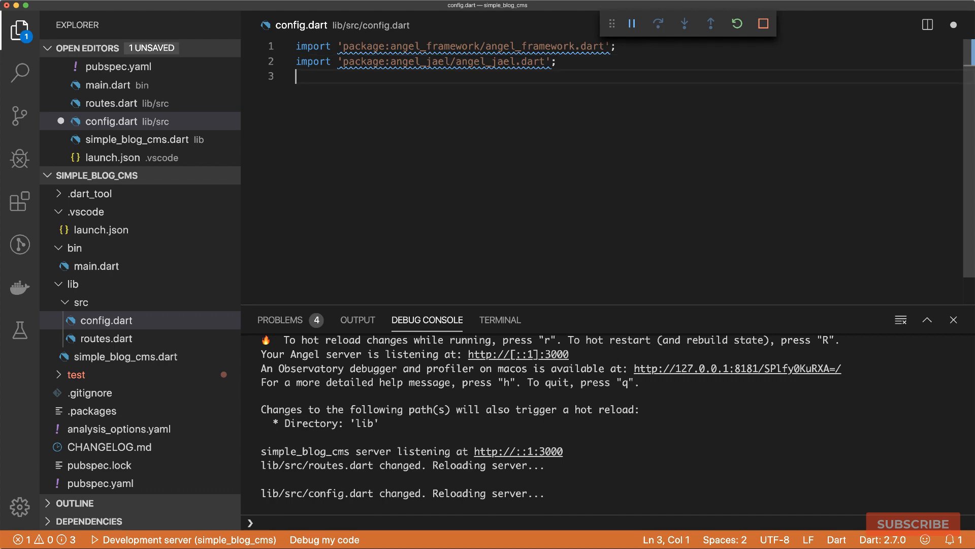
text(import 'package:file)
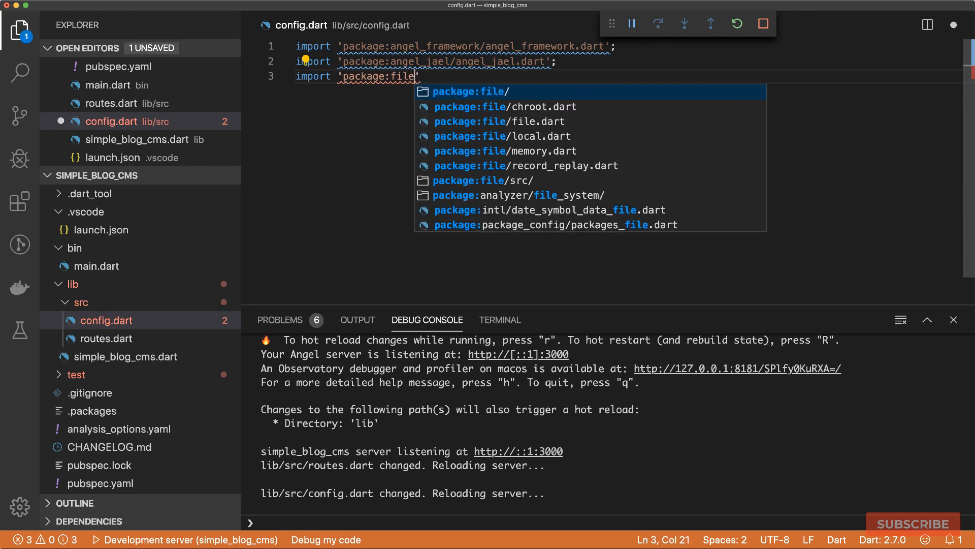
click(501, 121)
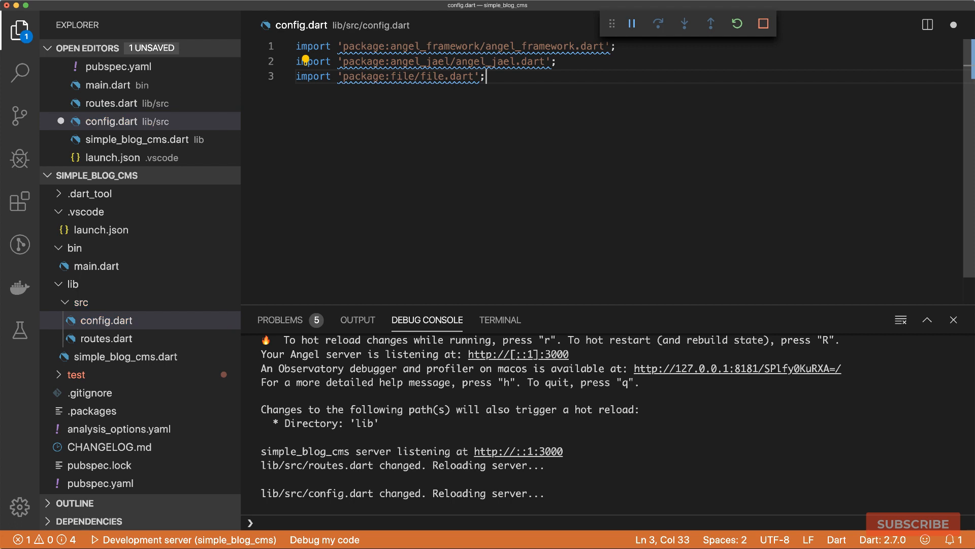
mouse_move(407, 76)
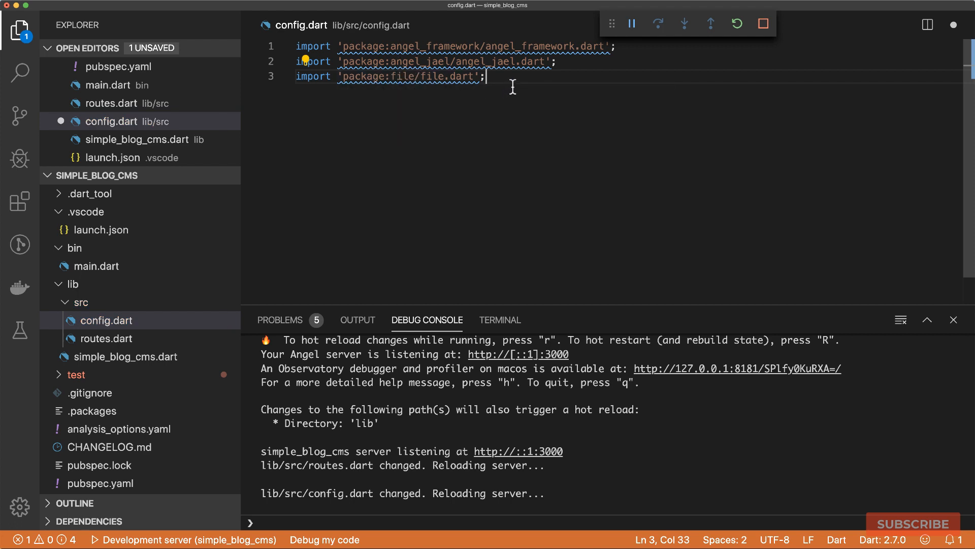
key(Enter)
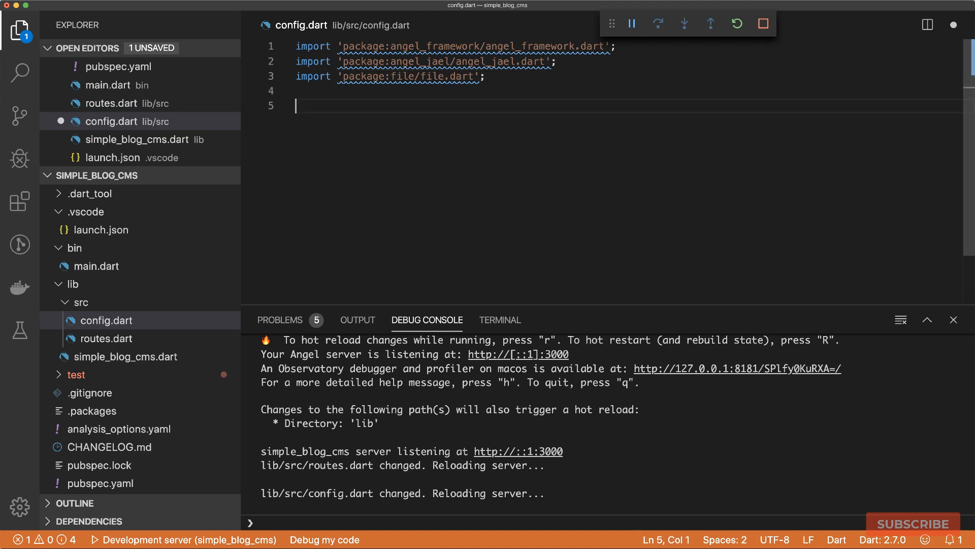
Declare configureServer(FileSystem fileSystem) returning an async AngelConfigurer closure taking the Angel app.
text(A)
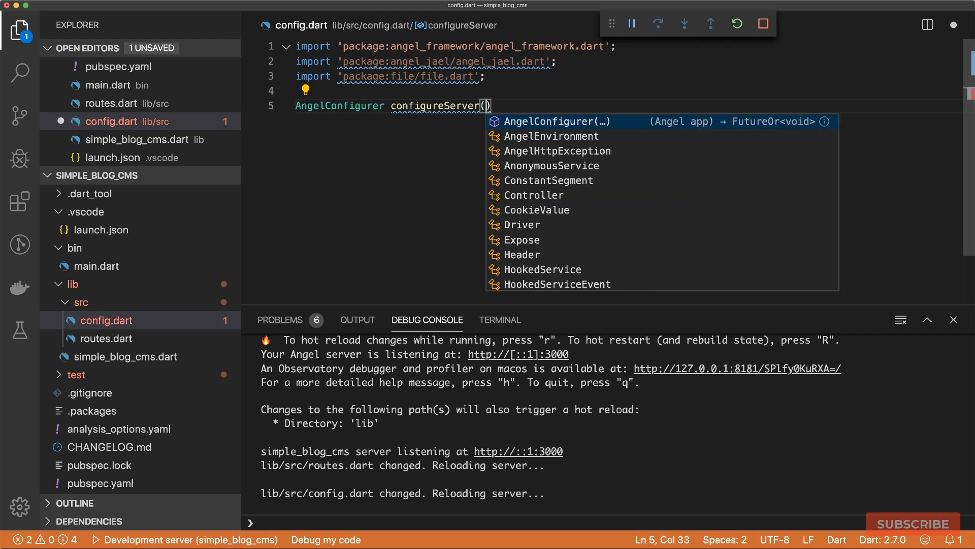
text(FileSys)
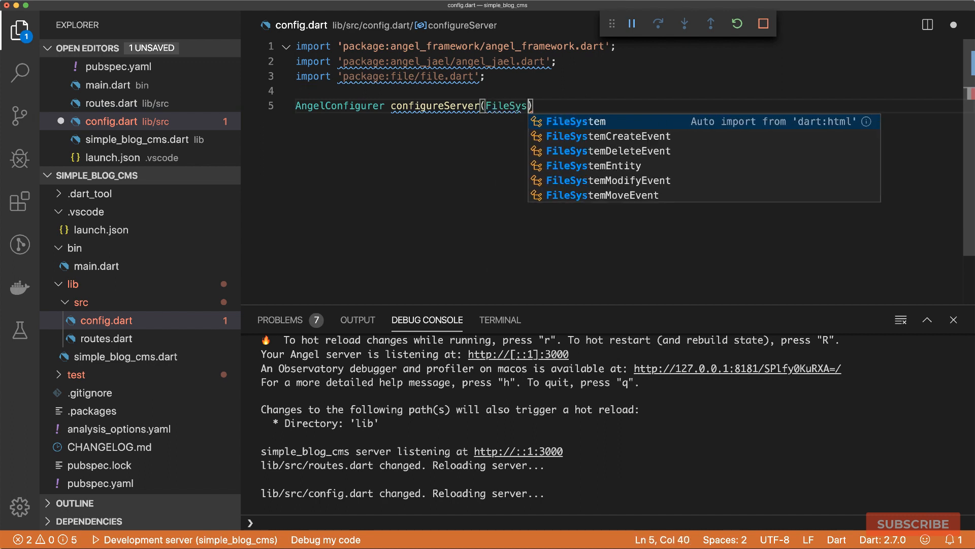
text(tem)
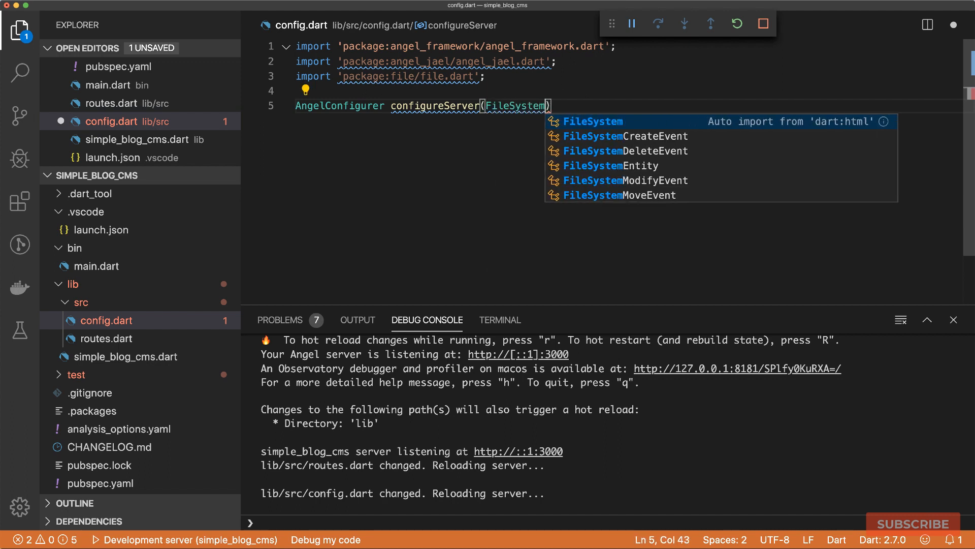
text(fileSystem)
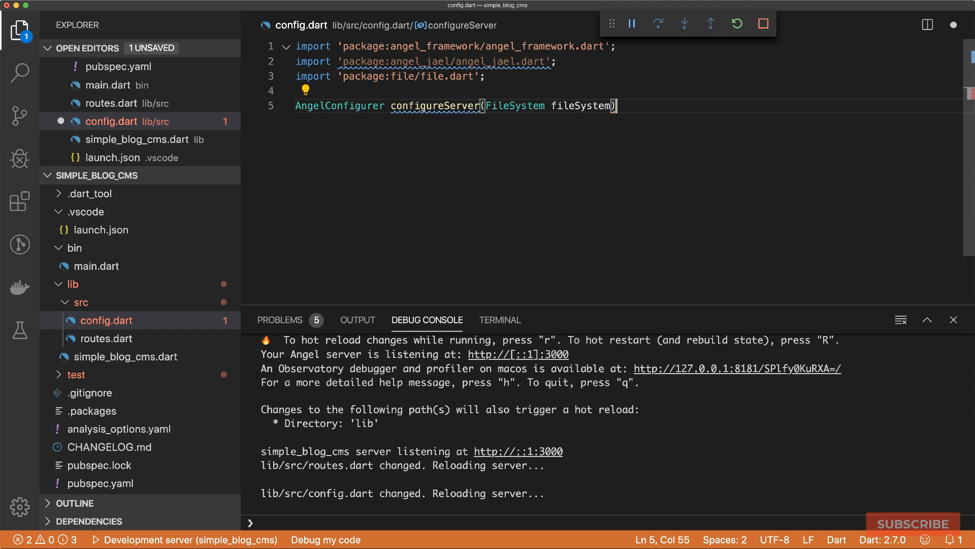
text(=> (Angel app))
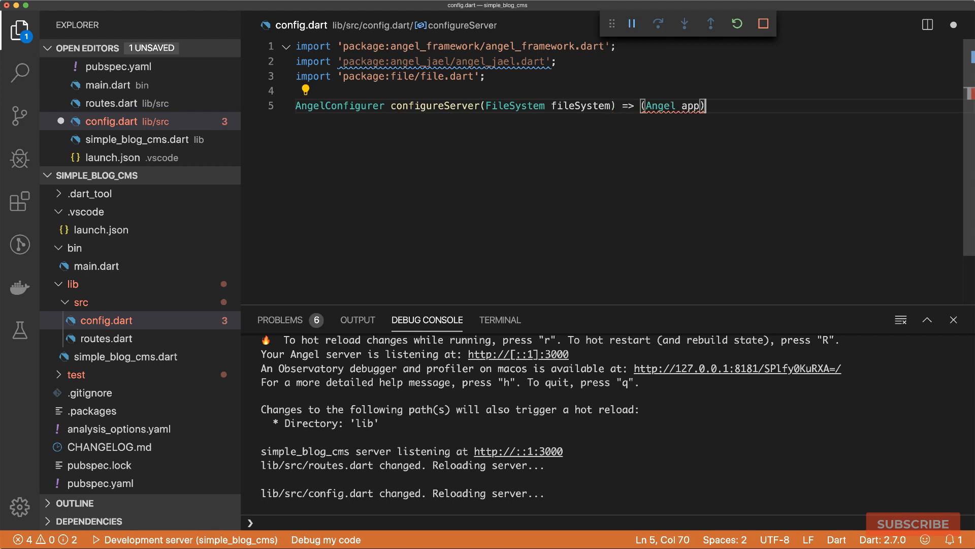
text(async)
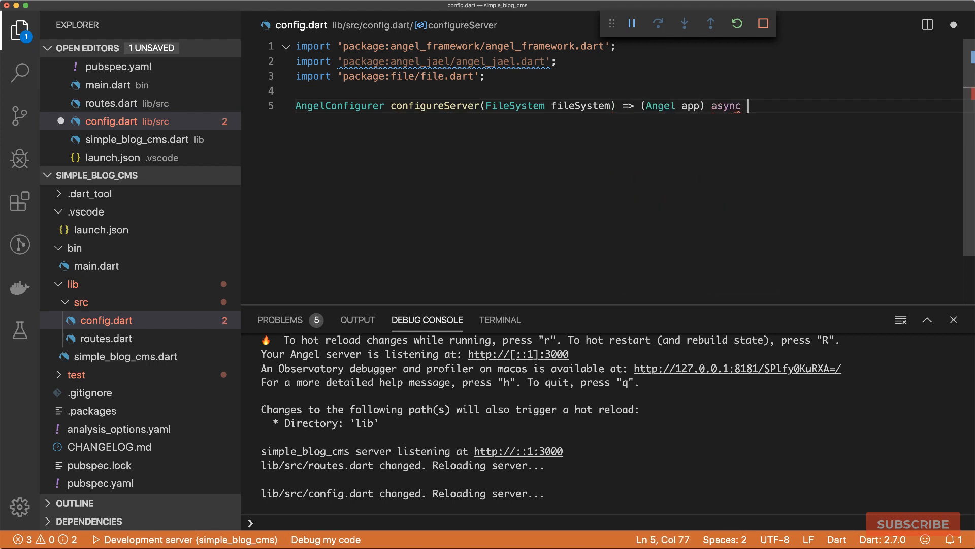
text({)
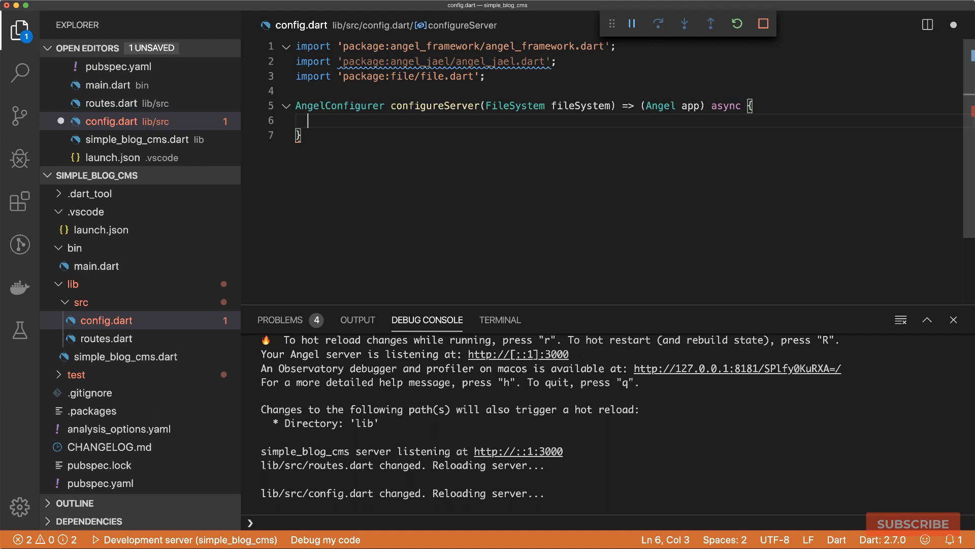
Await app.configure(jael(fileSystem.directory('views'))) in the closure body and save config.dart.
text(await)
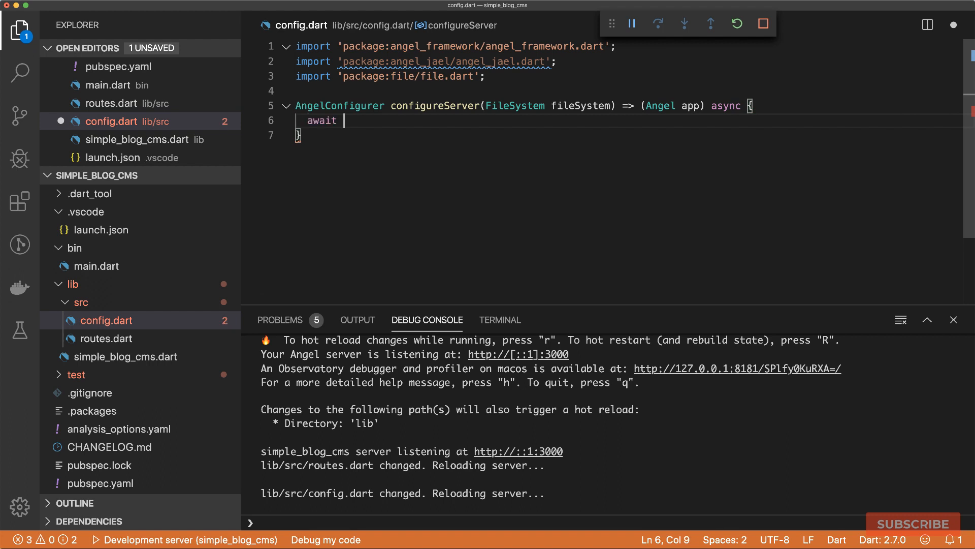
text(app.configure(jale);)
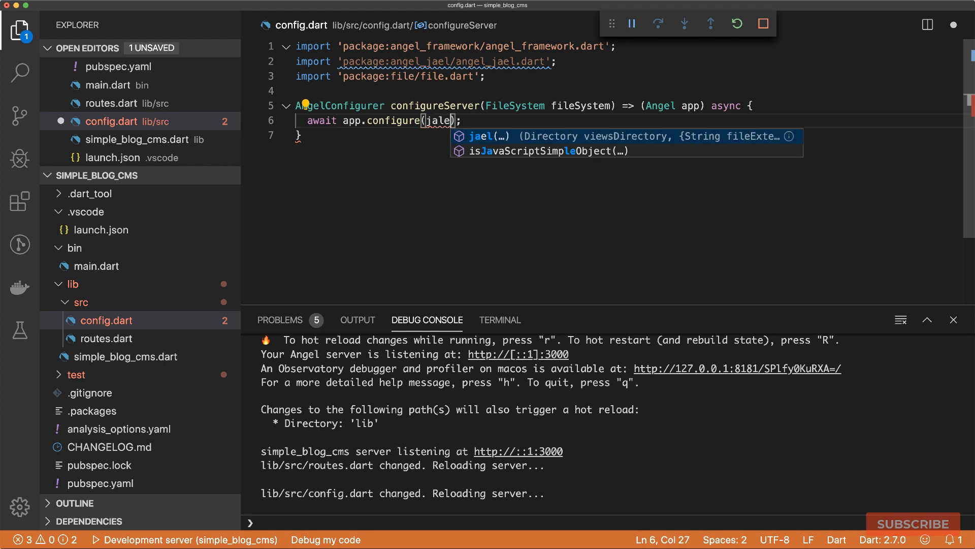
text(()
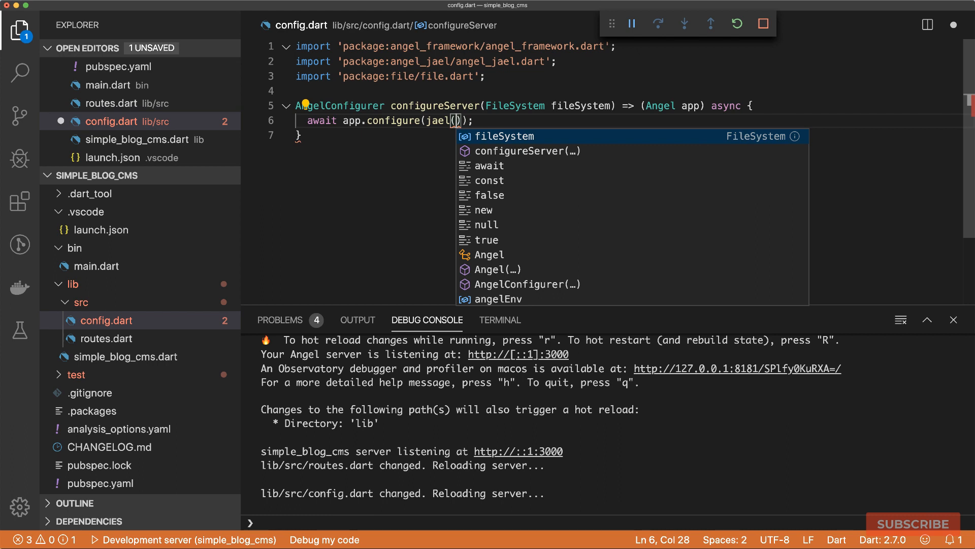
text(fileSystem.)
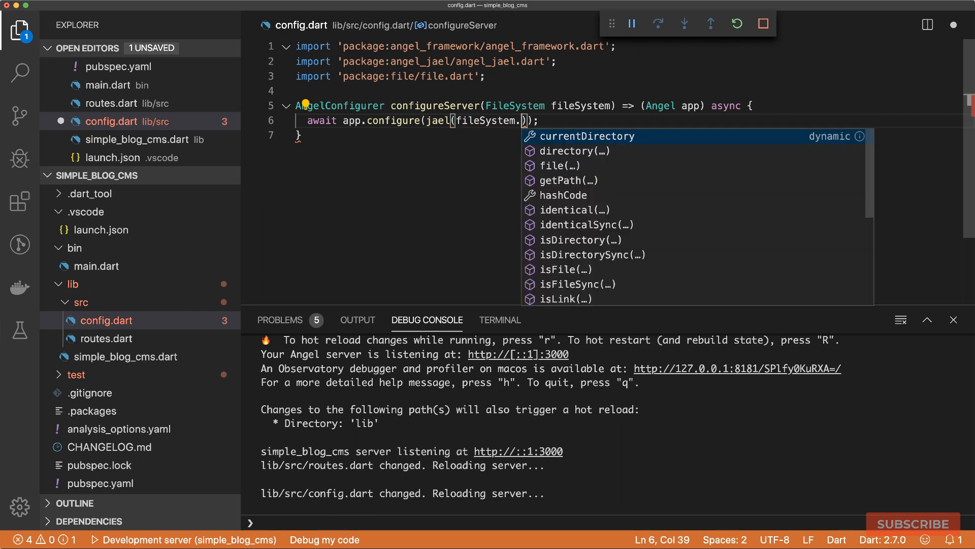
text(directory()
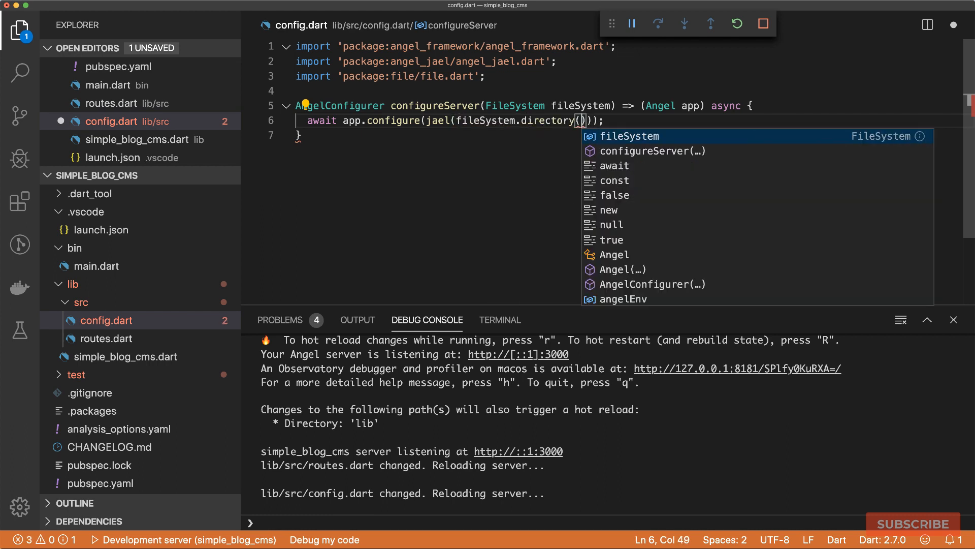
text(')
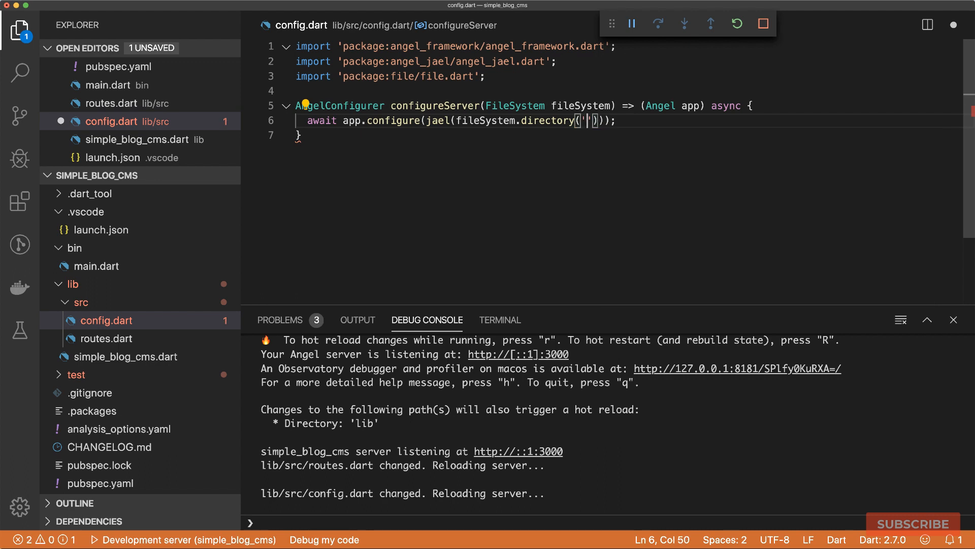
text(views)
click(628, 135)
text(;)
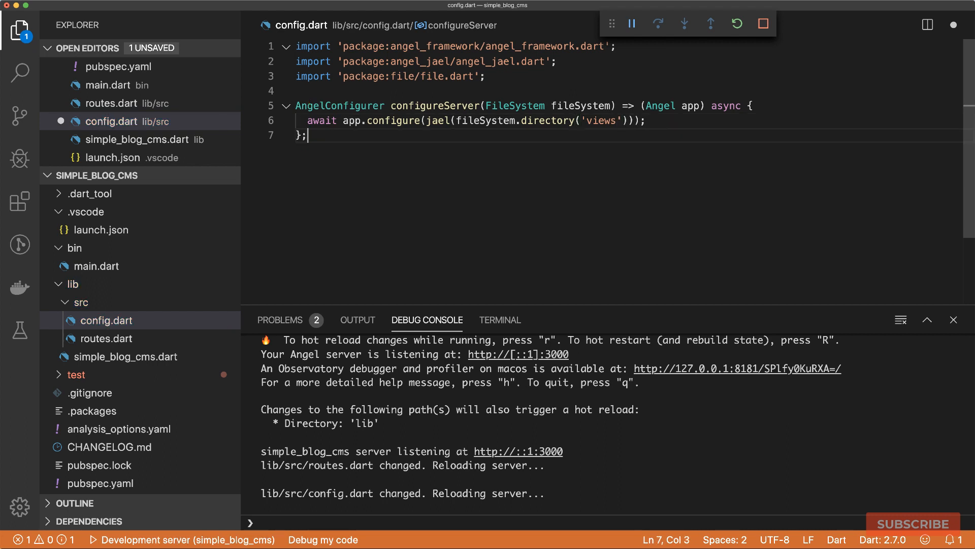
key(enter)
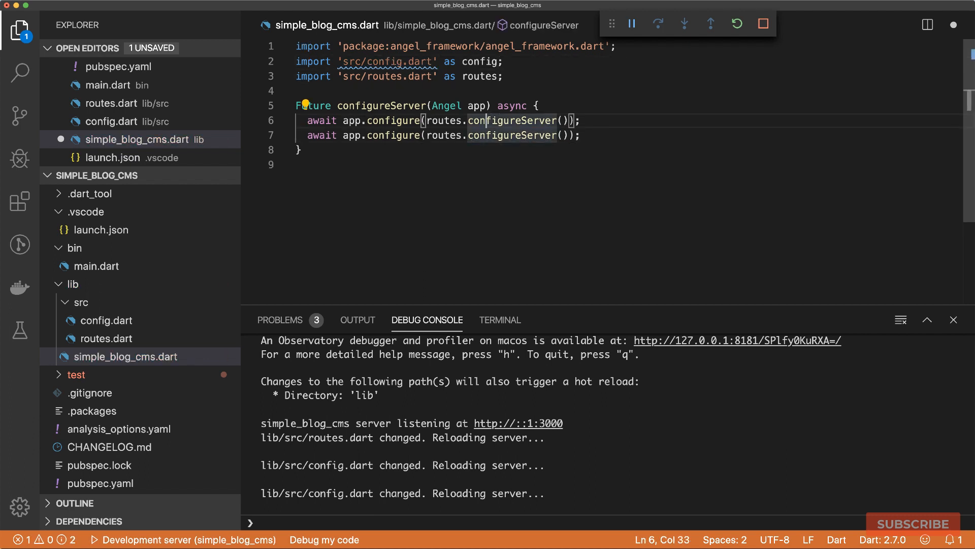
Switch the import to config, add a const LocalFileSystem fs, and pass fs to config.configureServer.
text(config)
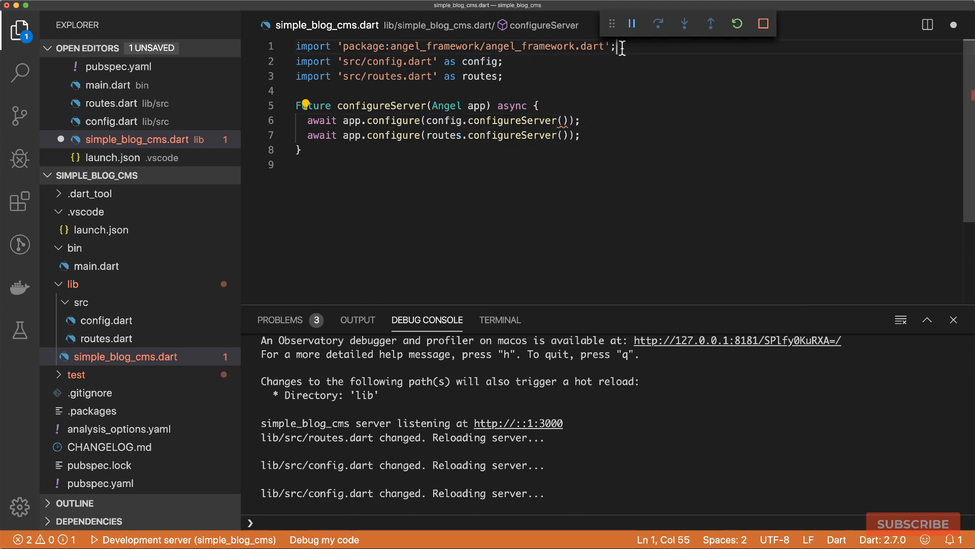
text(import 'package:file/file.dart')
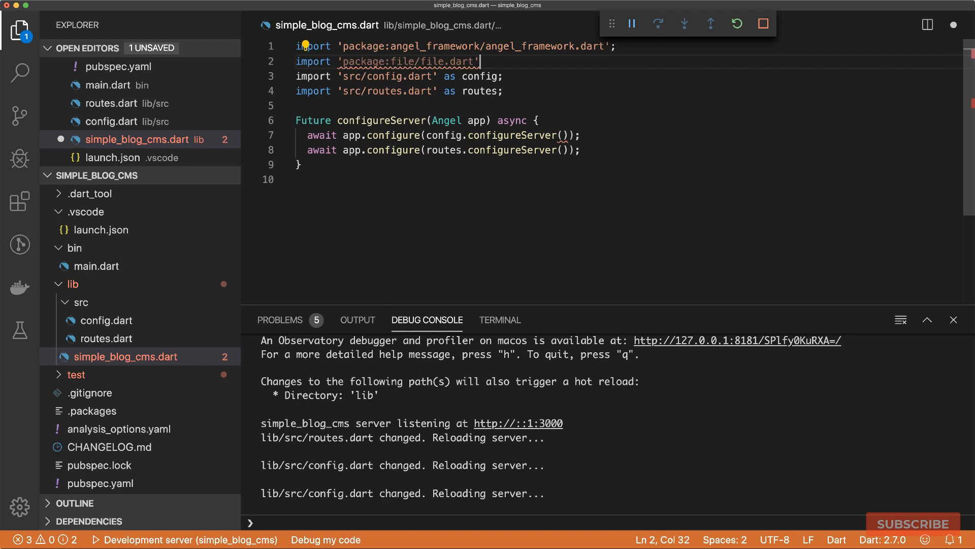
text(var fs = const)
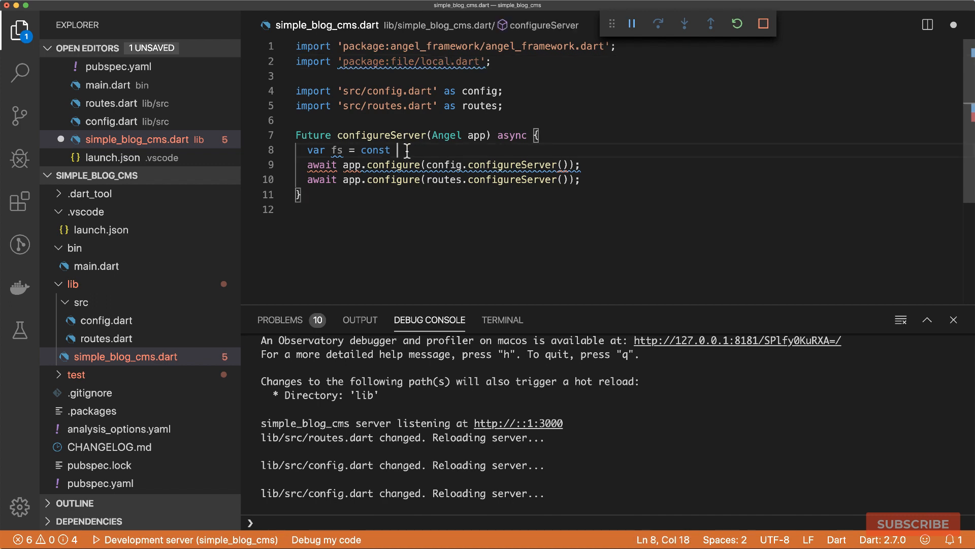
text(LocalFileSystem();)
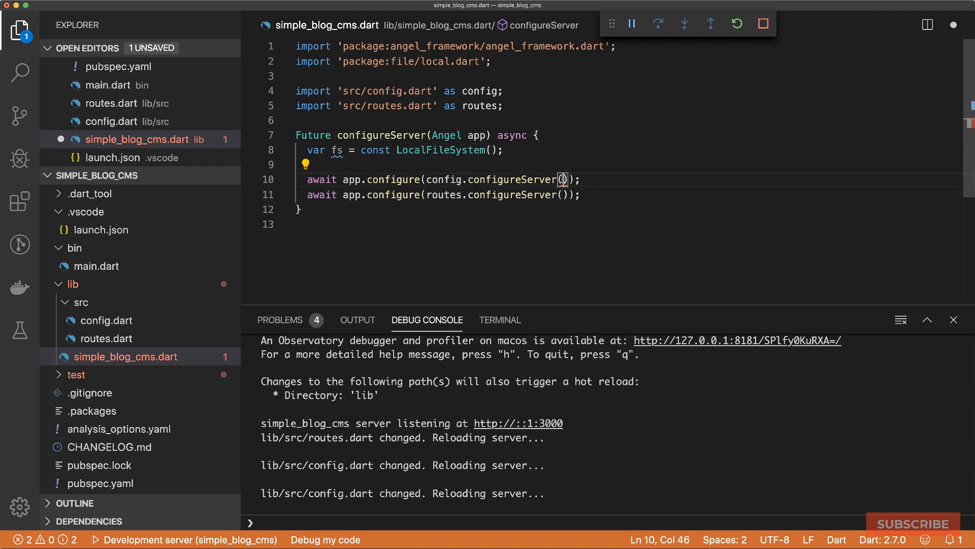
text(fs)
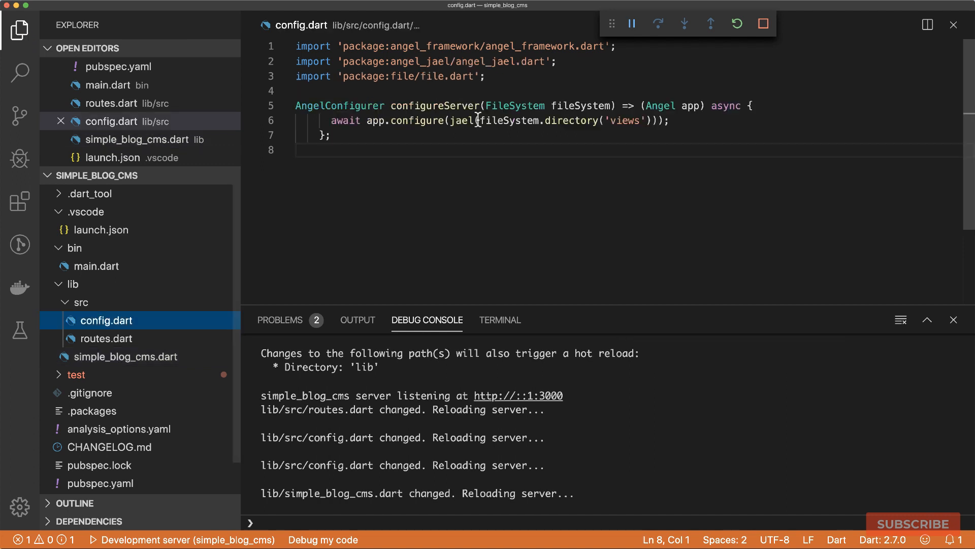
Create a views folder with layout.jael as an HTML page headed 'Hello from Jael', then review main.dart.
double_click(627, 120)
text(view)
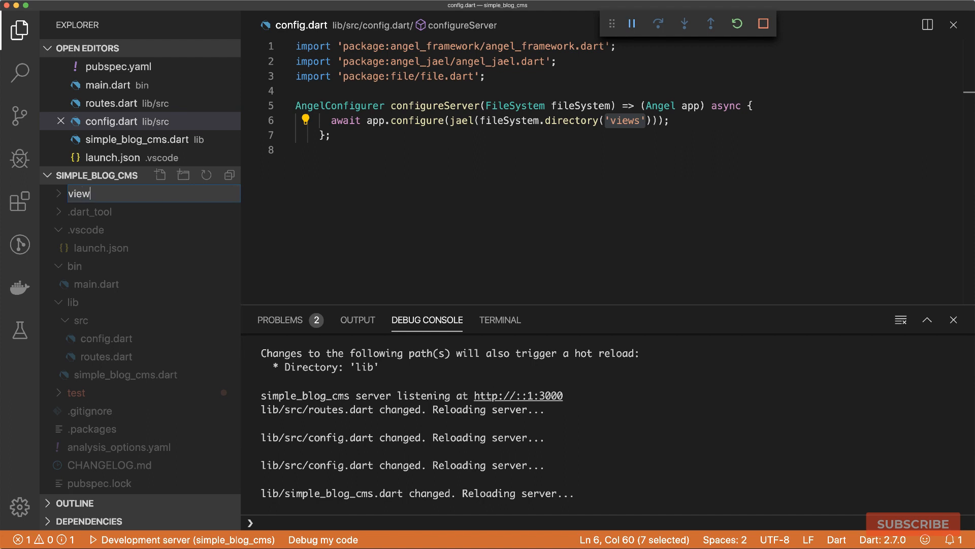
right_click(79, 340)
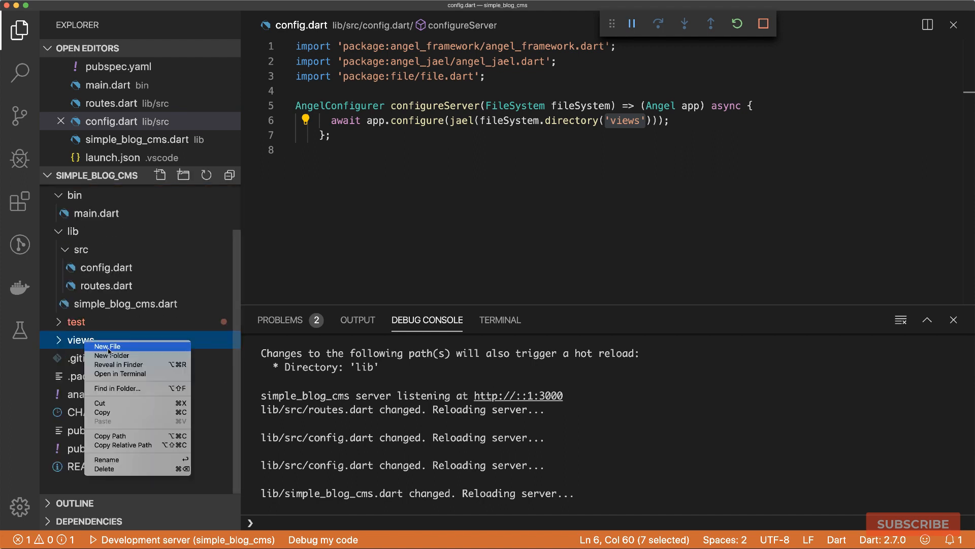
click(107, 347)
text(layout.jael)
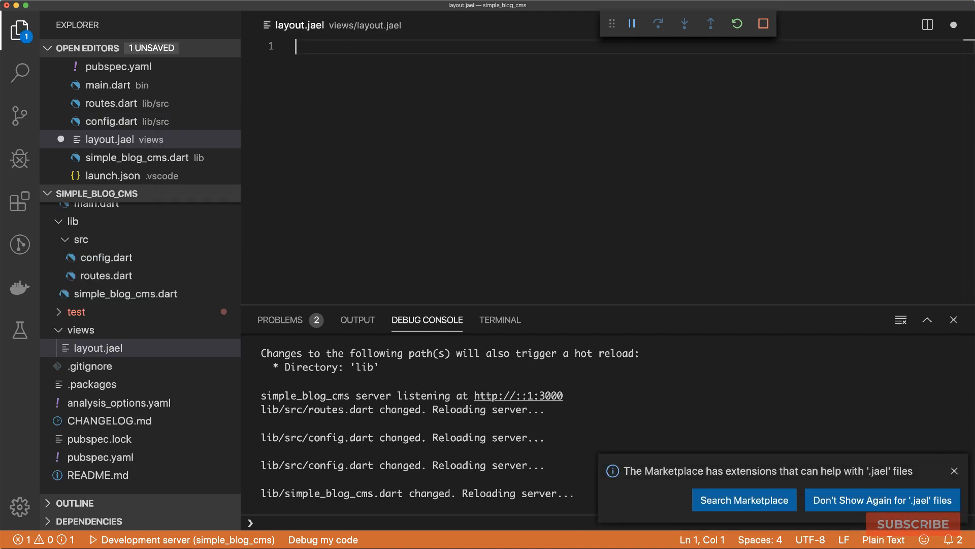
mouse_move(623, 319)
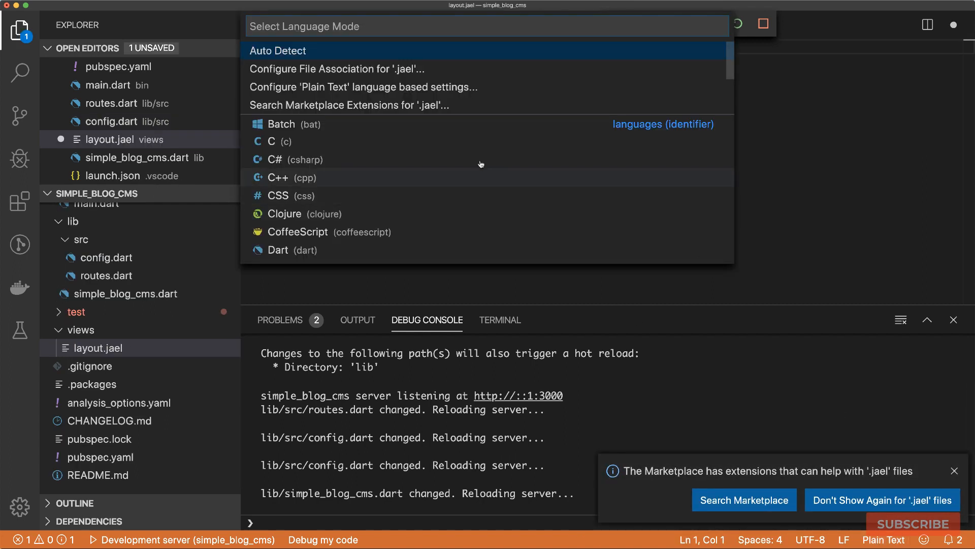
scroll(down, 3)
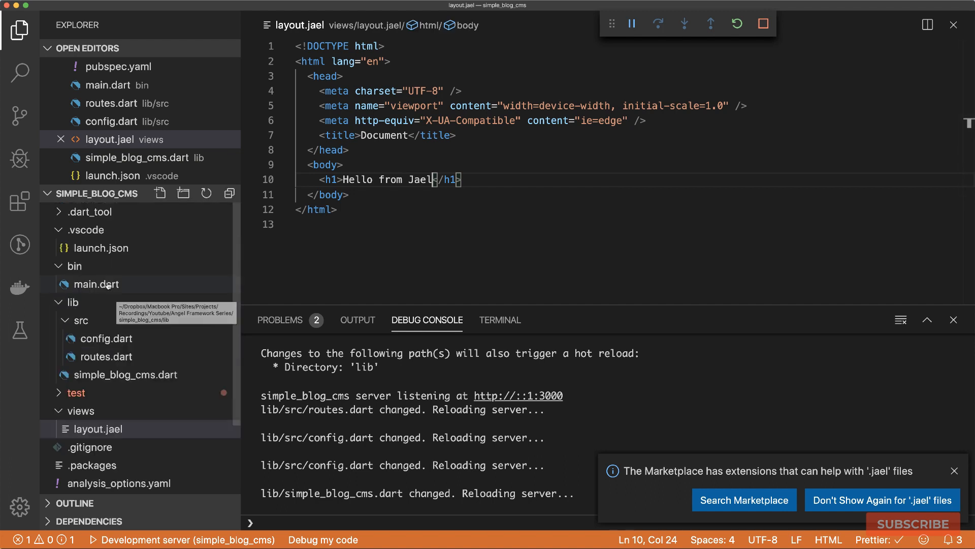
click(97, 284)
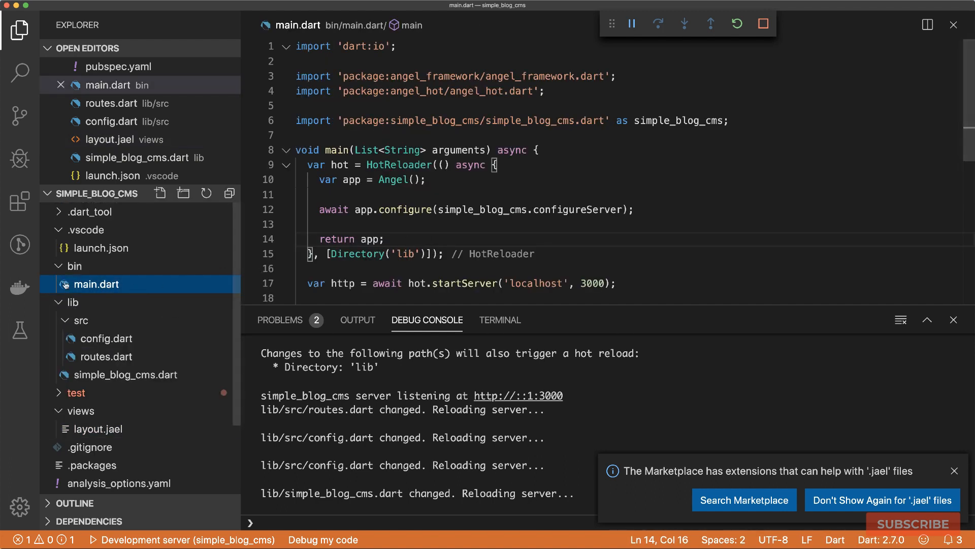
Replace res.write('Hello, World') in routes.dart's root route with res.render('layout').
click(107, 356)
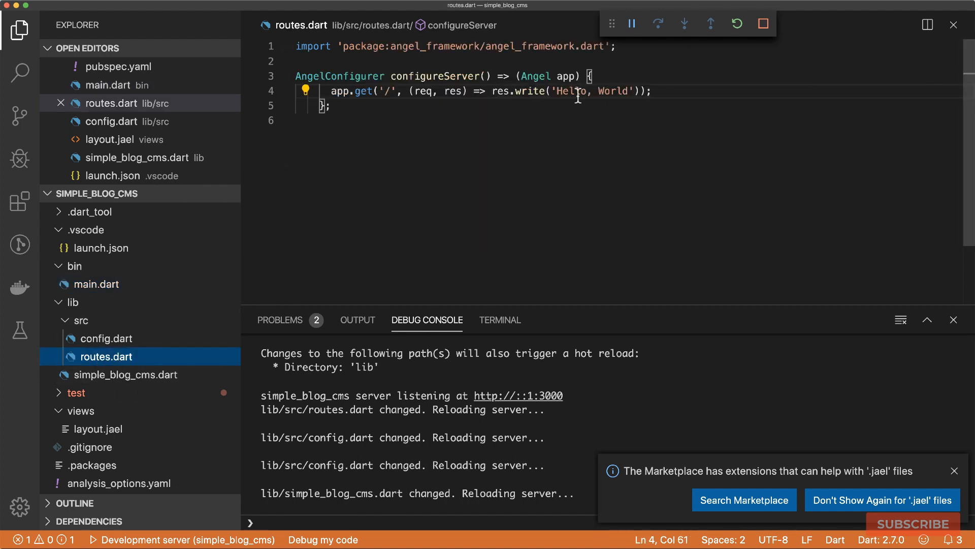
drag(516, 90, 638, 90)
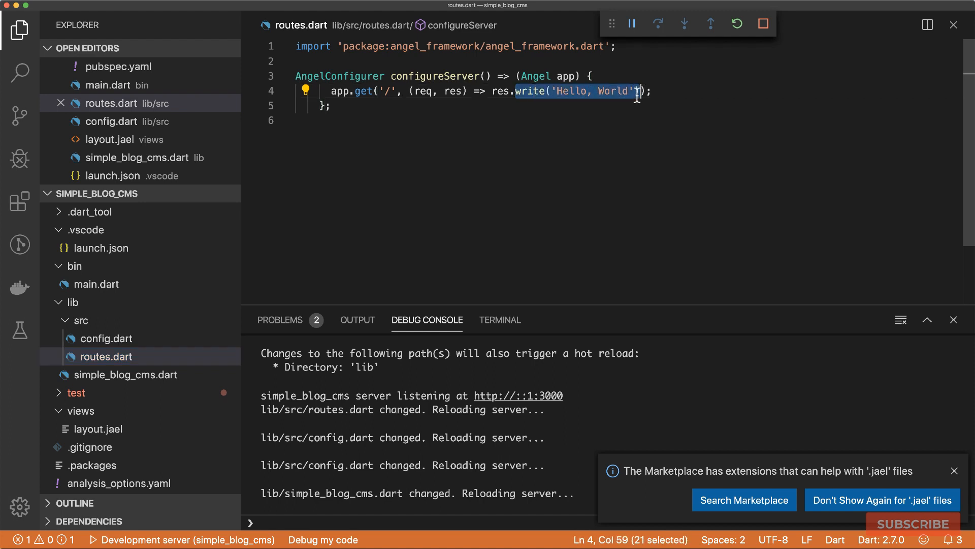
text(re)
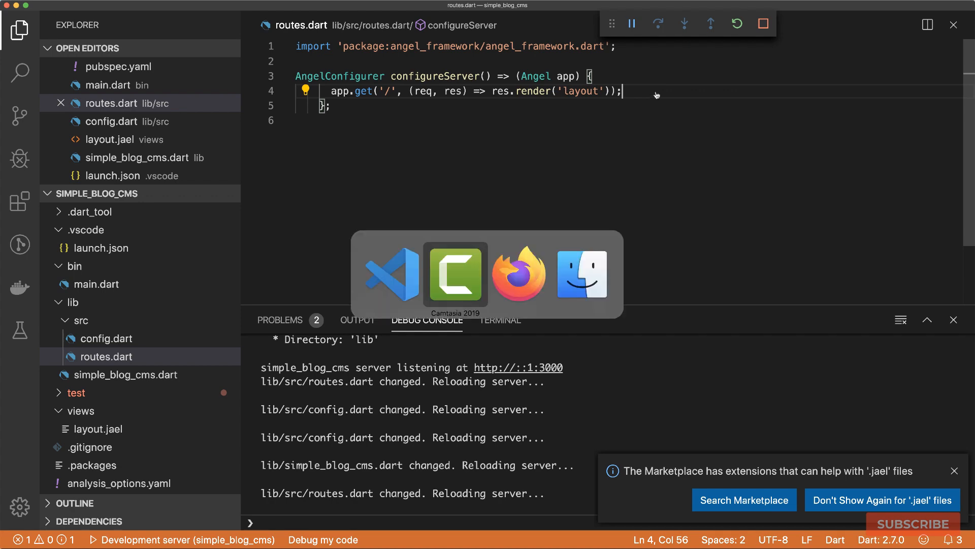
Reload localhost:3000 in Firefox, which still shows Hello, World.
click(518, 274)
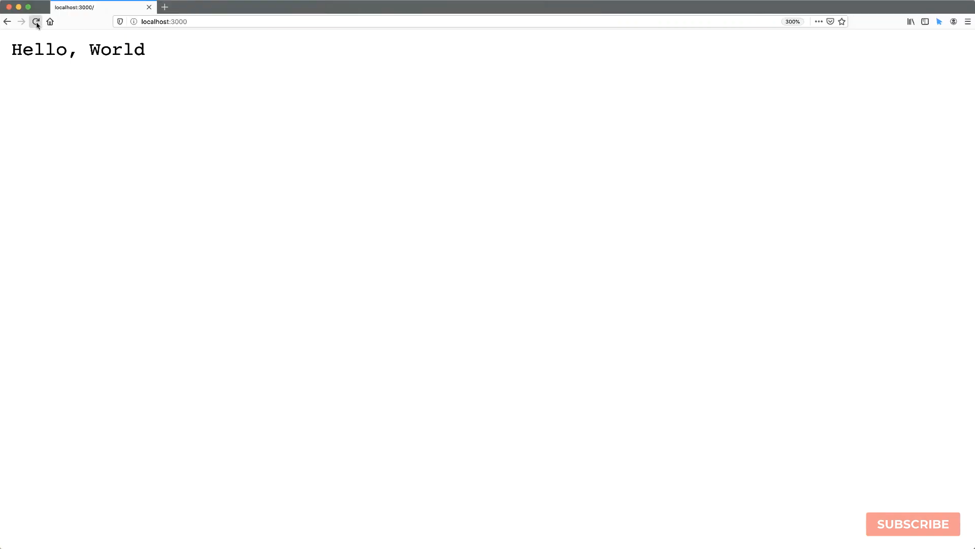
click(36, 22)
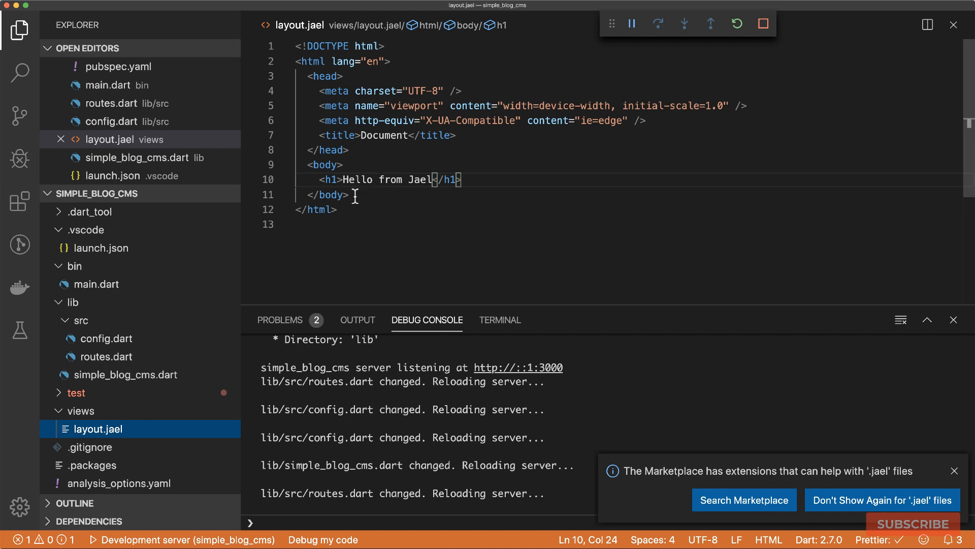
Add the Bootstrap 4.4.1 CDN stylesheet link to layout.jael's head and save.
key(cmd+tab)
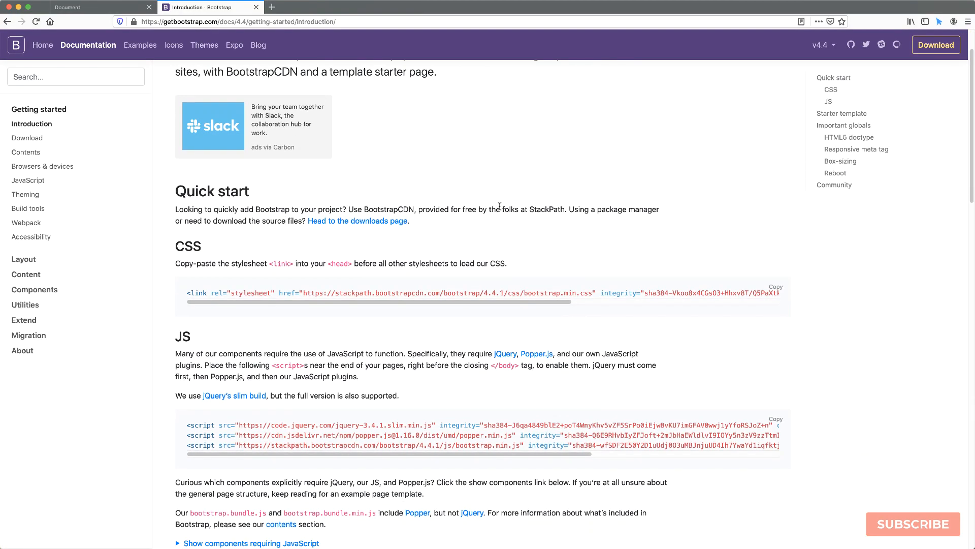
scroll(down, 3)
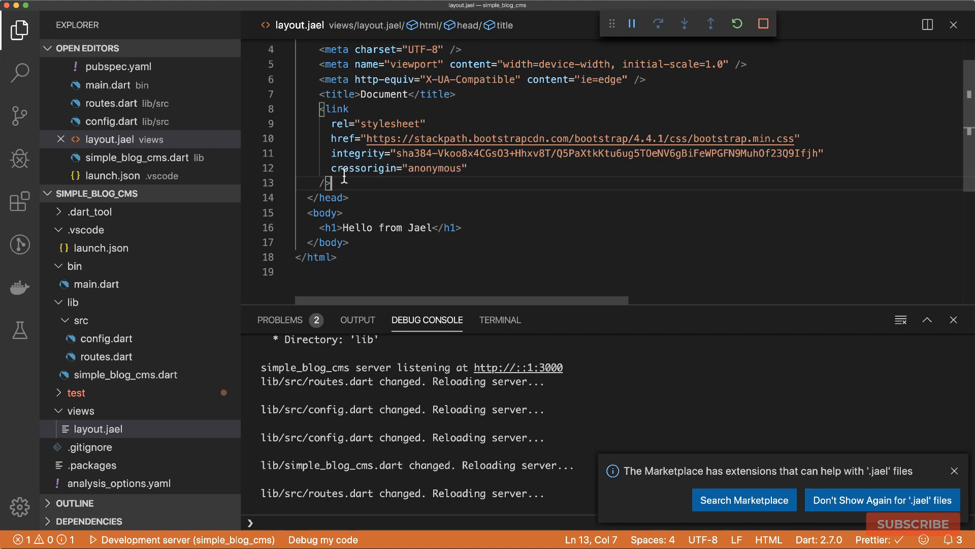
key(cmd+tab)
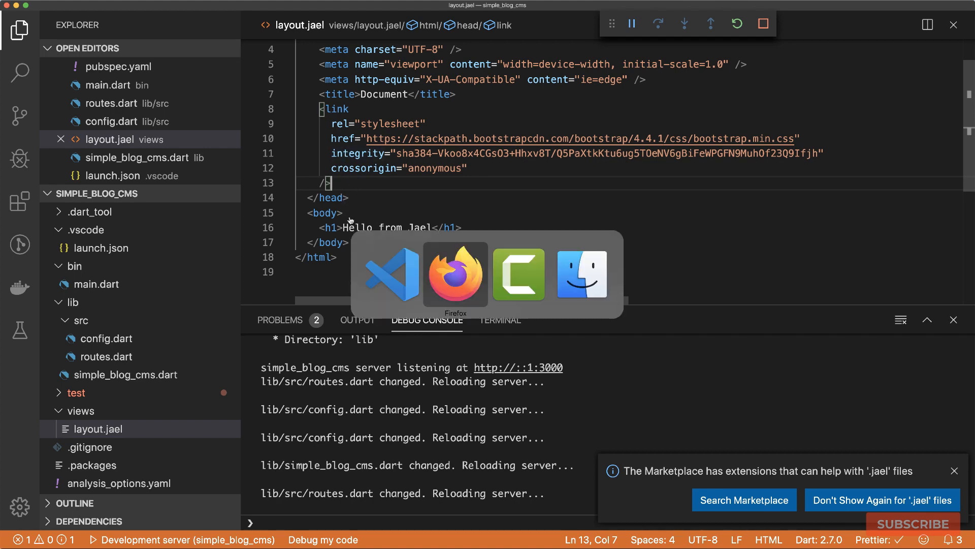
click(455, 273)
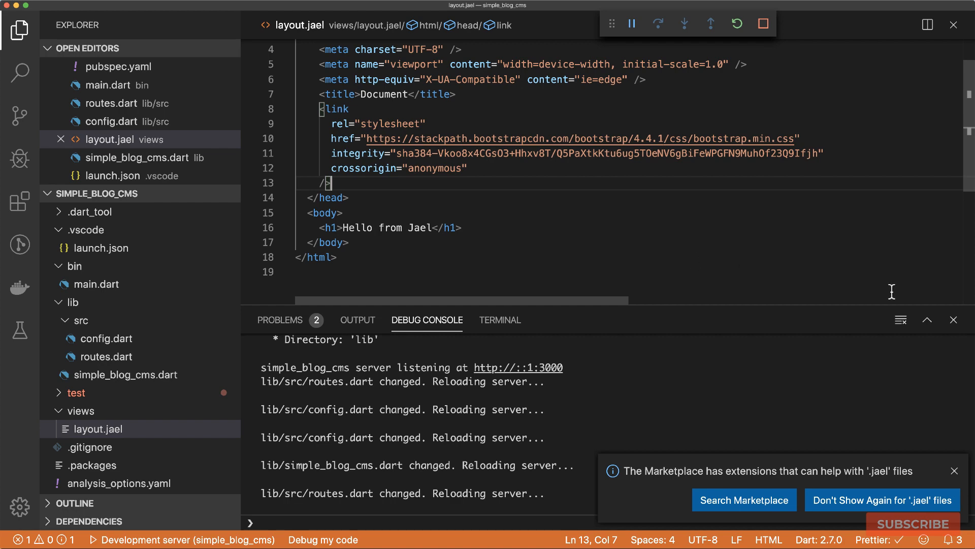
mouse_move(328, 225)
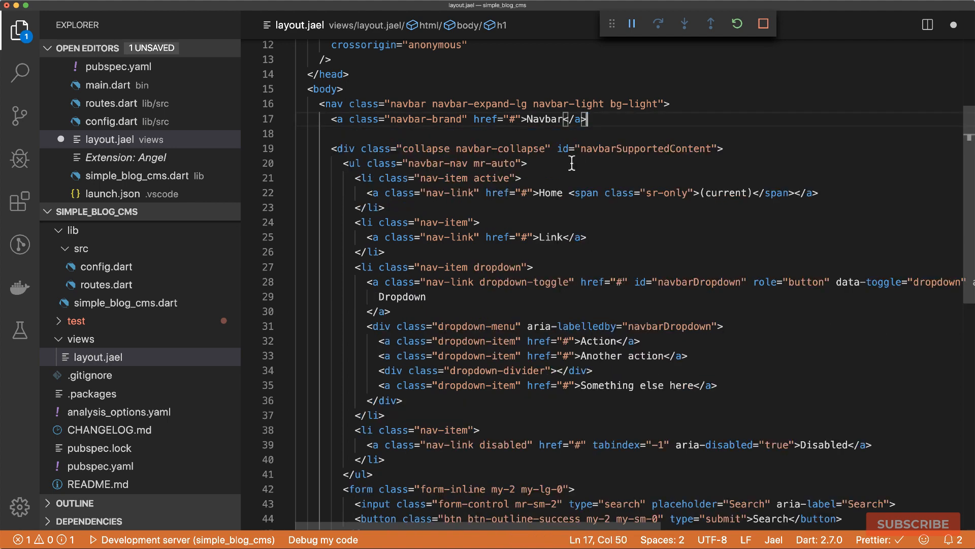
Trim the pasted navbar to two links: Articles to / and Add new to /new.
drag(390, 210, 384, 417)
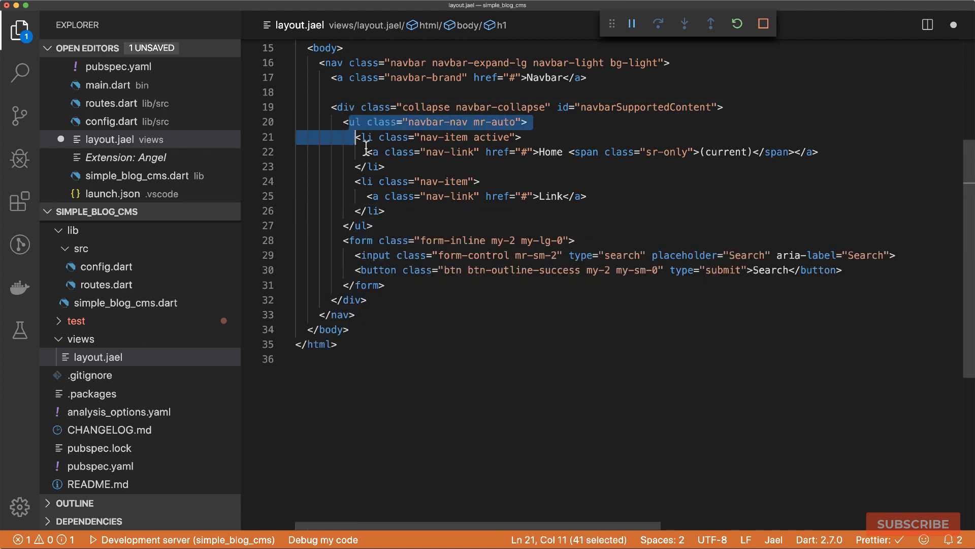
double_click(549, 151)
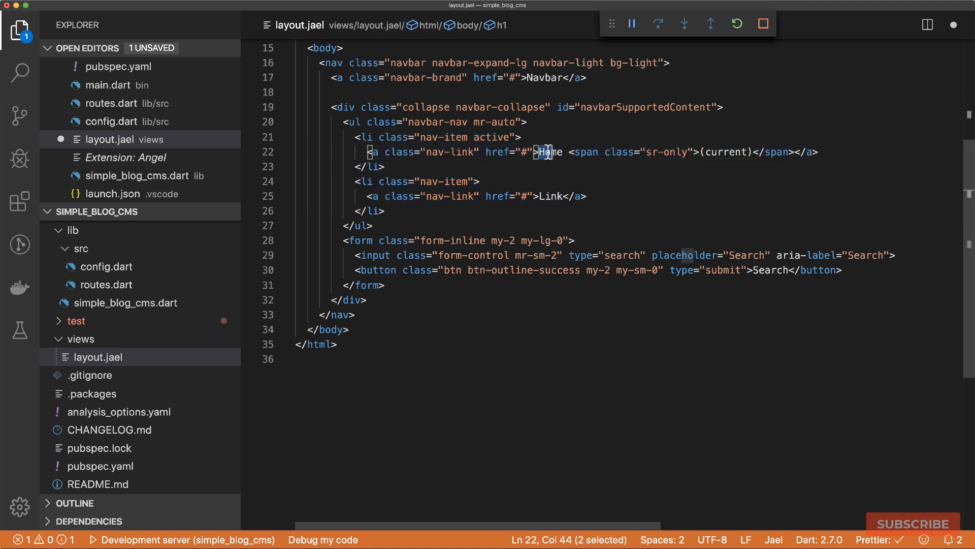
drag(544, 151, 794, 151)
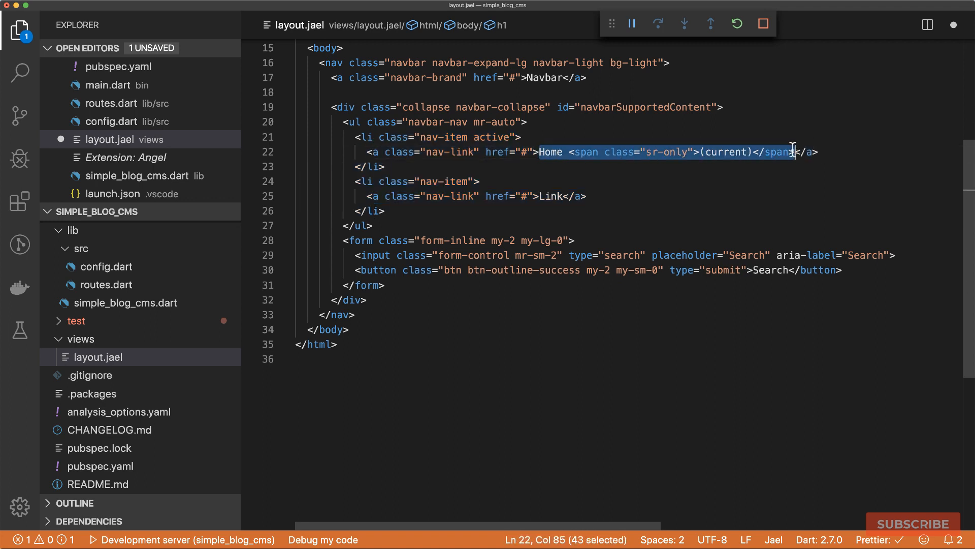
text(Articles</a>)
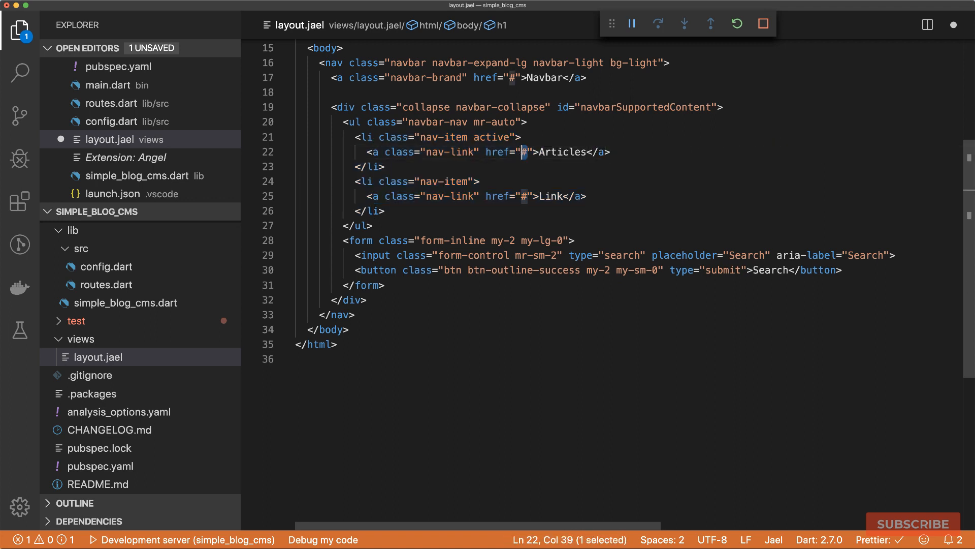
text(/)
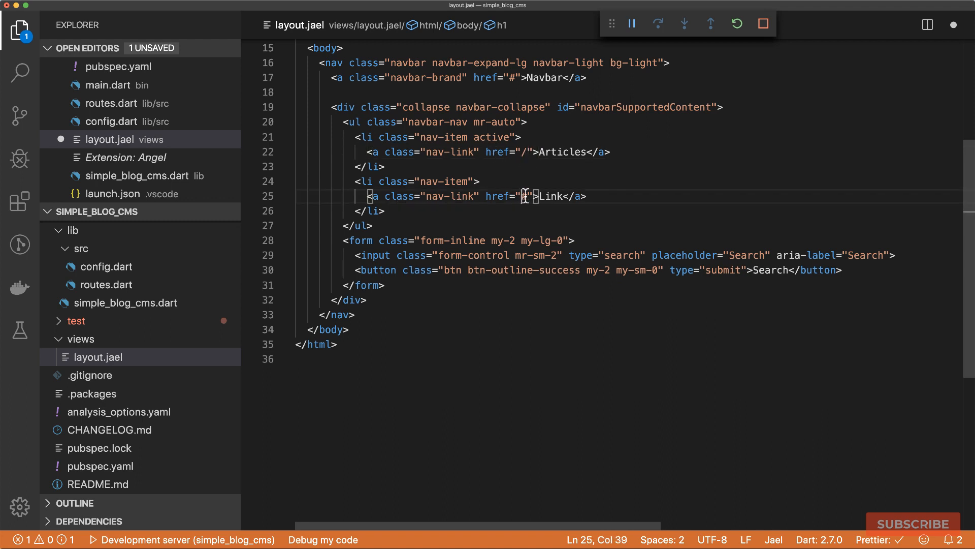
text(new)
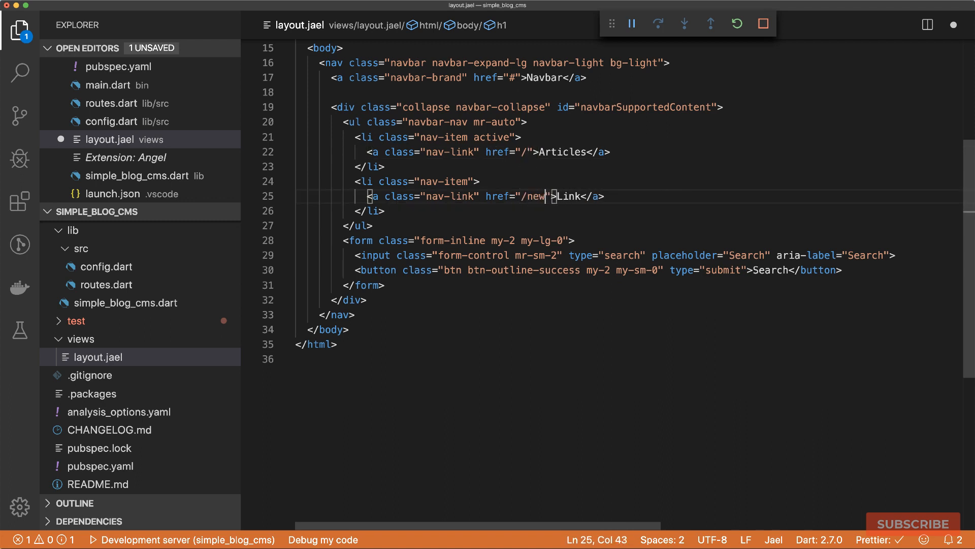
text(Add new)
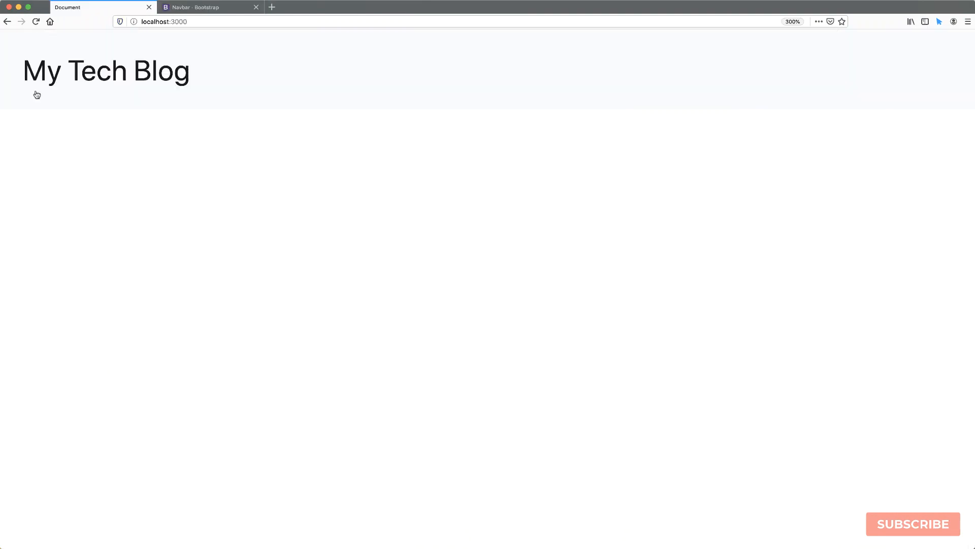
mouse_move(488, 93)
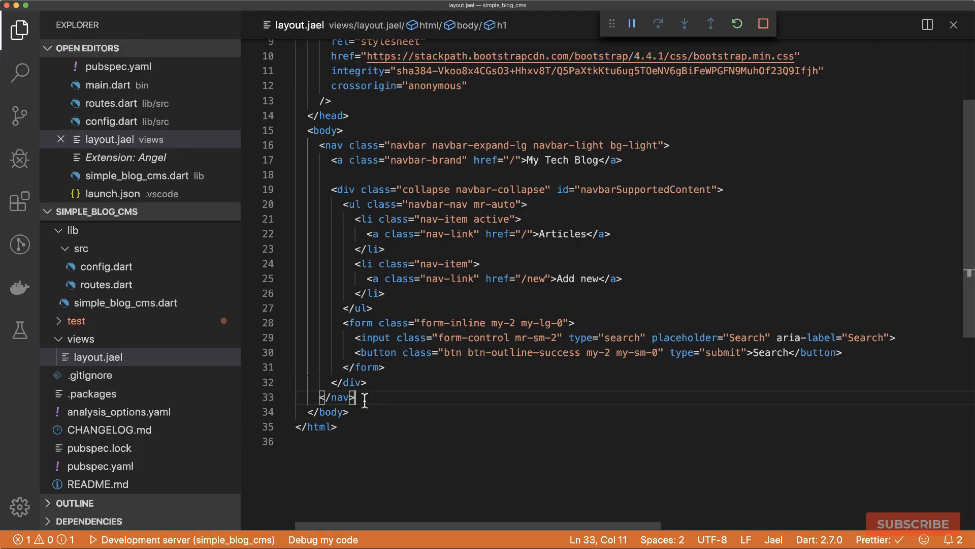
Add a container with row and col-sm-12 text-center divs below the navbar via Emmet.
text(.container)
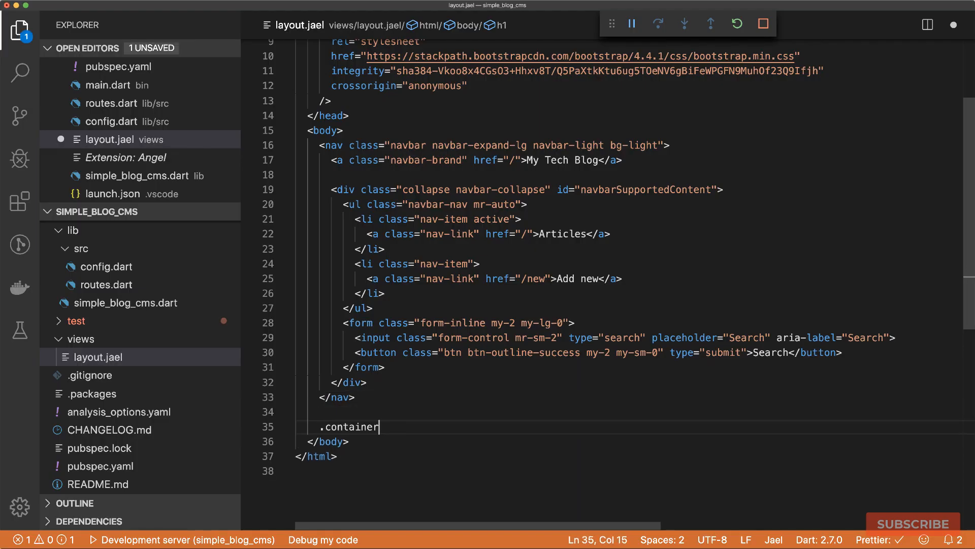
key(Tab)
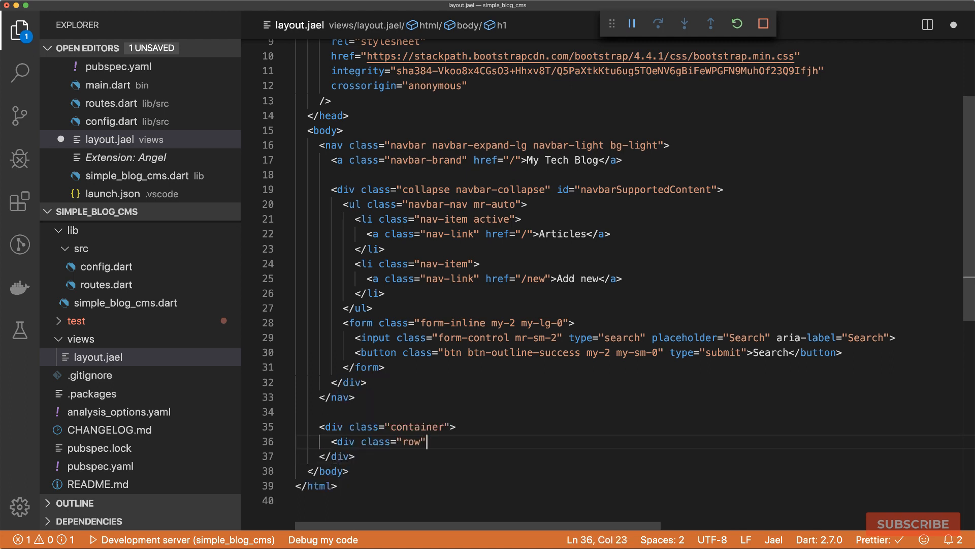
text(c)
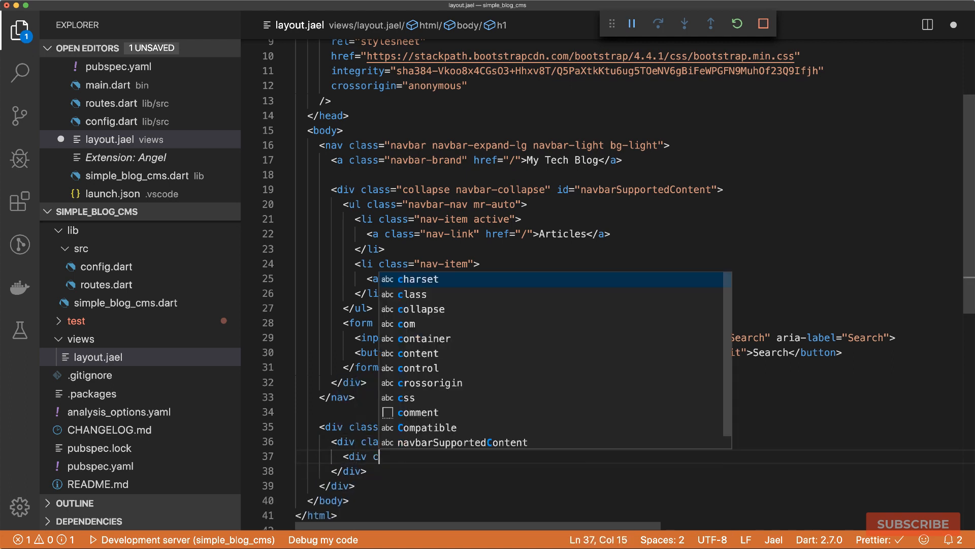
text(class=)
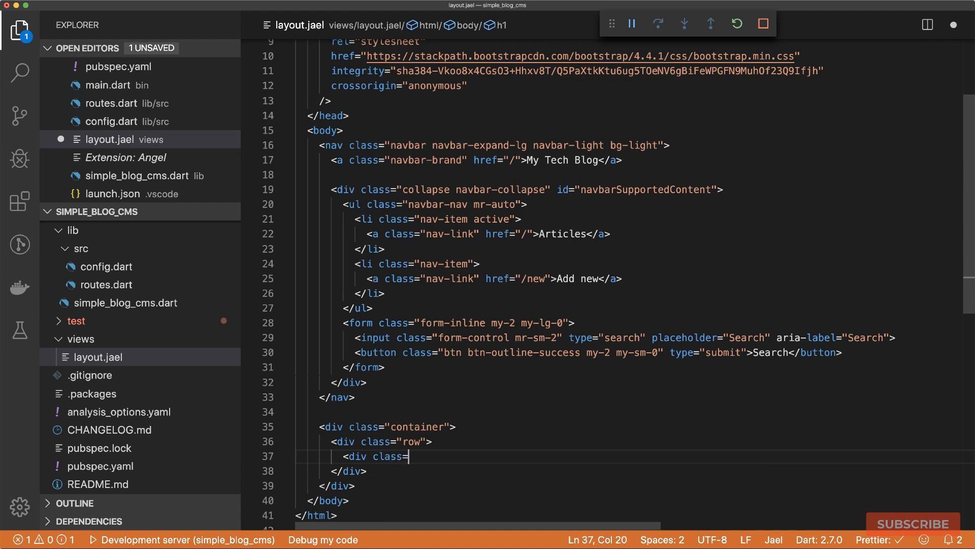
text("col-sm-12 text-center">)
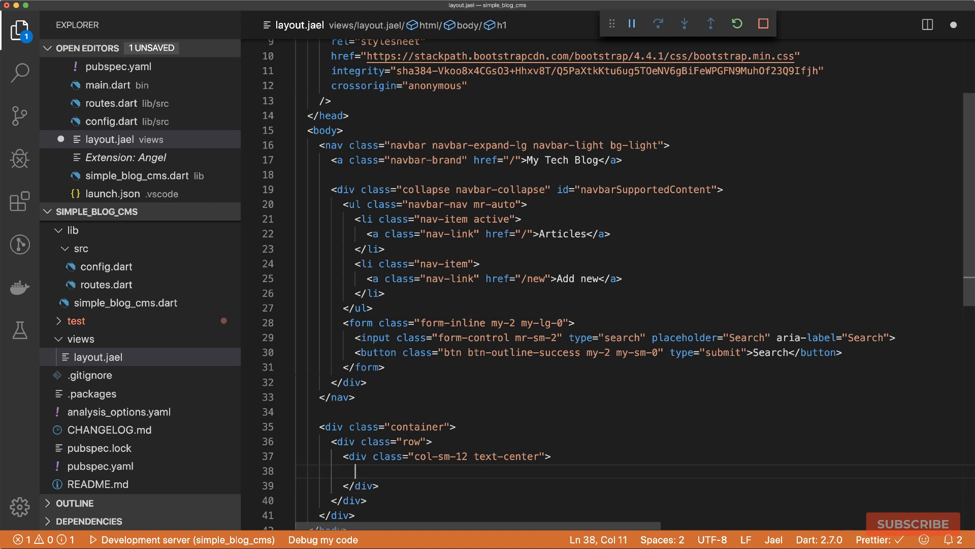
Write the © 2020 All Rights Reserved paragraph and start a Hello World heading.
text(<p>)
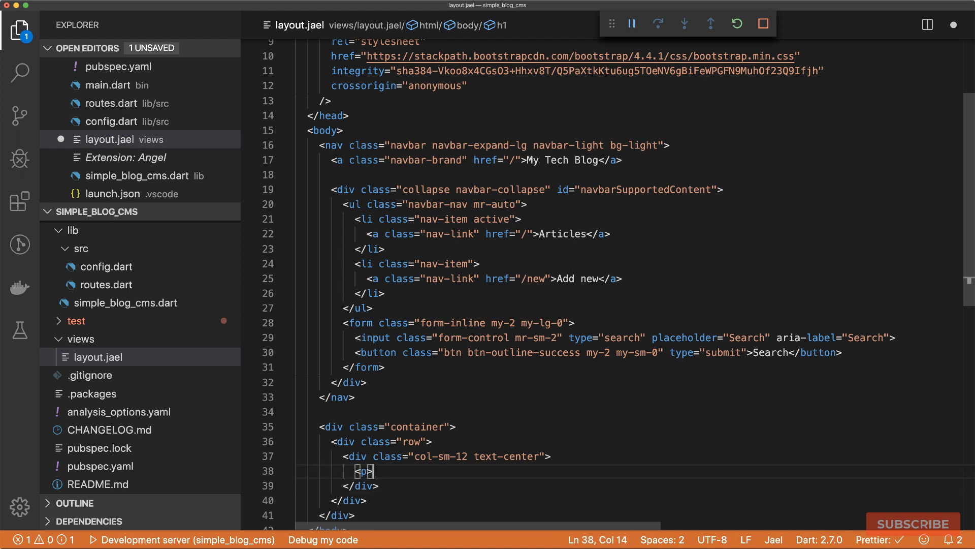
text(&copy; 2020 All Rights Reserved.</p>)
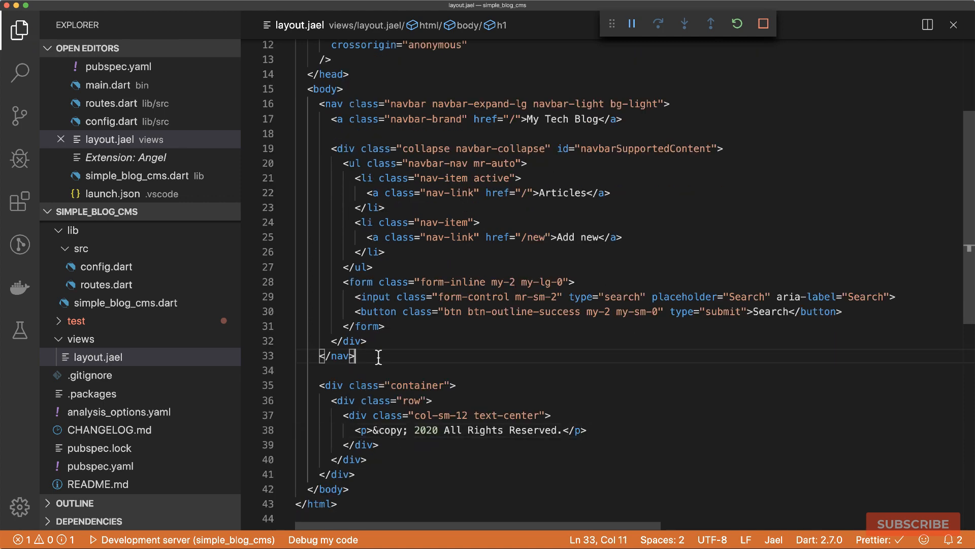
text(<h1>Hello World</h1>)
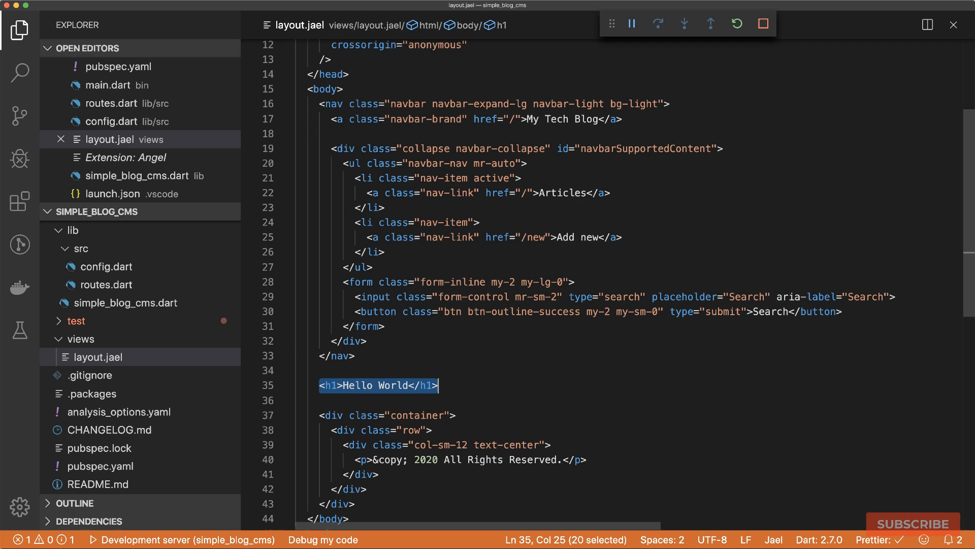
Replace the heading with <block name="content"> and an <hr />, then create articles.jael.
text(<block name=>)
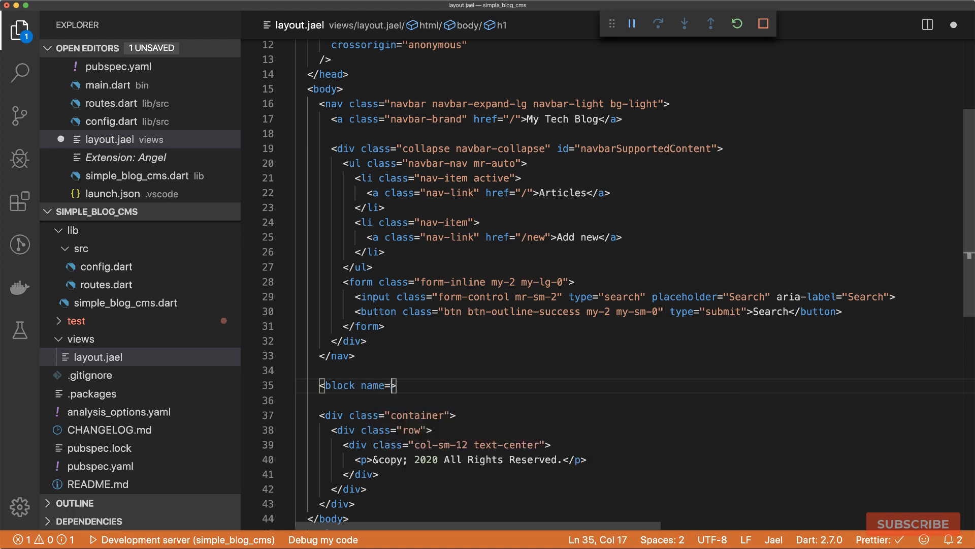
text(content")
text(<hr />)
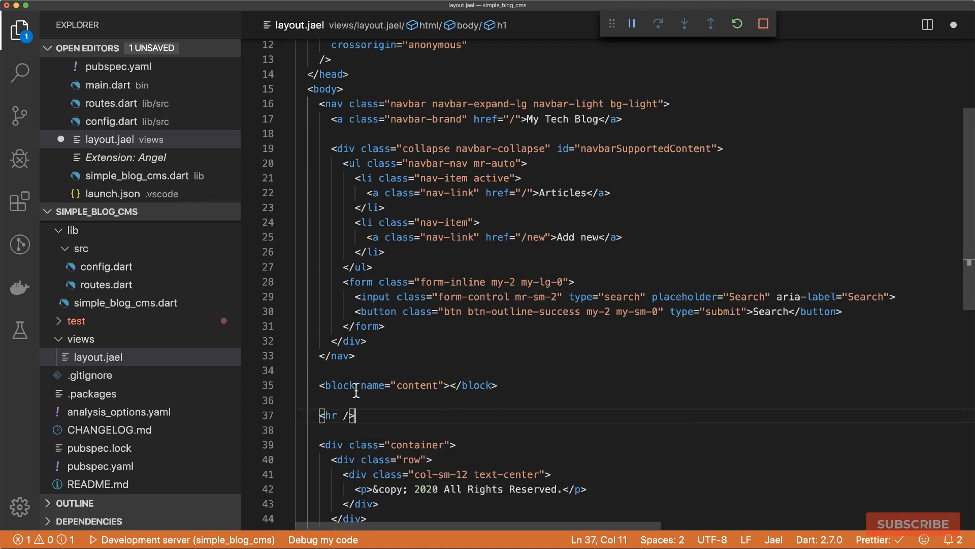
drag(326, 386, 498, 385)
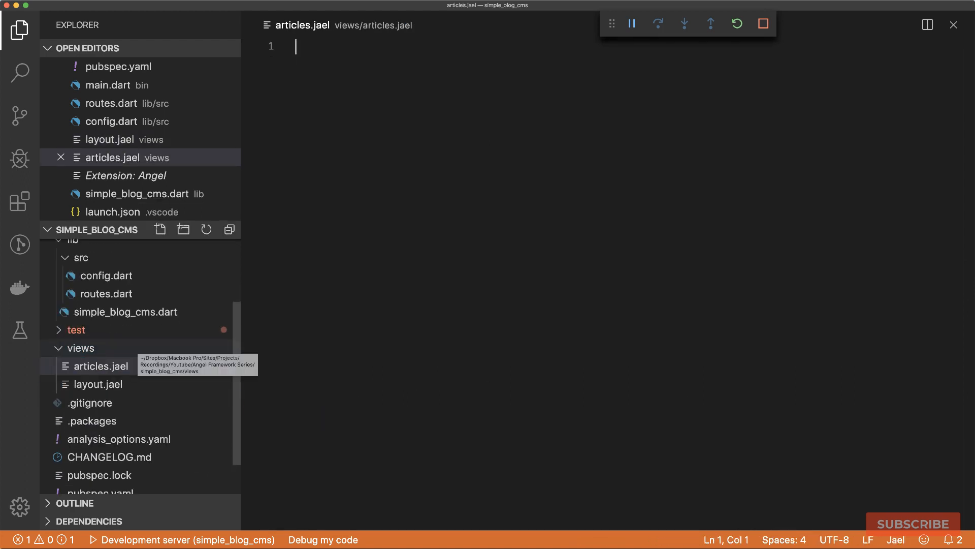
mouse_move(127, 389)
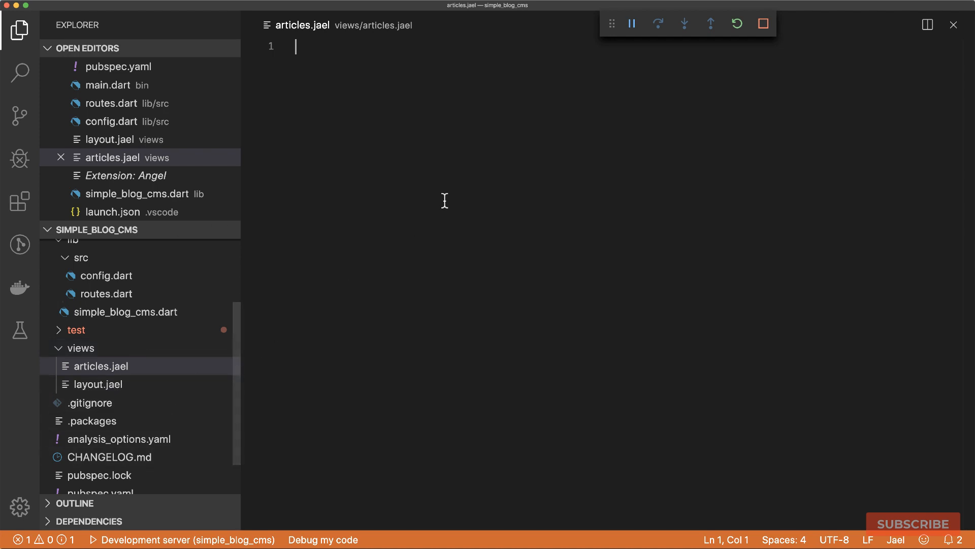
Make articles.jael extend layout.jael with a content block holding <h1>Hello, World</h1>.
text(<e)
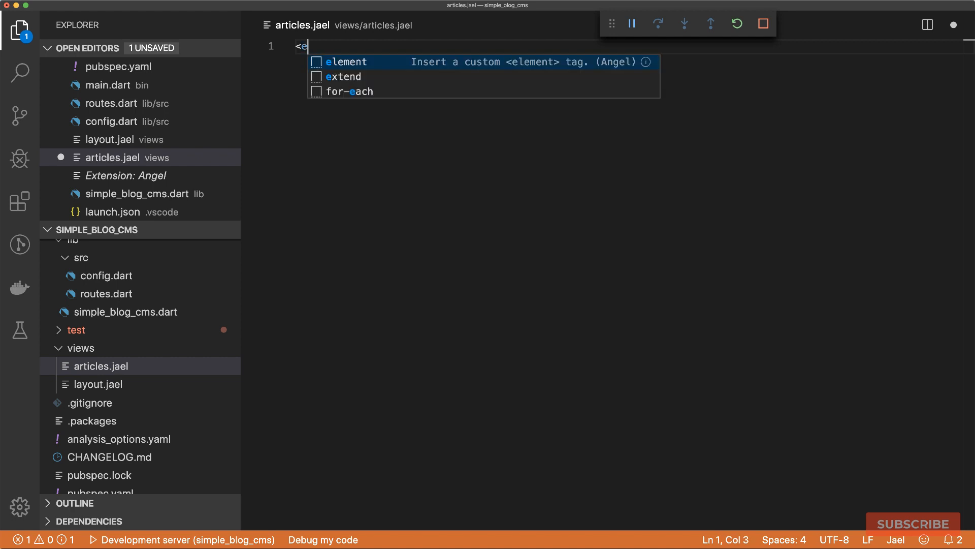
text(xtend src="">)
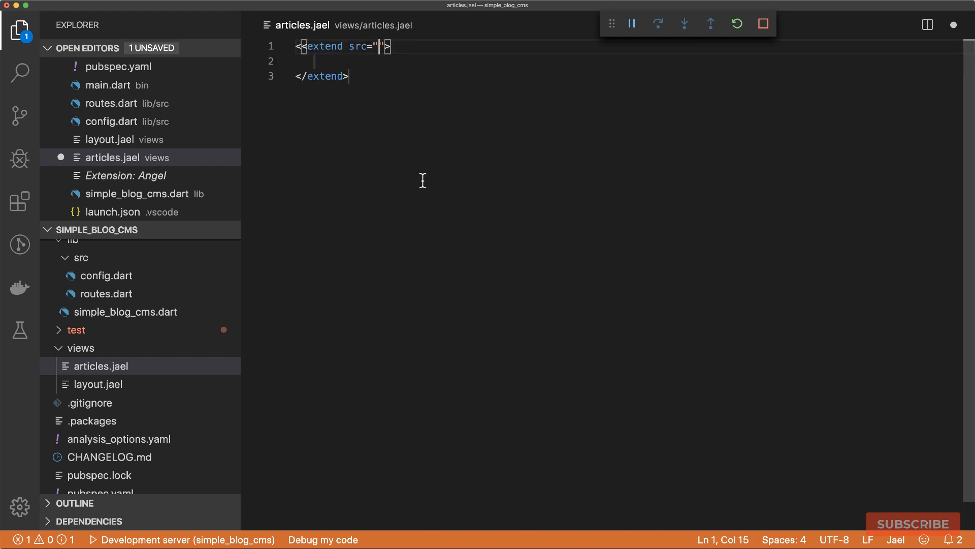
text(layout.j)
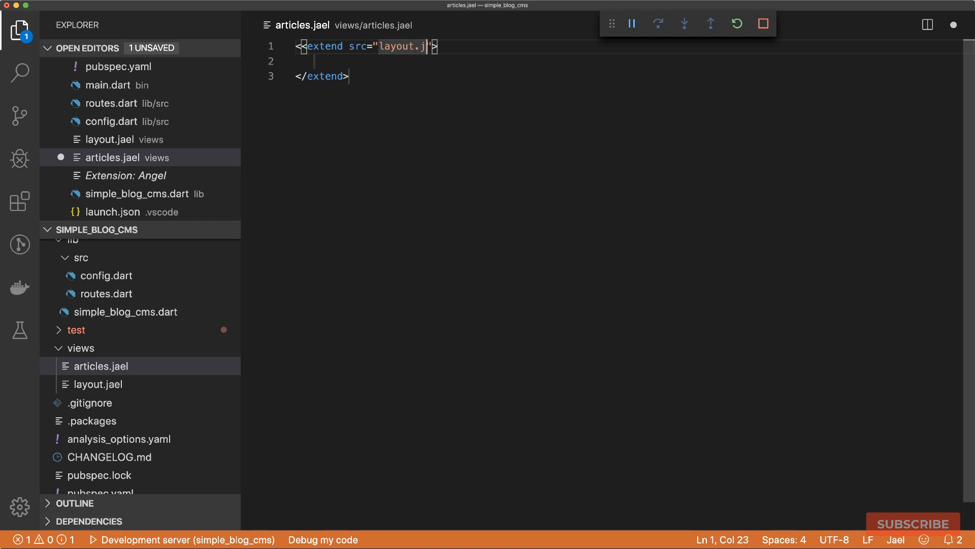
text(ael)
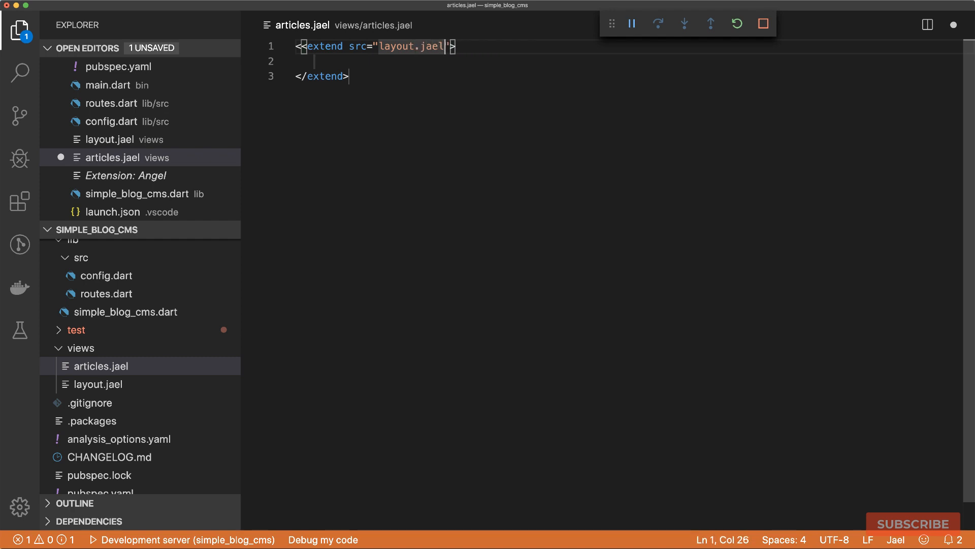
text(<block name="content">)
text(</)
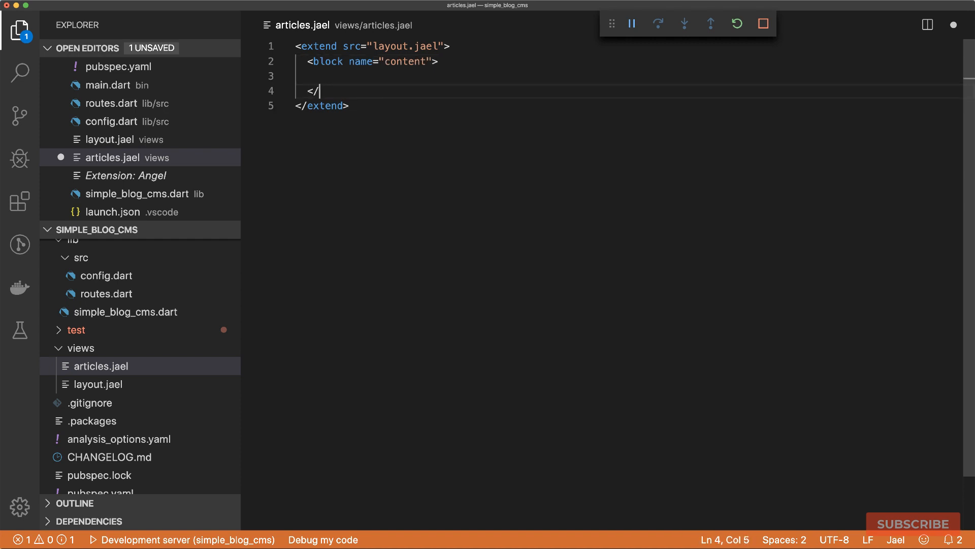
text(block>)
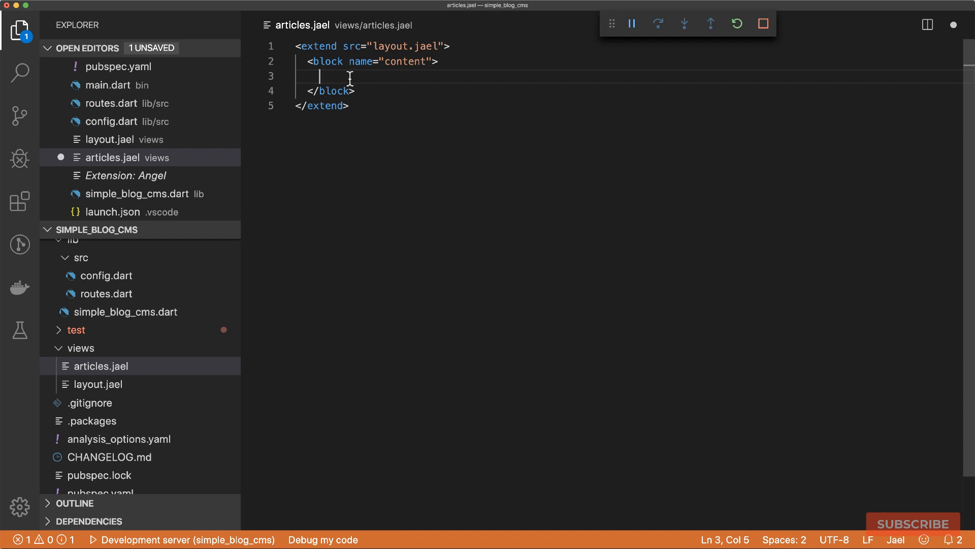
text(<h1>)
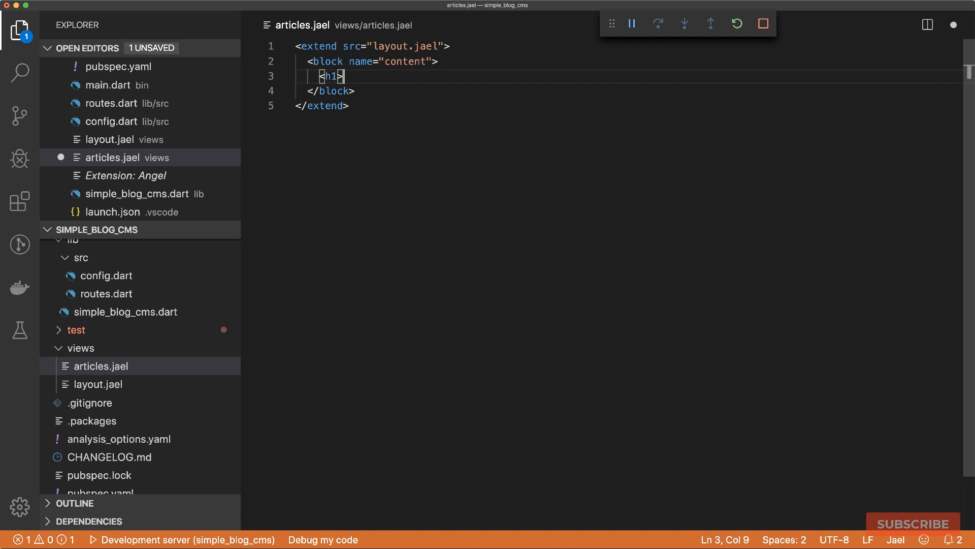
text(Hello, World</h1>)
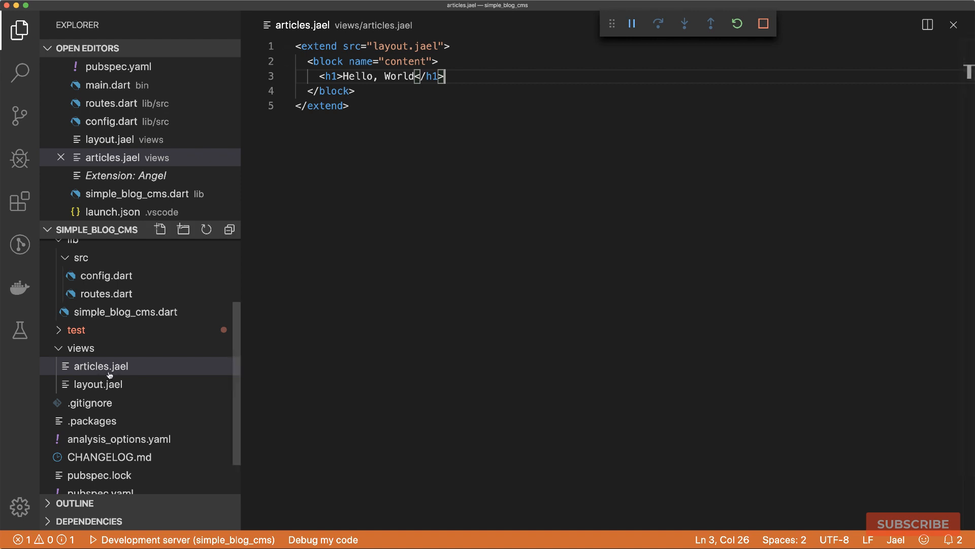
click(107, 292)
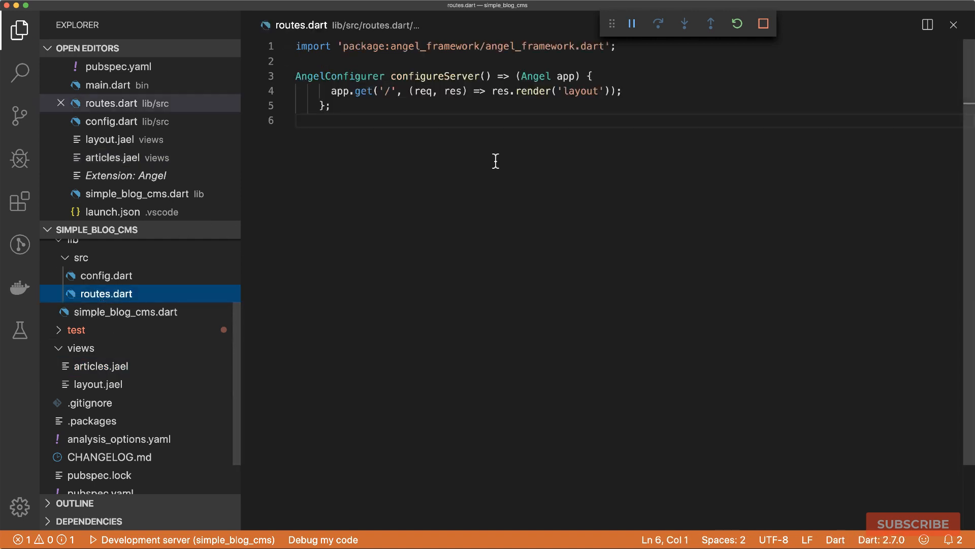
Render the articles view from the home route and confirm Hello, World at localhost:3000.
text(article)
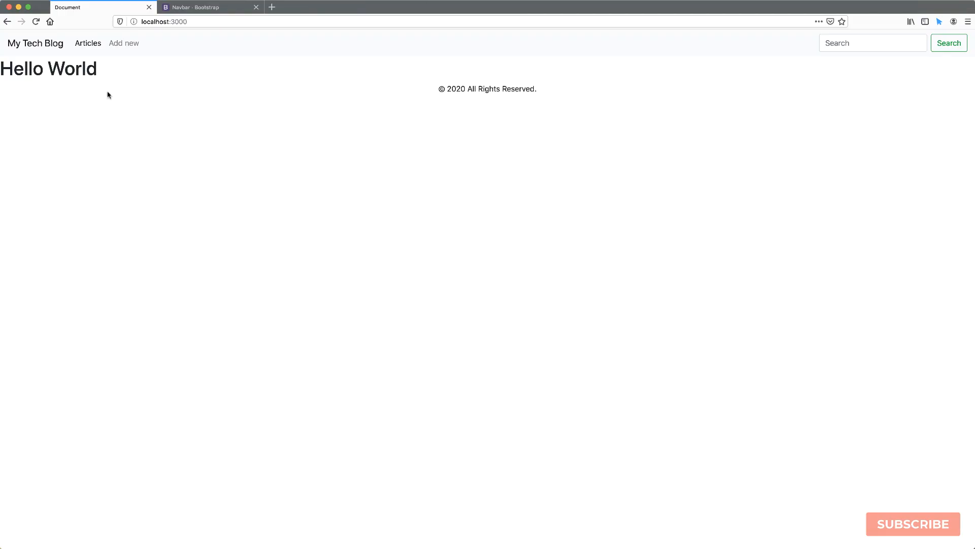
click(36, 22)
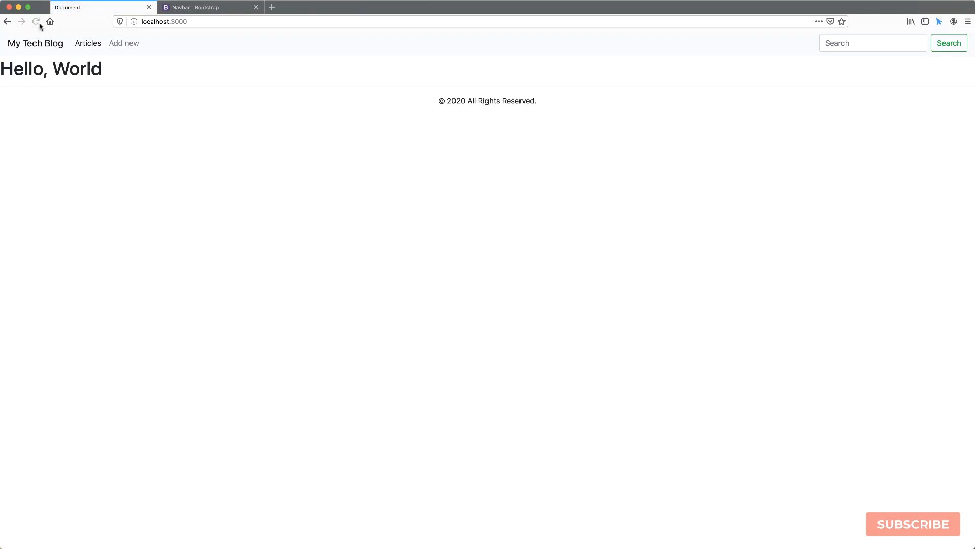
drag(439, 101, 486, 101)
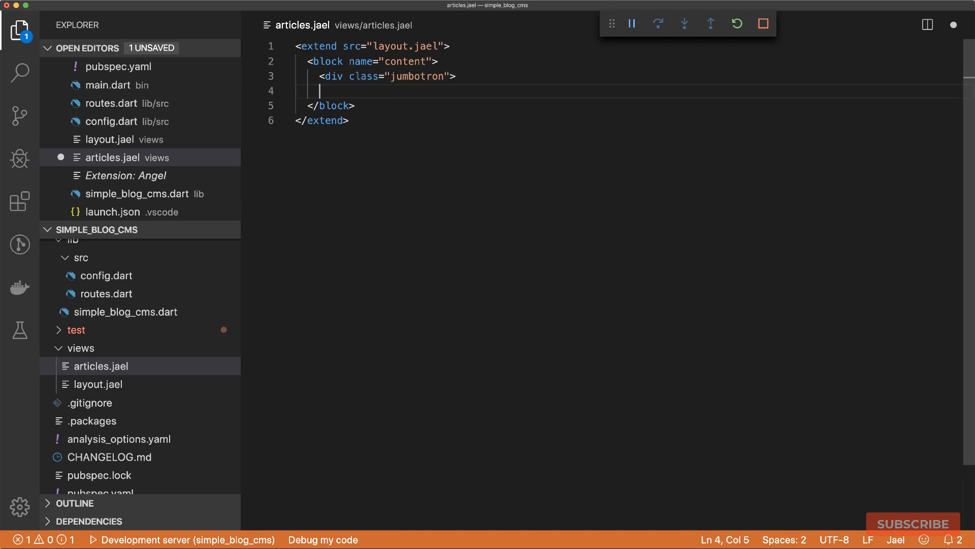
Nest a container mb-3, row and col-sm-12 text-center inside the jumbotron.
text(<div class="container")
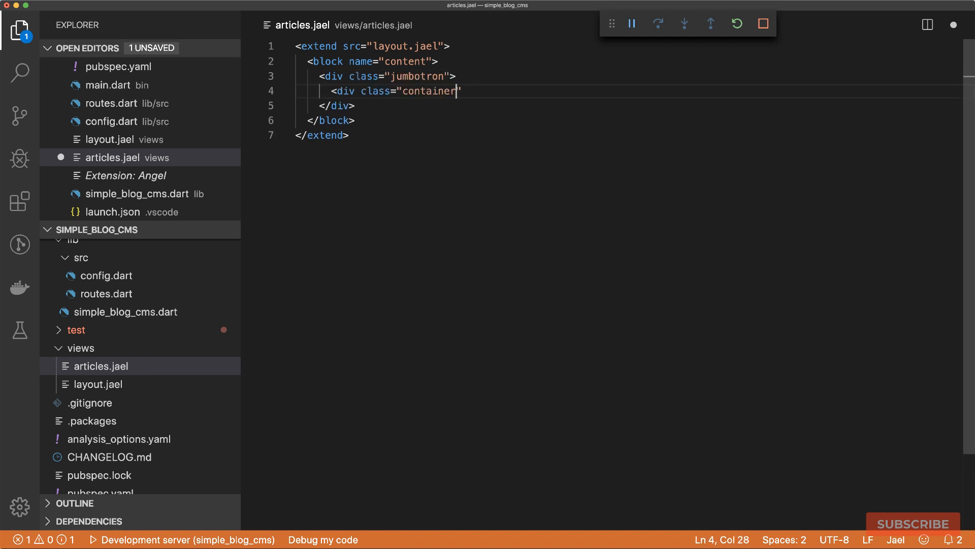
text(mb-3)
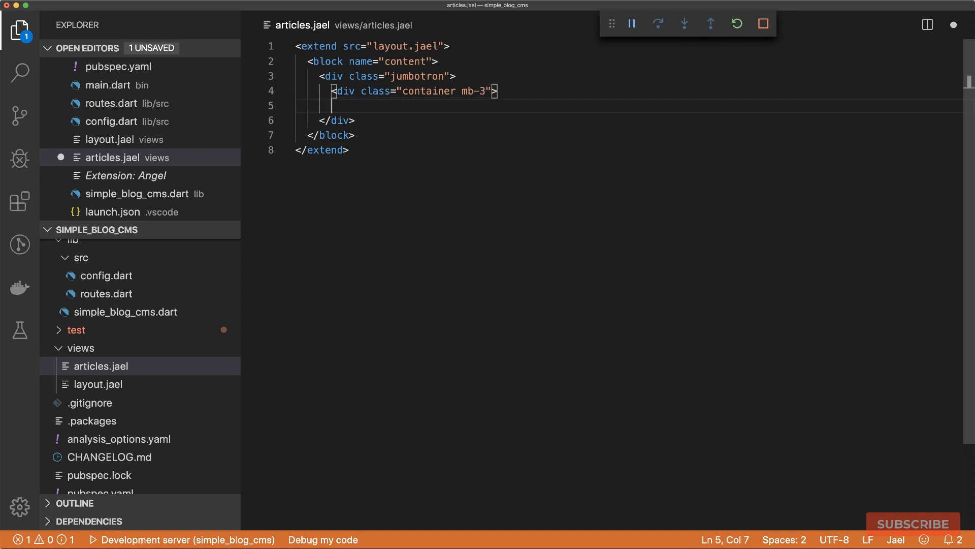
text(</div>)
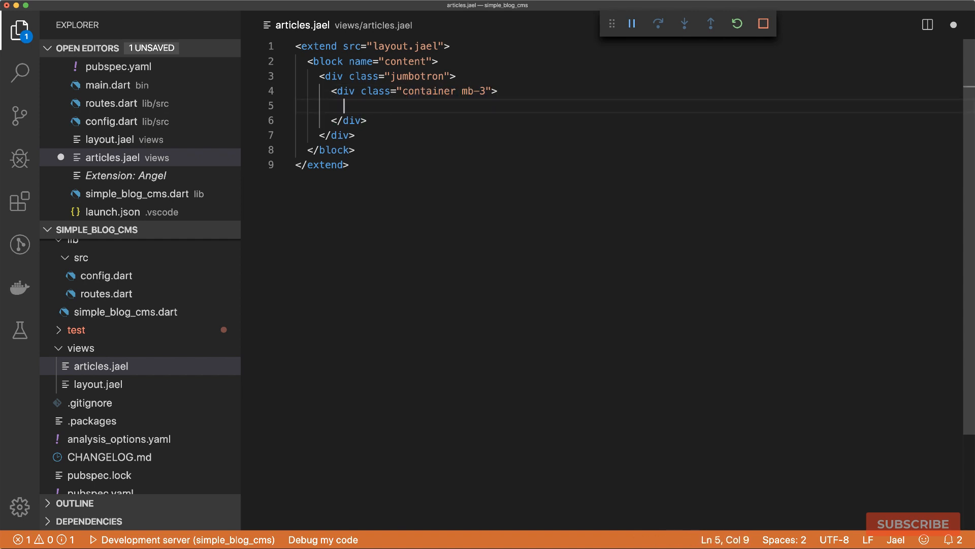
text(<div class="row">)
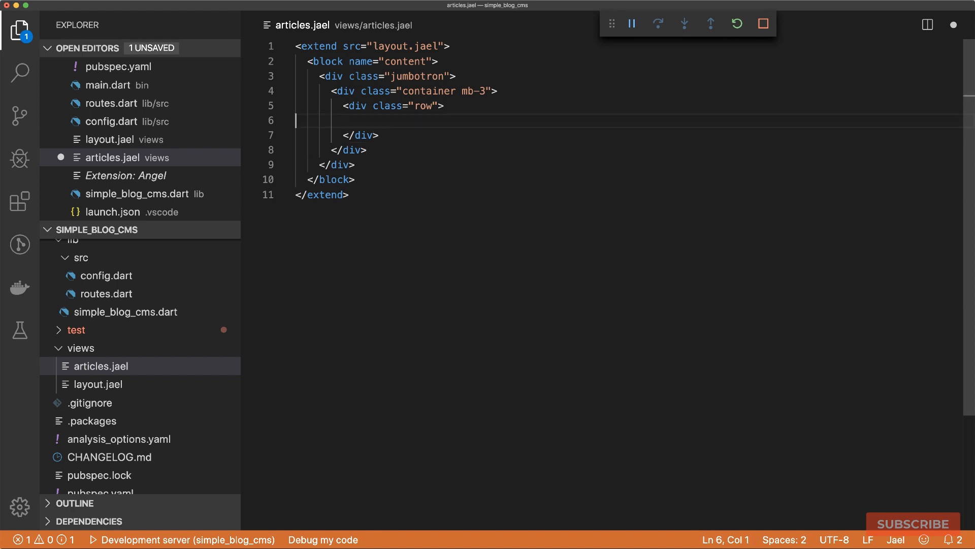
text(<div class="col-sm-12 text-center">)
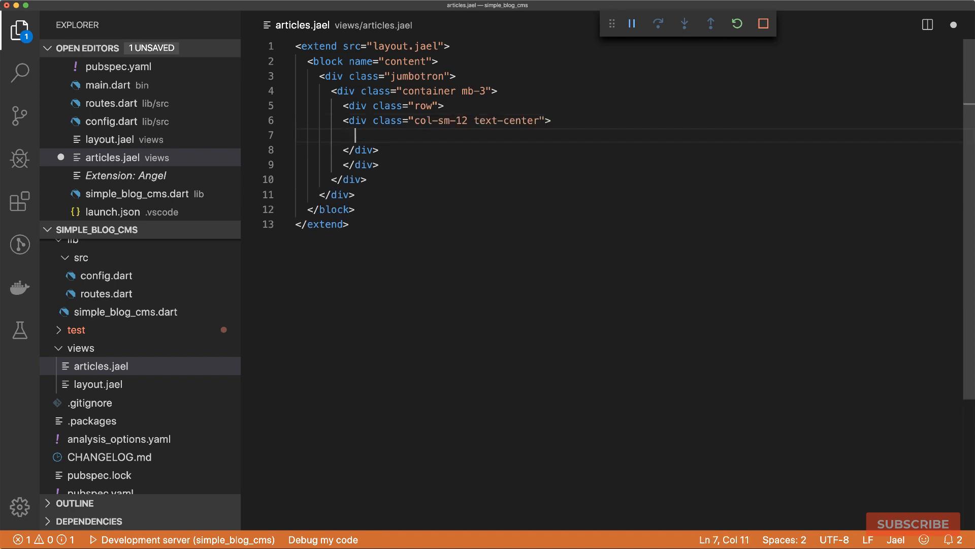
Add the h1.display-1 My Tech Blog heading and reload to check the jumbotron.
text(<h1)
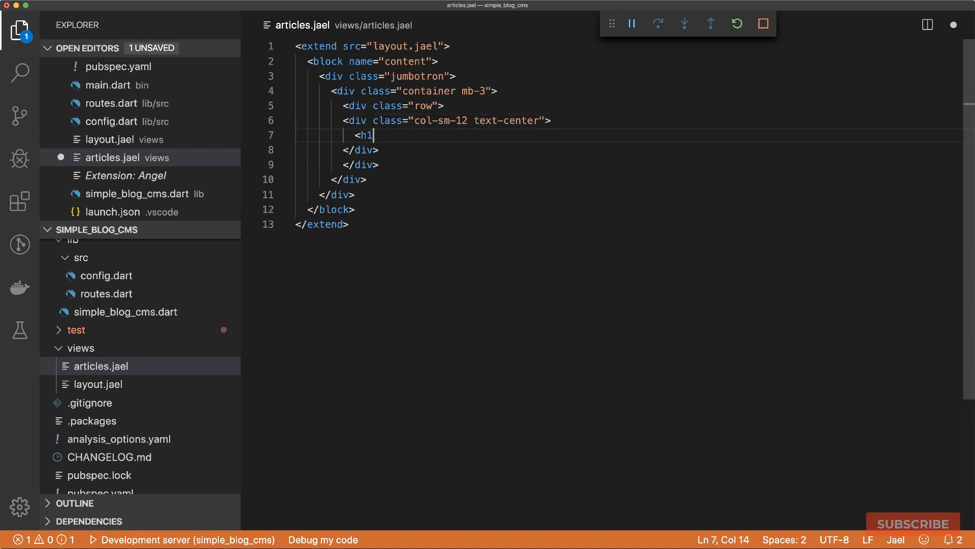
text(class="display-1">)
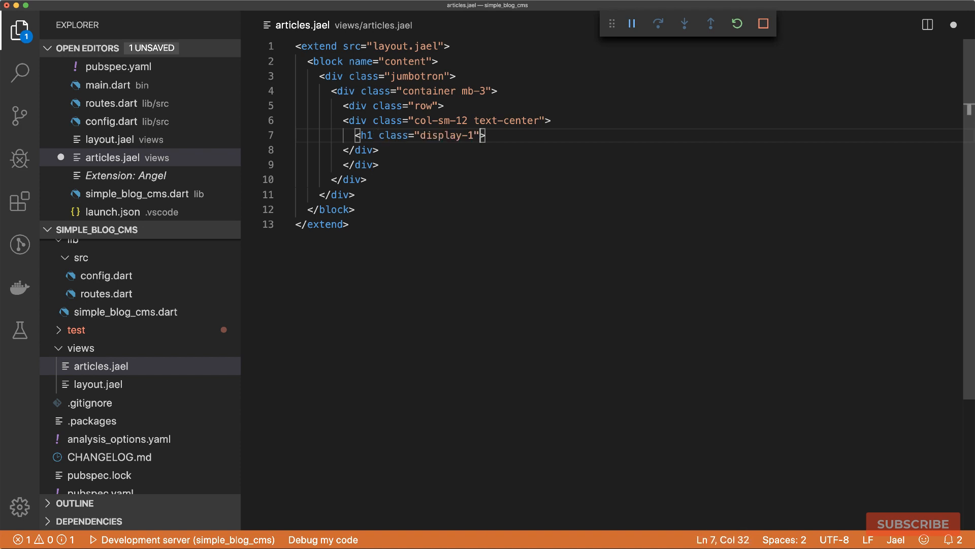
text(My)
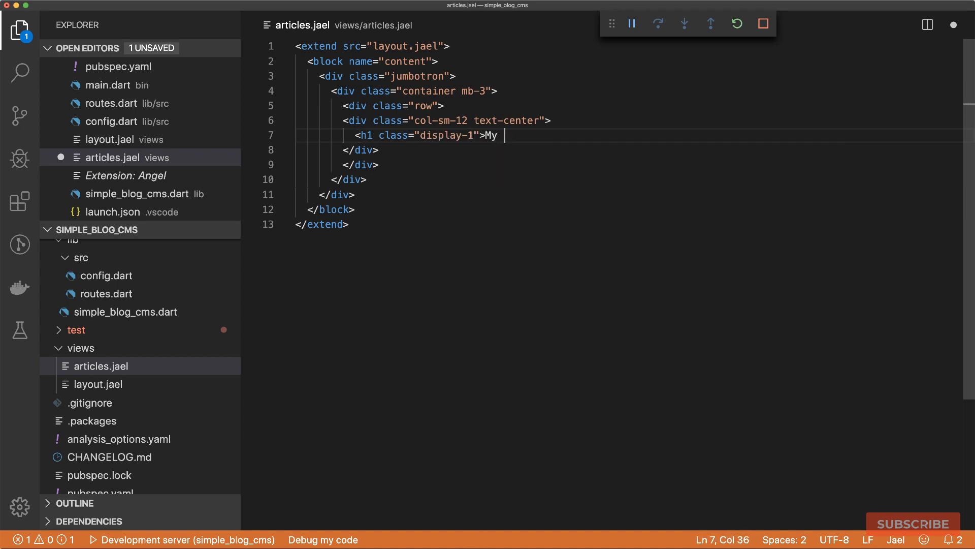
text(Tech Blog</h1>)
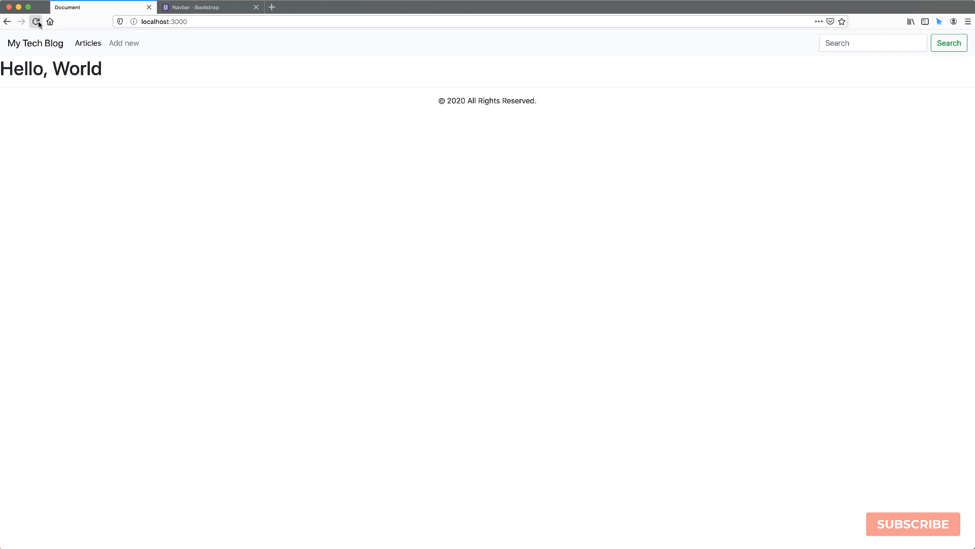
click(37, 21)
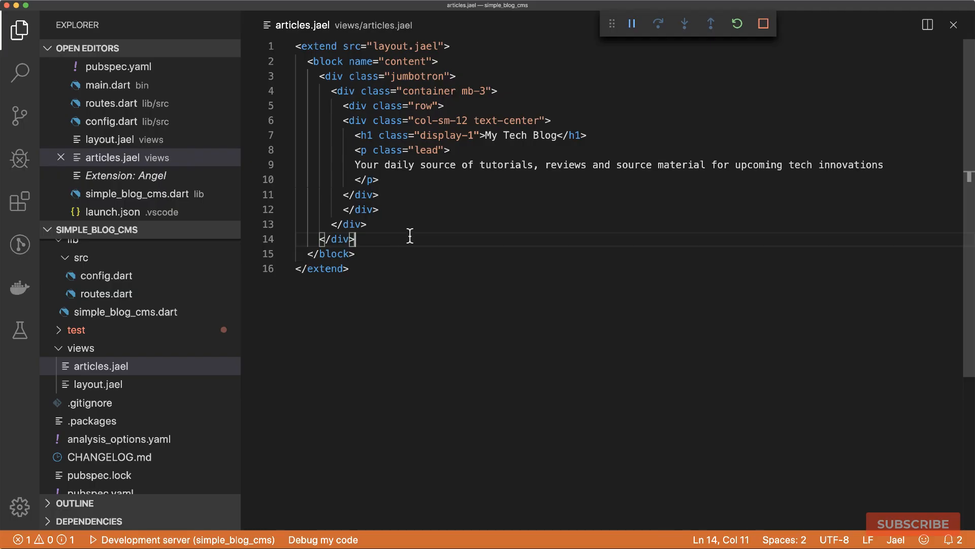
Add a container with a justify-content-sm-center row and a col-sm-8 mt-2 mb-4 column.
text(<div class="container">)
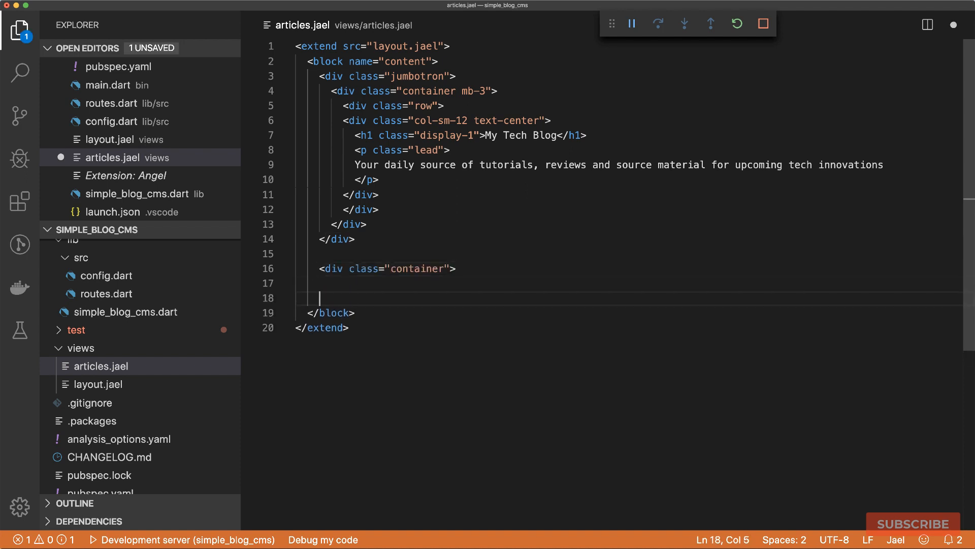
text(<div class="row justify-content-sm-center">)
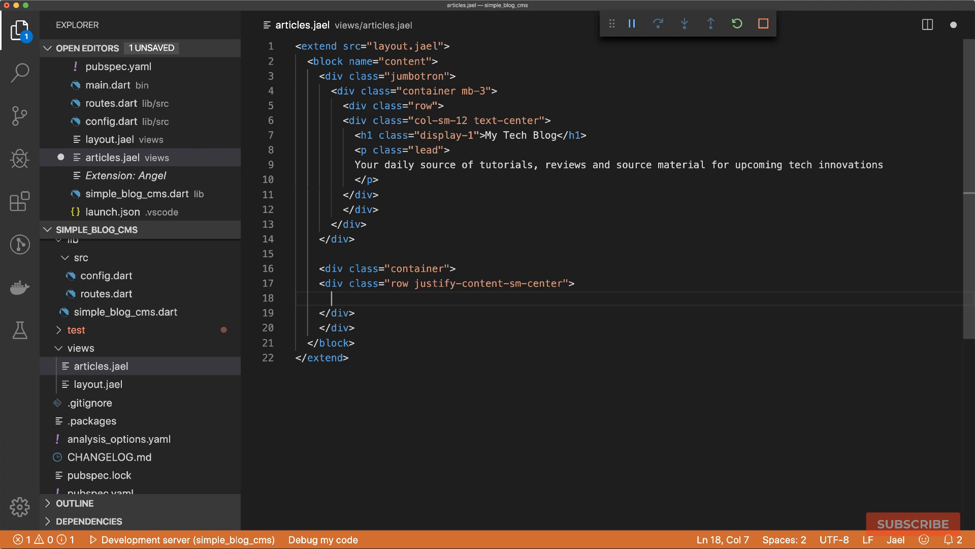
text(<div class="col-)
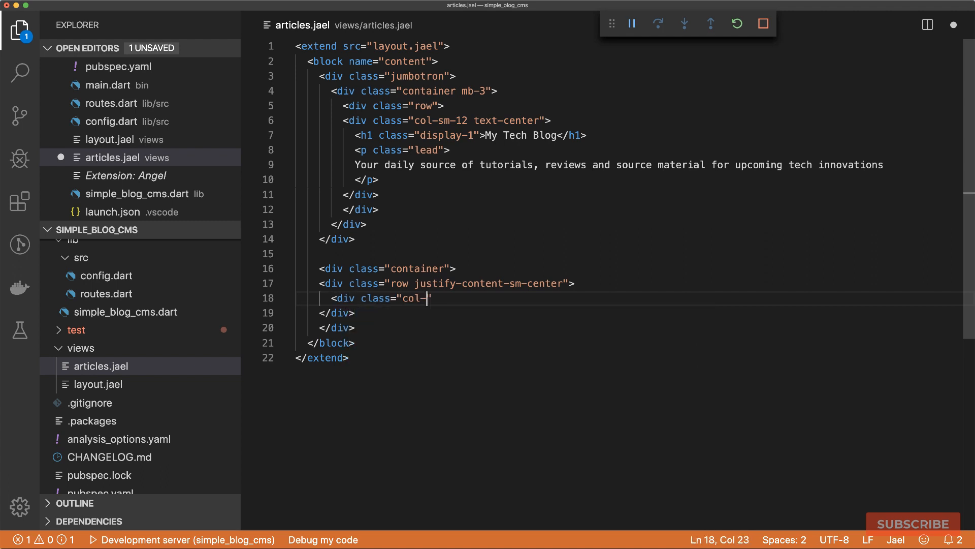
text(sm-8 m)
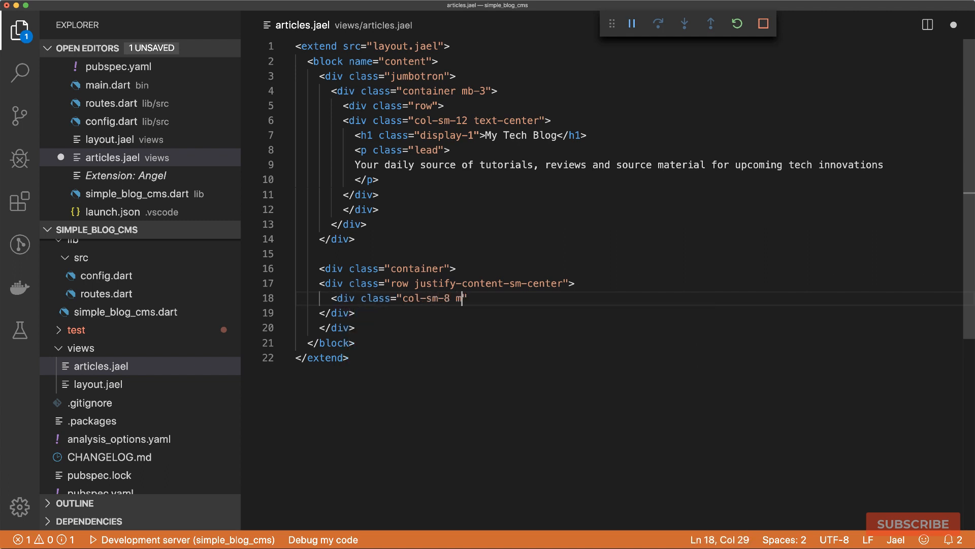
text(t-2 mb-4)
text(<h1 class="h)
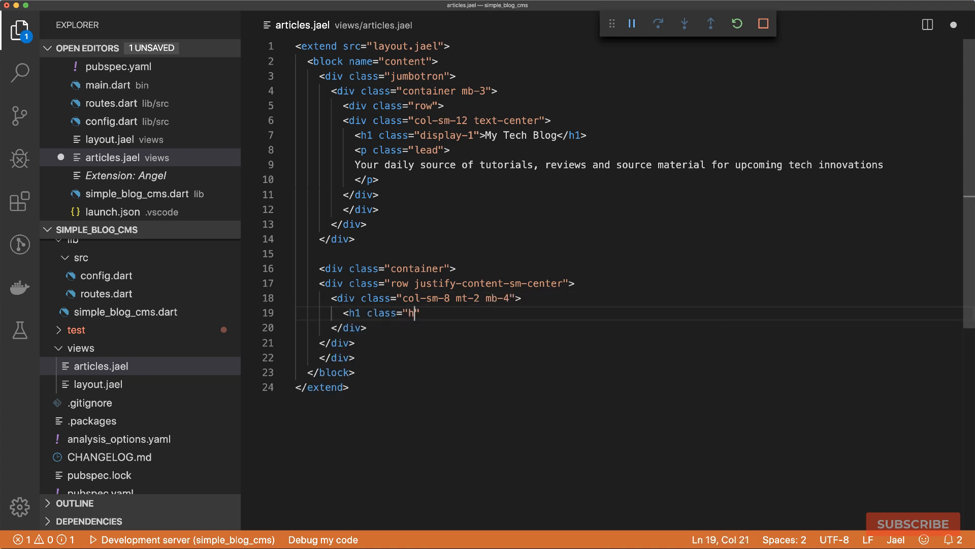
text(2">)
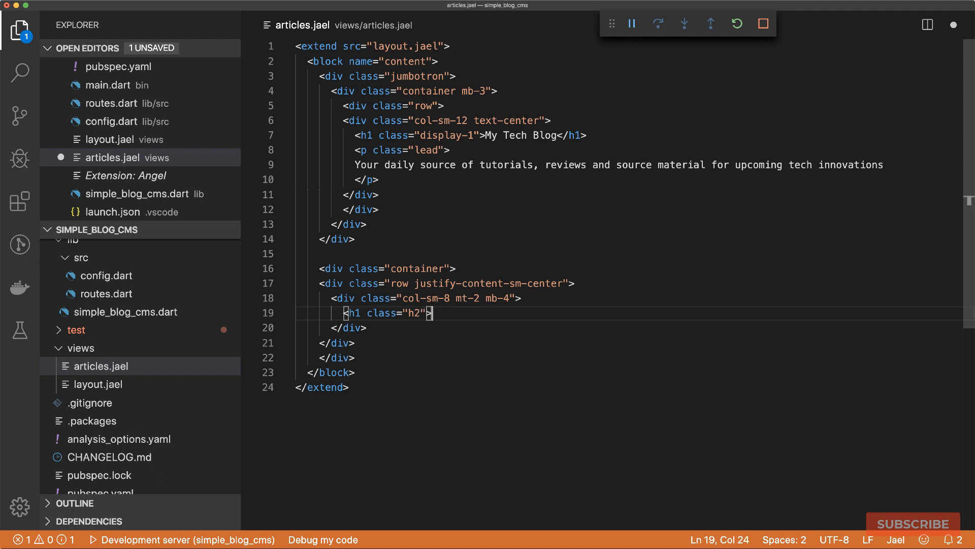
Write the Lorem ipsum title link and the 1 January 2020 badge-info paragraph.
text(<a)
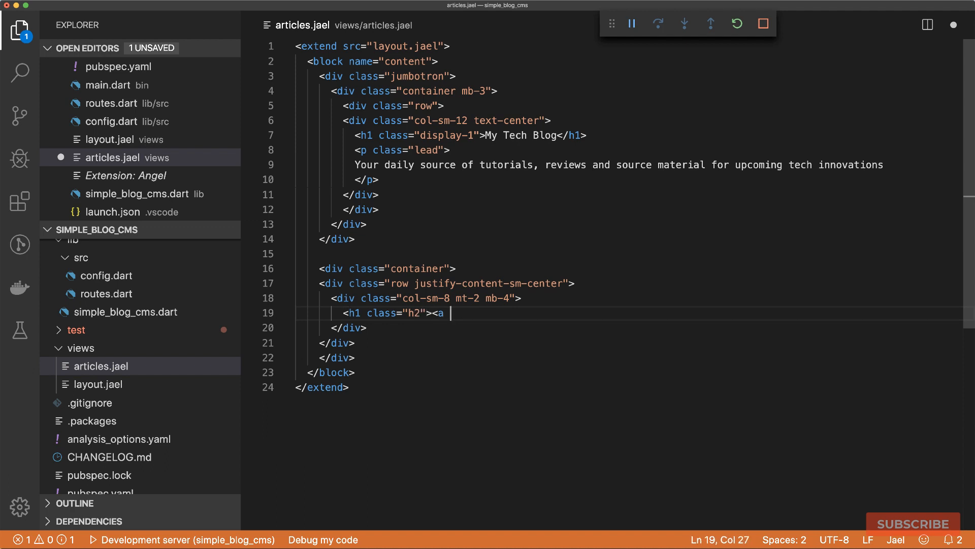
text(href="#">)
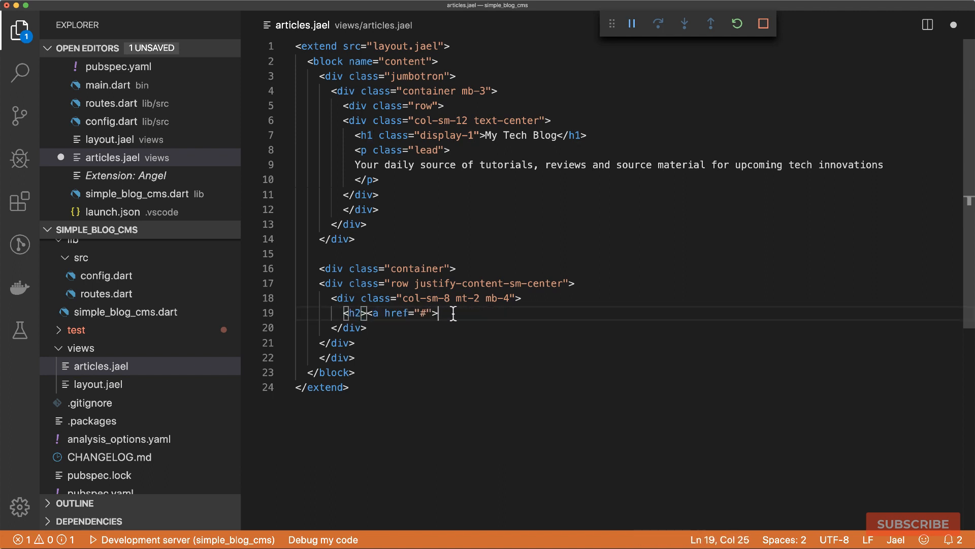
text(Lorem ipsum dolor sit amet</a></h2>)
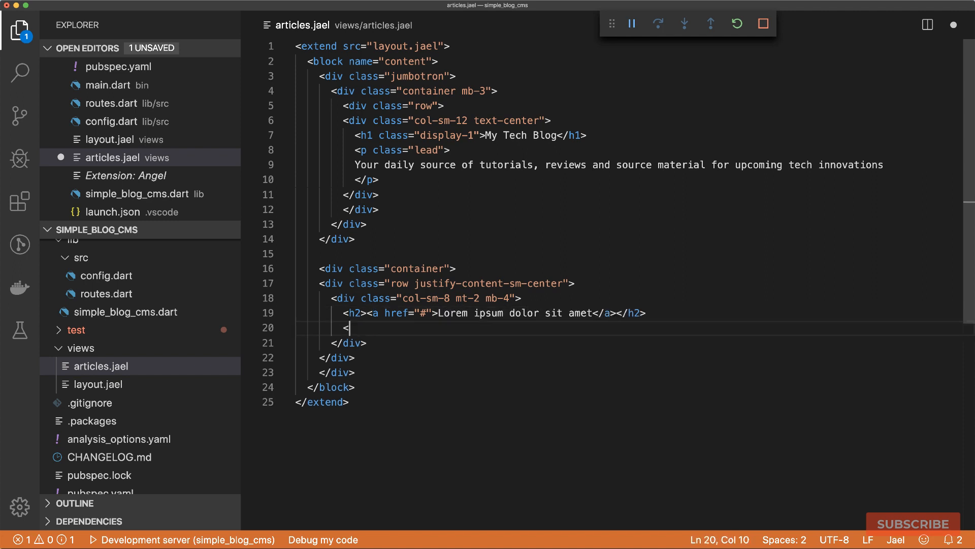
text(p><span class="badge badge-info">1 January 2020</span></p>)
text(href="#">Read full article</a></p>)
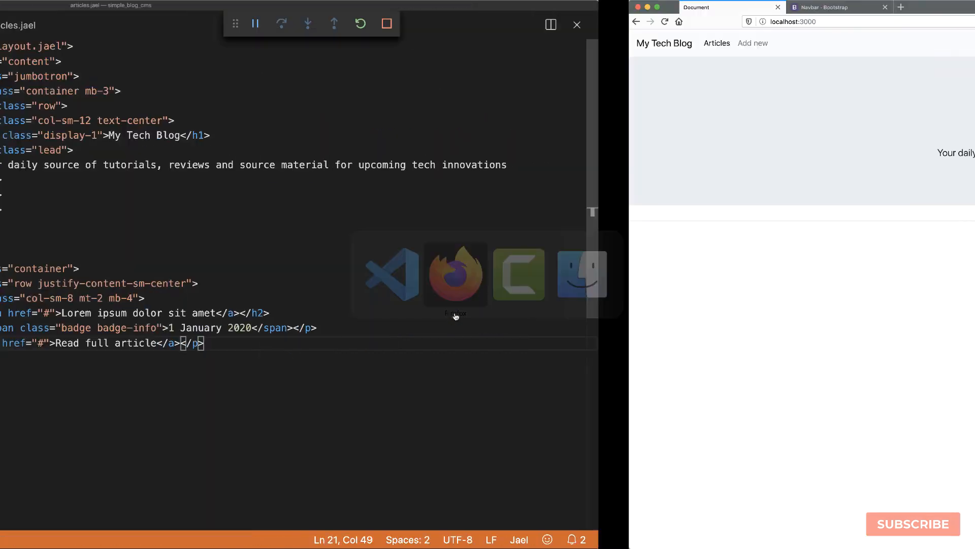
View localhost:3000 in Firefox showing the jumbotron above two article listings.
click(455, 275)
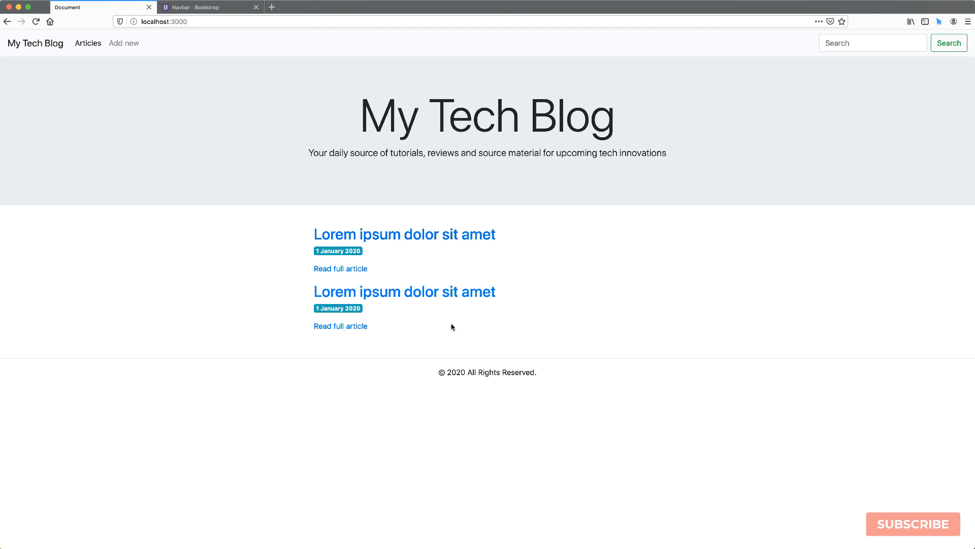
mouse_move(593, 345)
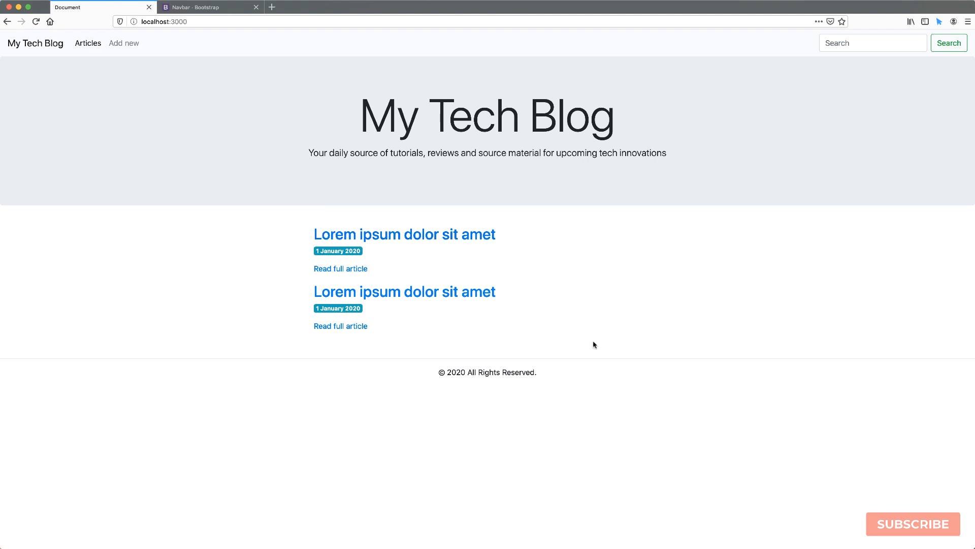